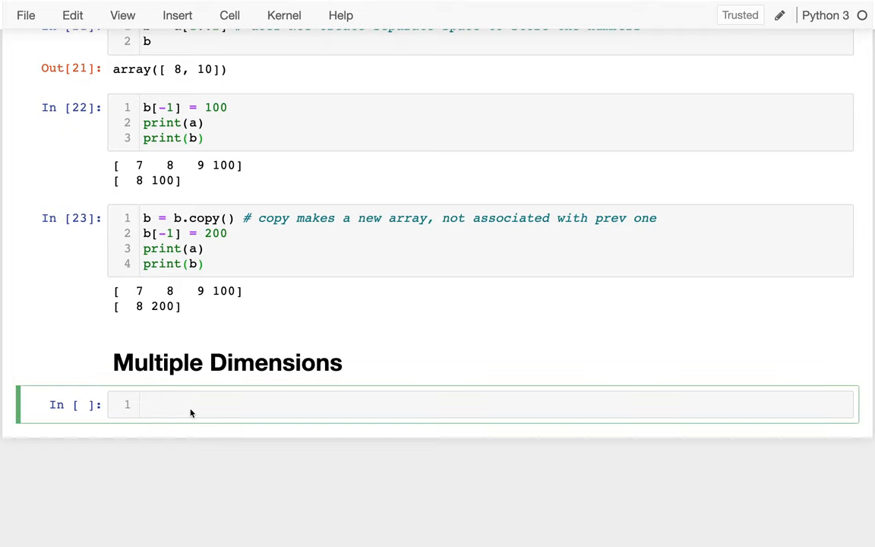
Define the one-dimensional array a = np.array([1,2,3]) in a new cell
{"action": "type", "text": "np."}
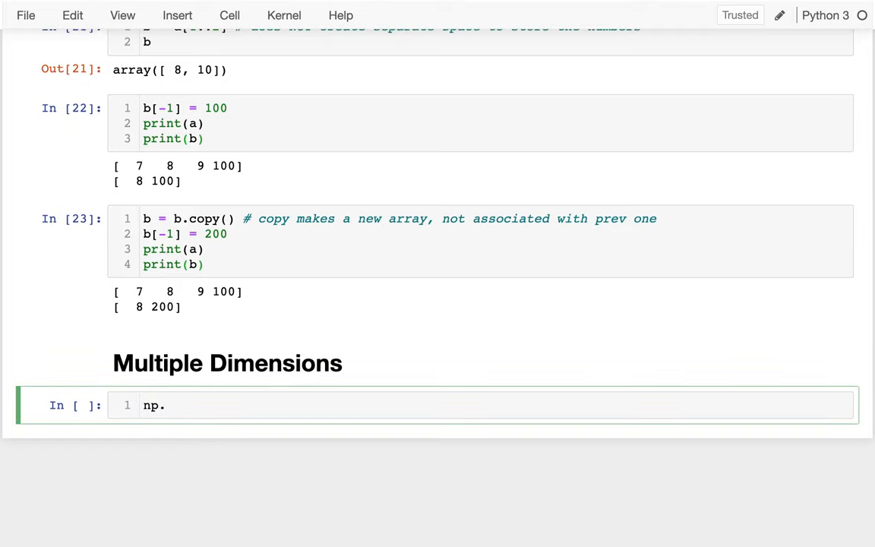
{"action": "type", "text": "array"}
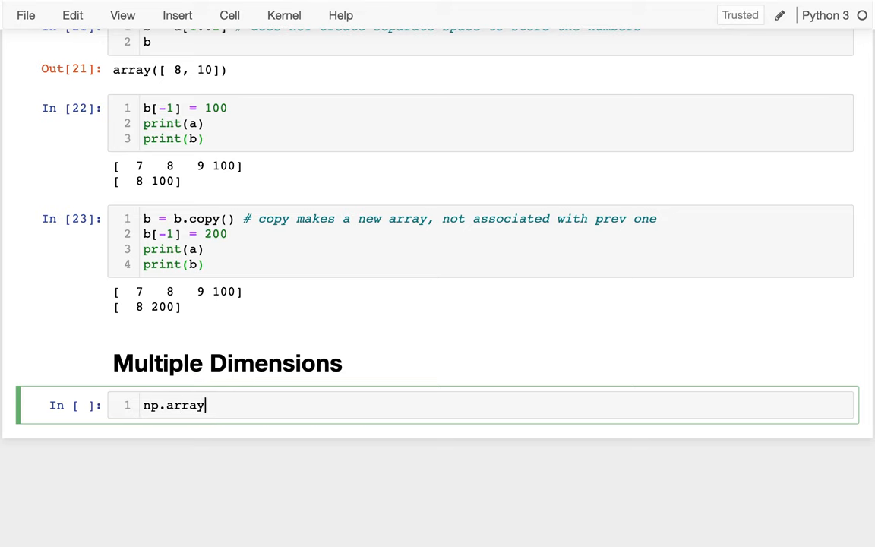
{"action": "type", "text": "()"}
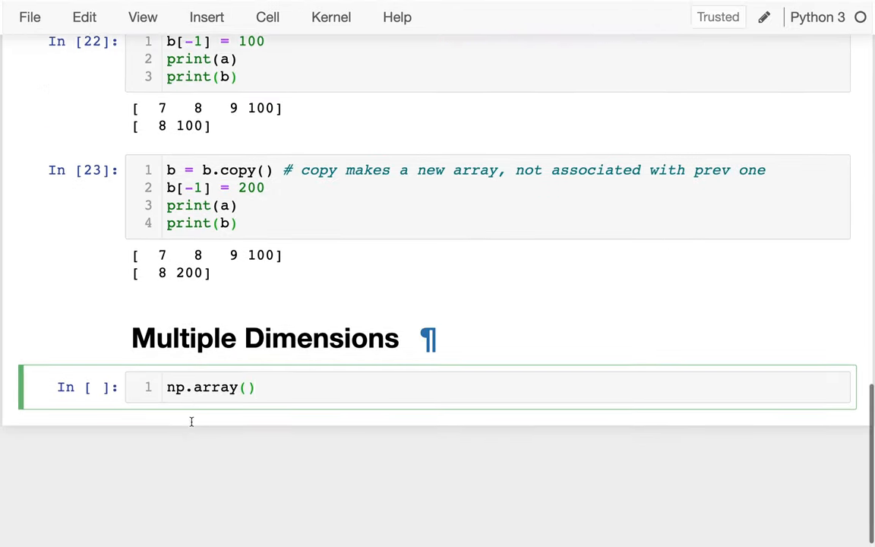
{"action": "type", "text": "[1,2,3"}
{"action": "type", "text": "a"}
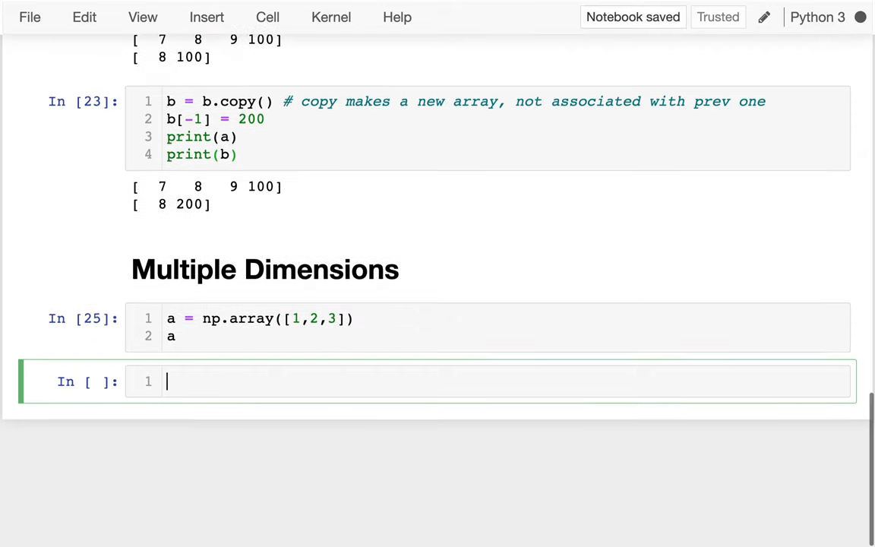
Run len(a) and a.shape, showing length 3 and shape (3,)
{"action": "type", "text": "len(a"}
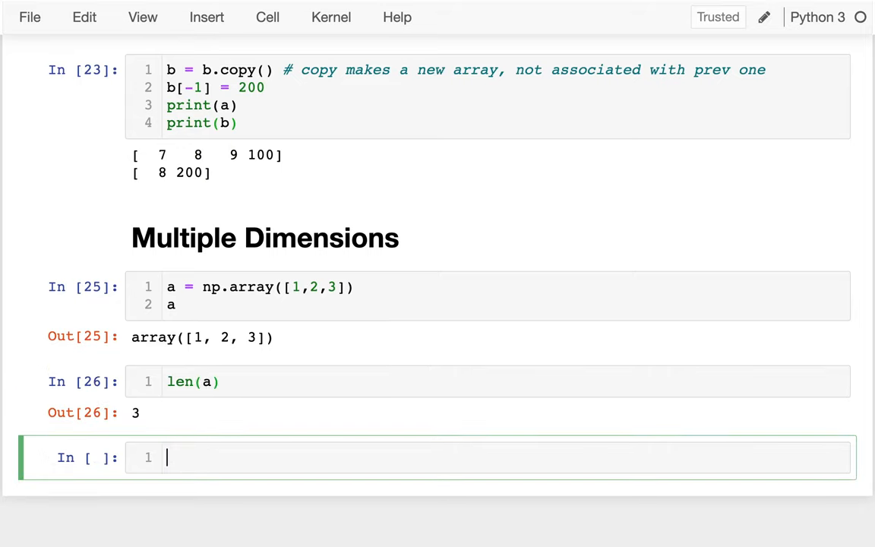
{"action": "type", "text": "a.shape"}
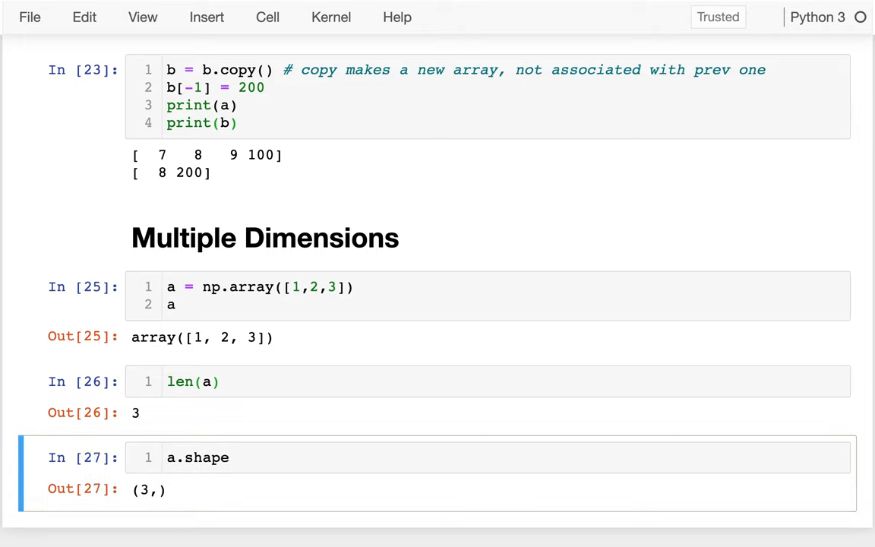
{"action": "scroll", "scroll_direction": "down", "scroll_amount": 3}
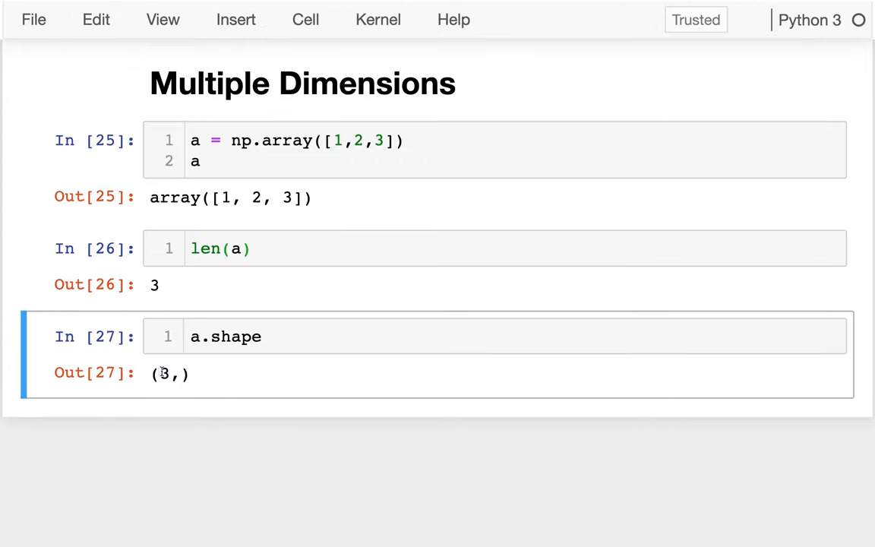
{"action": "double_click", "coordinate": [162, 374]}
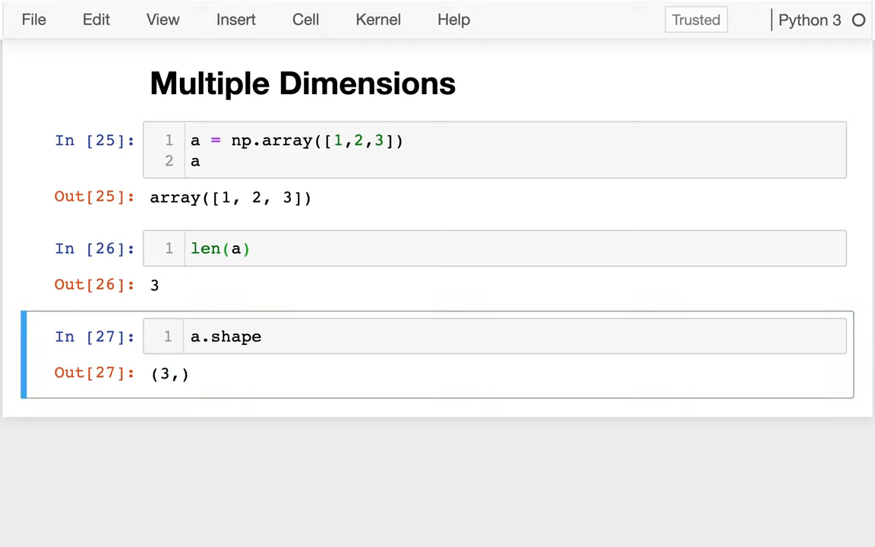
In a new cell, define b = np.array([[1,2,3],[4,5,6]])
{"action": "key", "text": "shift+enter"}
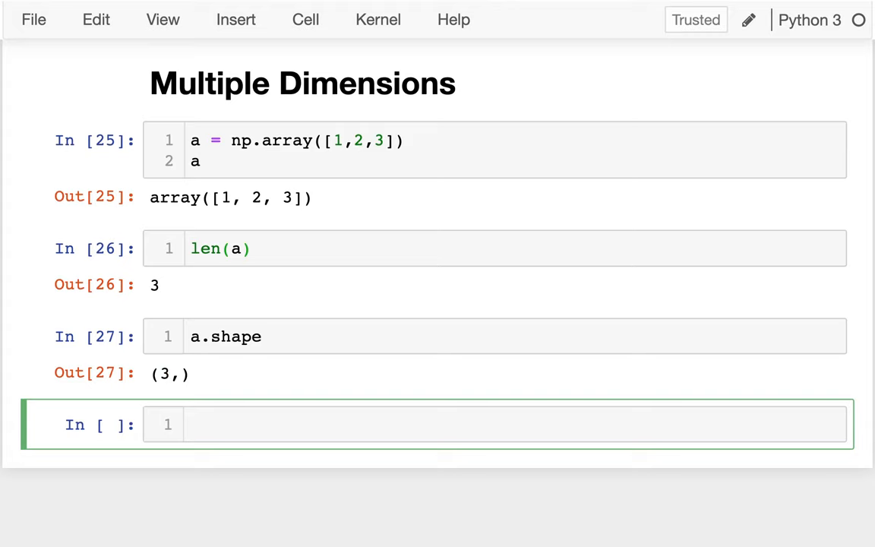
{"action": "type", "text": "b = n"}
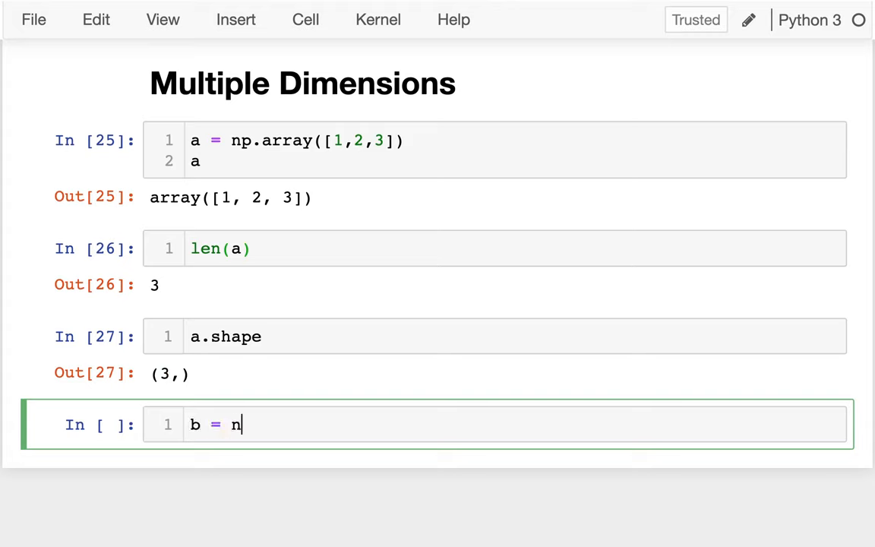
{"action": "type", "text": "p.array("}
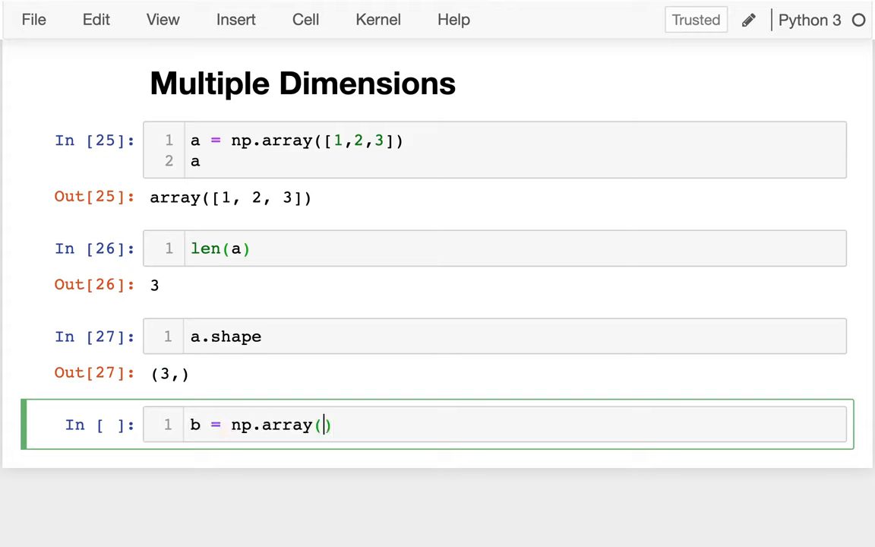
{"action": "type", "text": "[1,2,"}
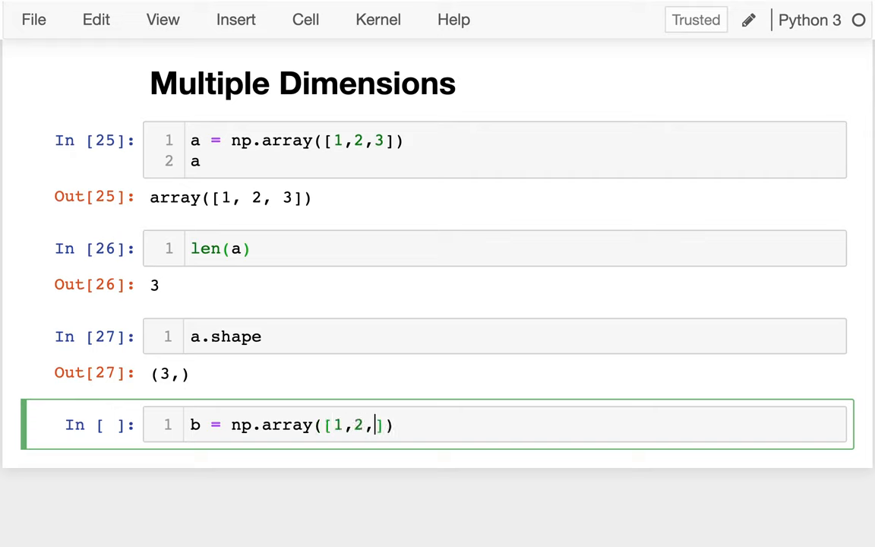
{"action": "type", "text": "3],"}
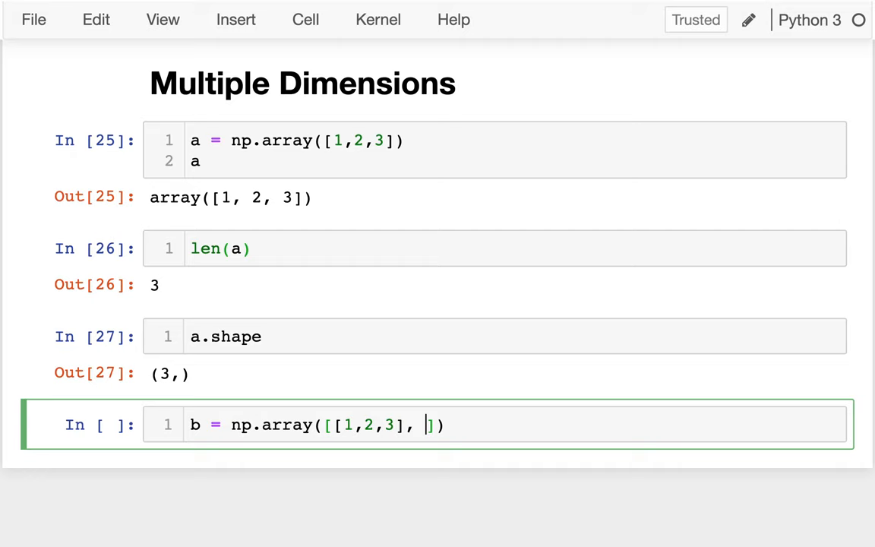
{"action": "type", "text": "[4"}
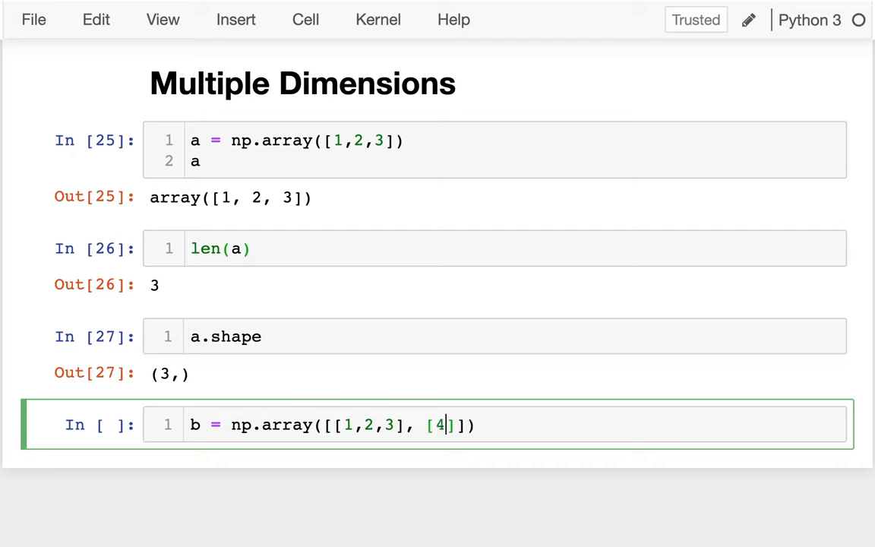
{"action": "type", "text": ",5,6]])"}
{"action": "type", "text": "b"}
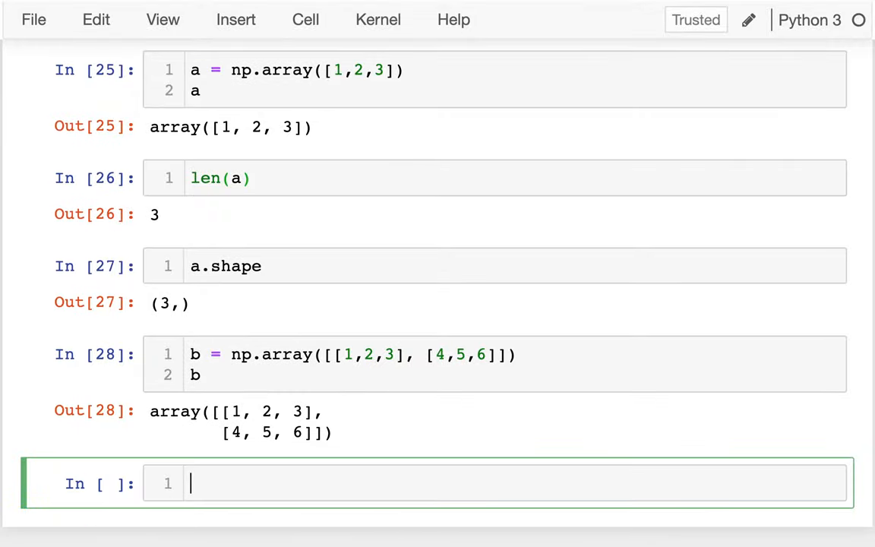
Run len(b) and b.shape, showing length 2 and shape (2, 3)
{"action": "type", "text": "len(b"}
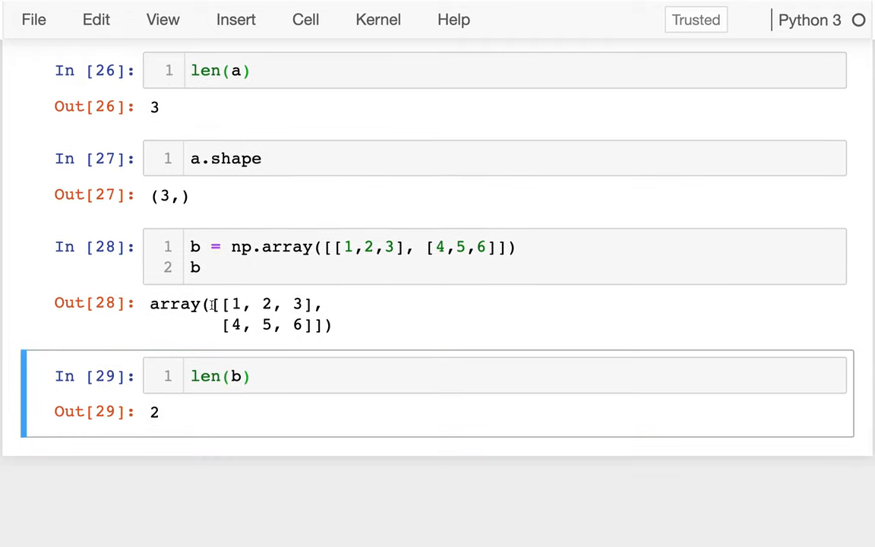
{"action": "left_click_drag", "start_coordinate": [215, 304], "coordinate": [319, 325]}
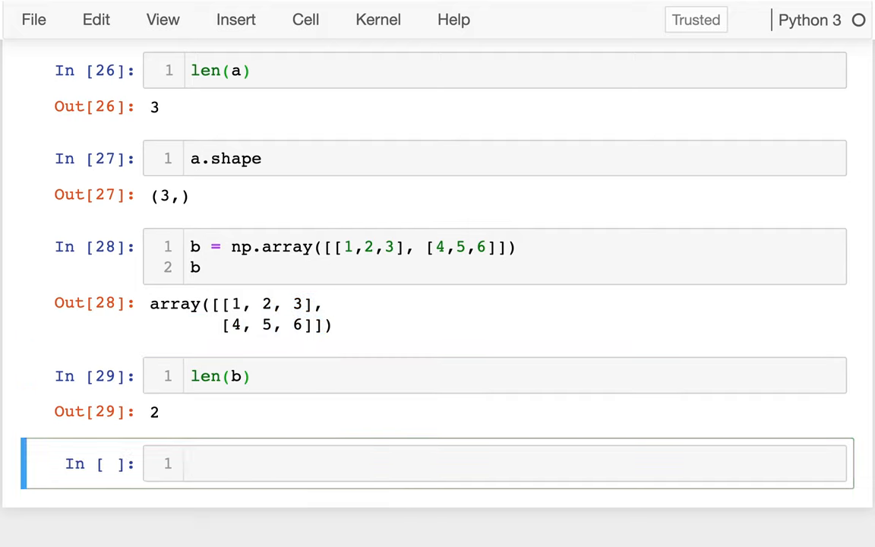
{"action": "type", "text": "b.shape"}
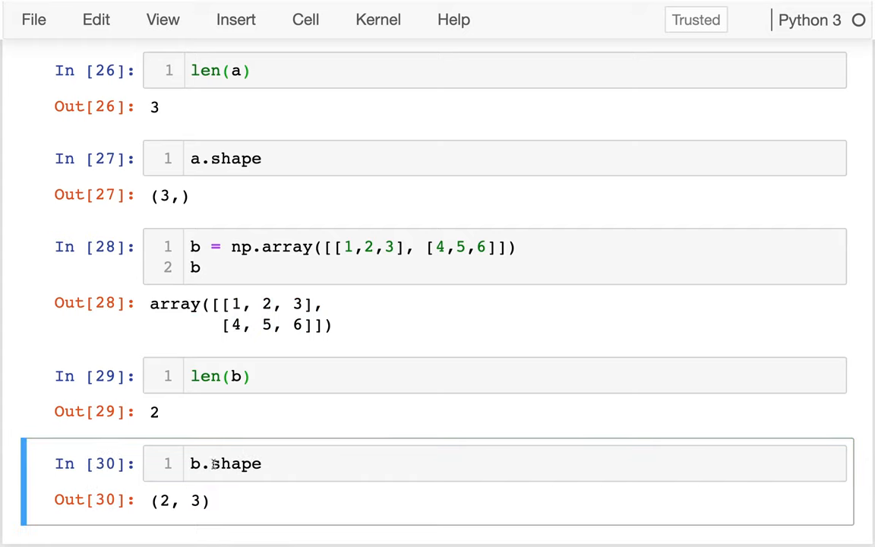
{"action": "left_click_drag", "start_coordinate": [159, 500], "coordinate": [203, 500]}
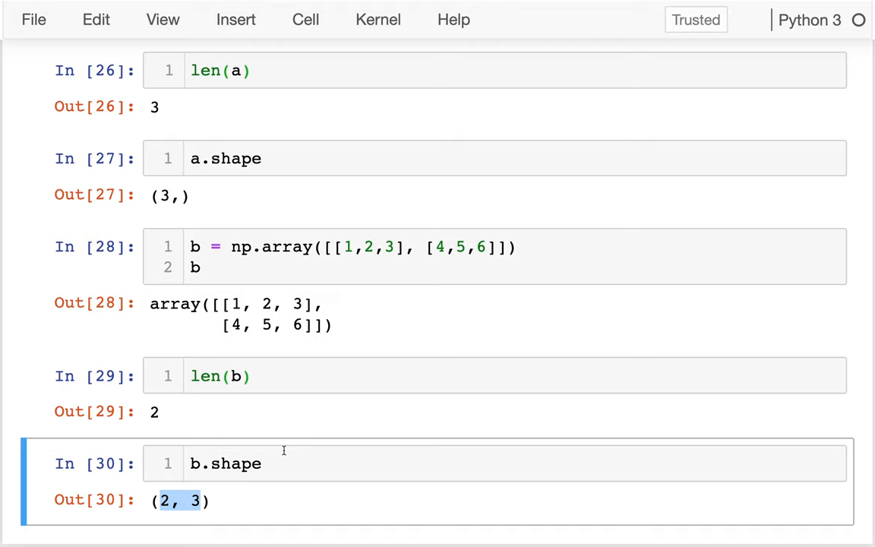
{"action": "mouse_move", "coordinate": [281, 471]}
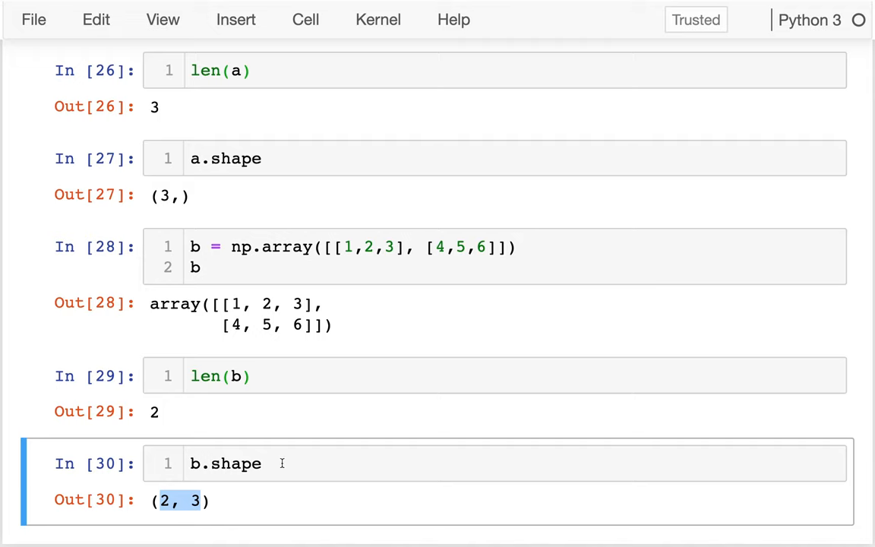
Run b.reshape(3, 2) to show b as three rows of two values
{"action": "scroll", "scroll_direction": "down", "scroll_amount": 3}
{"action": "type", "text": "b"}
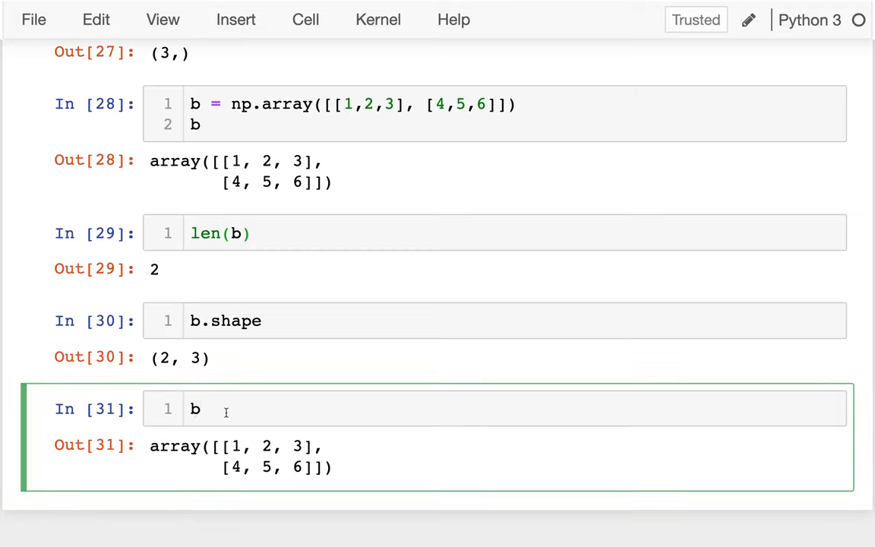
{"action": "type", "text": ".reshape()"}
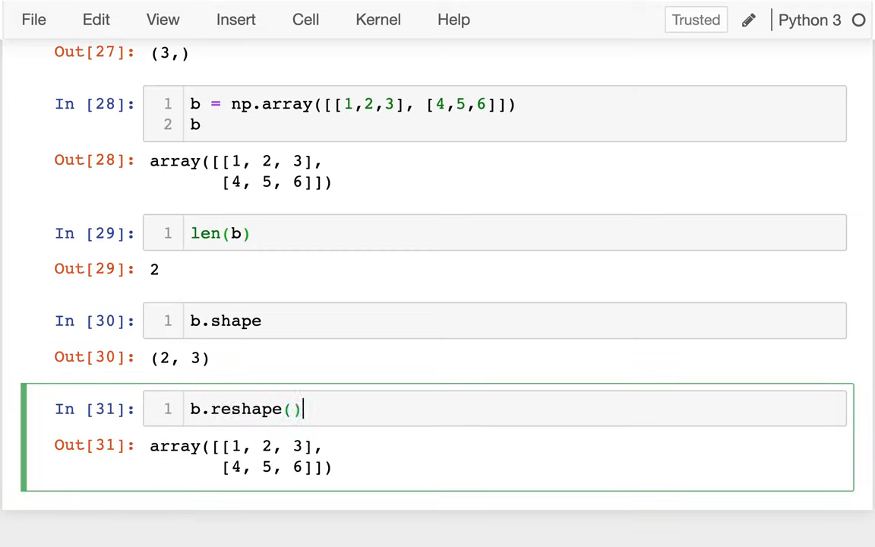
{"action": "type", "text": "2"}
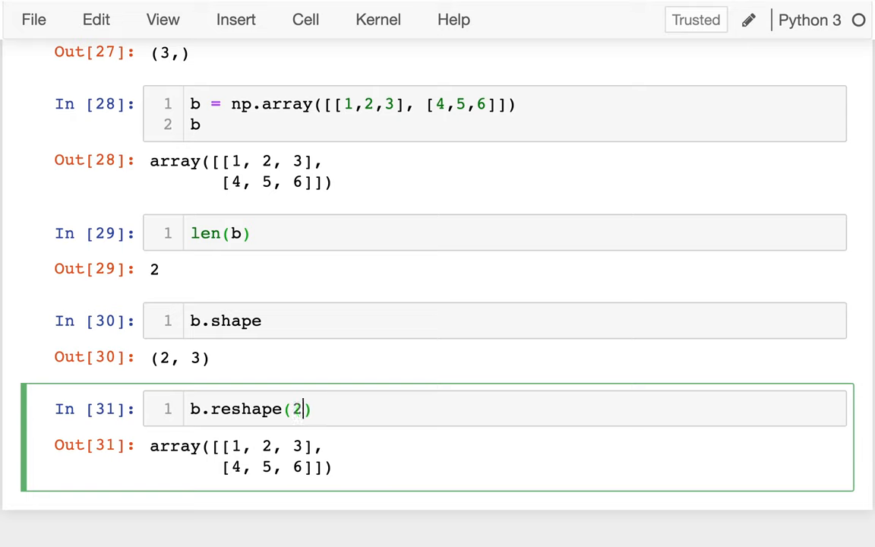
{"action": "type", "text": ", 3"}
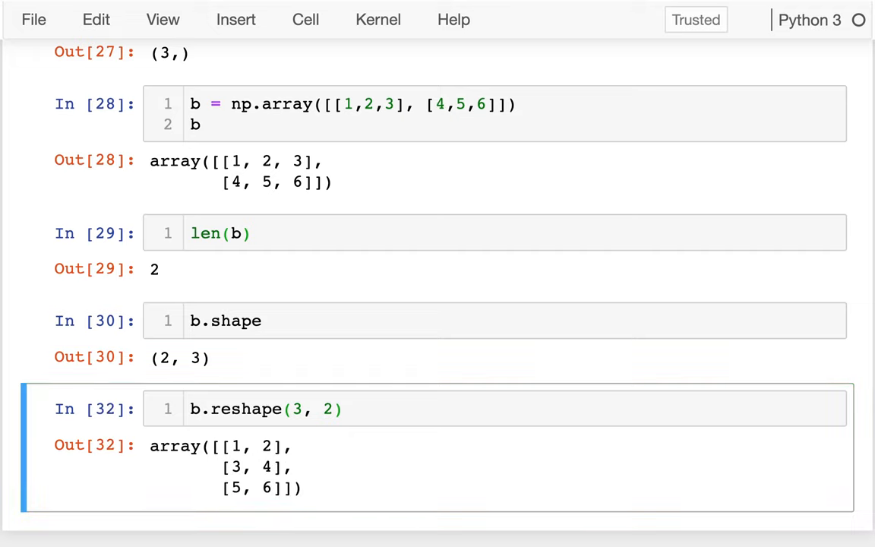
{"action": "double_click", "coordinate": [175, 446]}
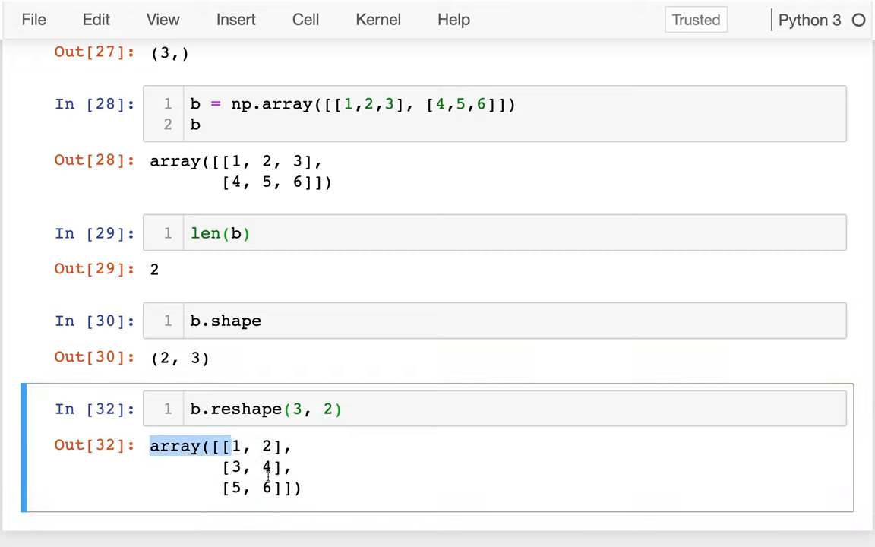
In a new cell, run b.reshape(6) to flatten b into six values
{"action": "left_click", "coordinate": [382, 409]}
{"action": "type", "text": "b."}
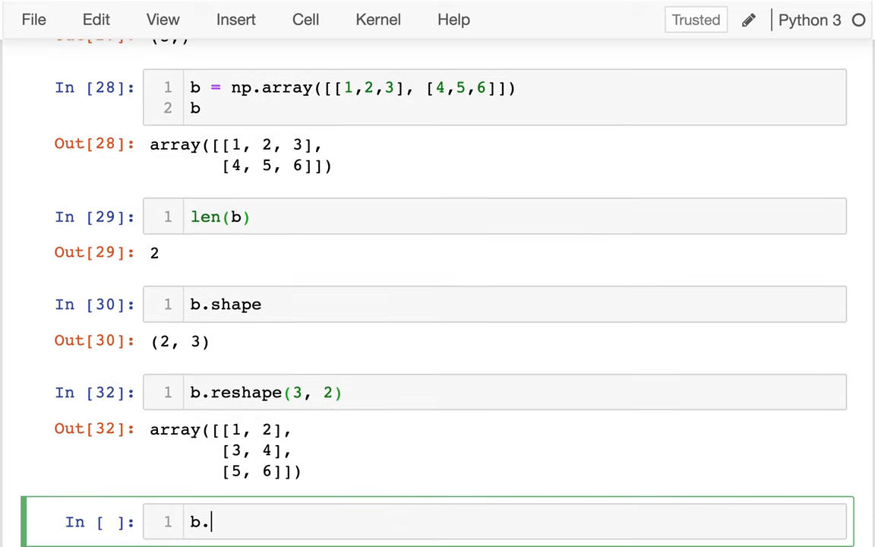
{"action": "type", "text": "reshape()"}
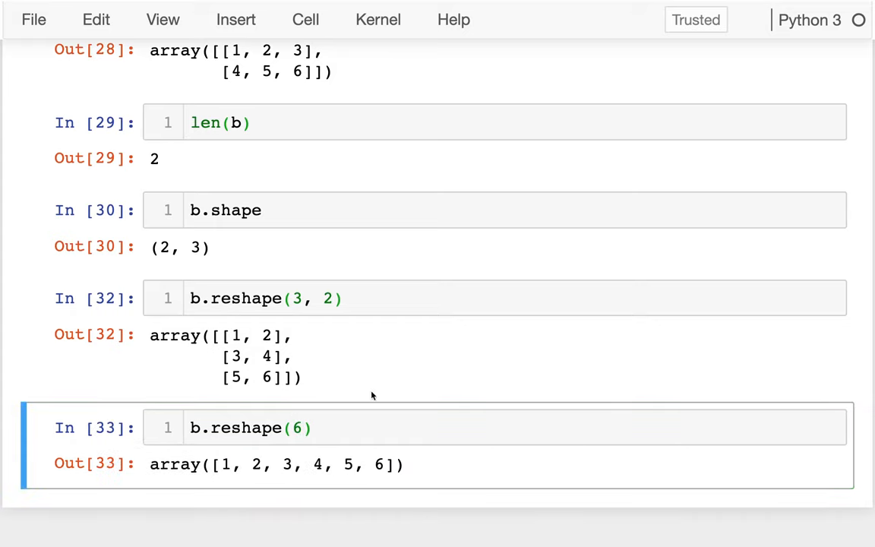
{"action": "left_click_drag", "start_coordinate": [223, 464], "coordinate": [391, 464]}
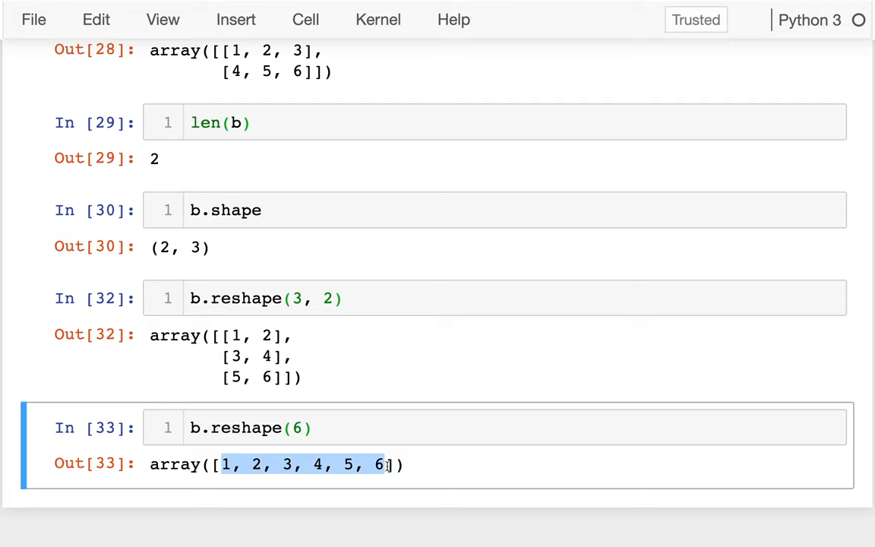
{"action": "scroll", "scroll_direction": "down", "scroll_amount": 3}
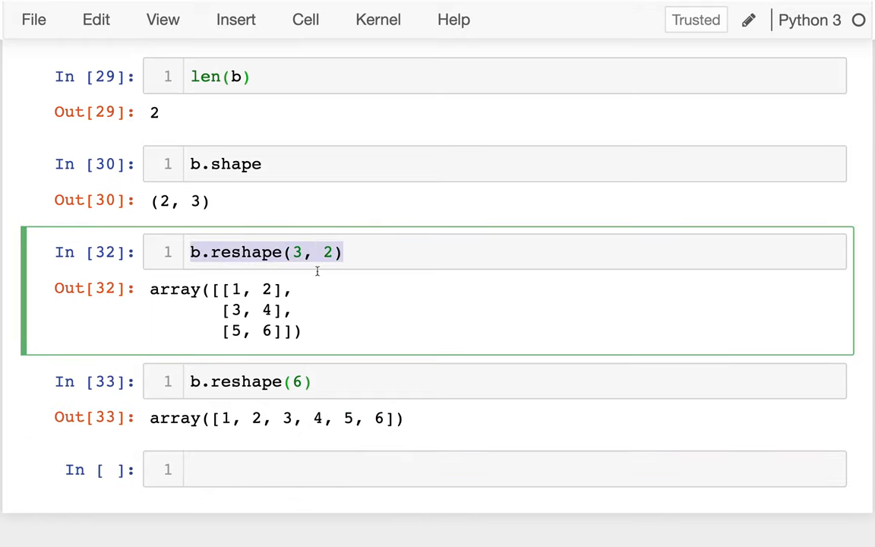
Change the cell to b.reshape(3, -1) # infer 2 columns, then run b.reshape(-1)
{"action": "type", "text": "b.reshape(3, 2)"}
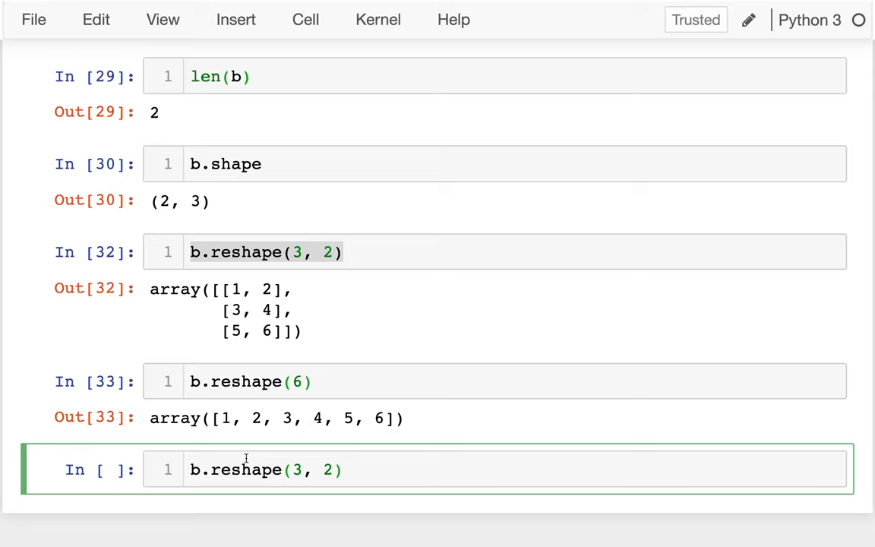
{"action": "type", "text": "3"}
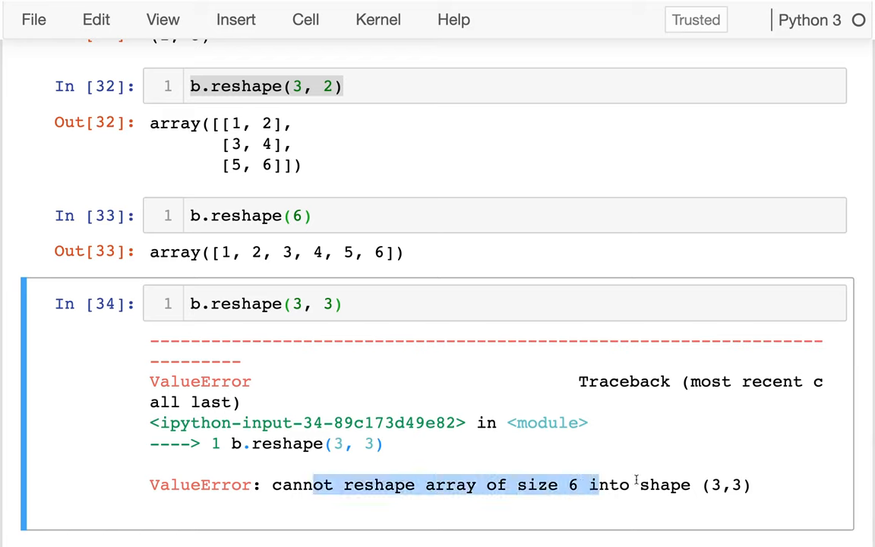
{"action": "left_click", "coordinate": [342, 304]}
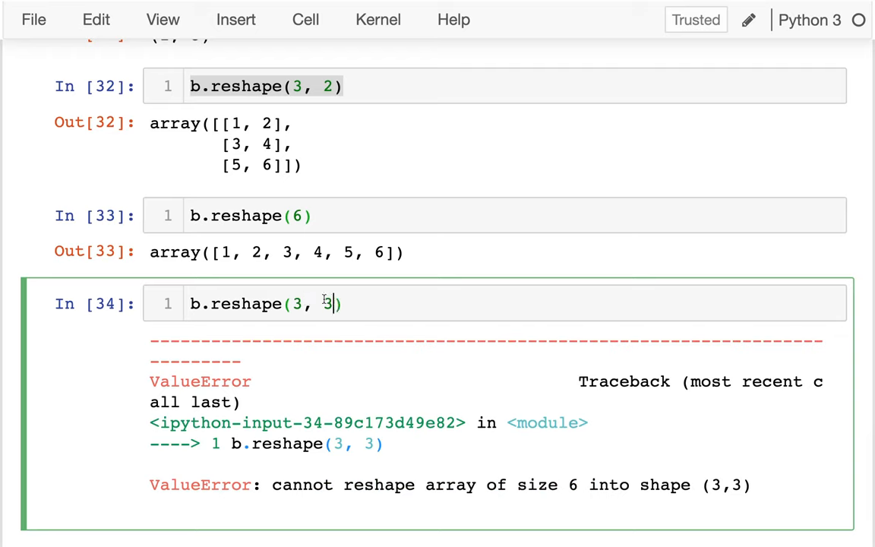
{"action": "type", "text": "-1"}
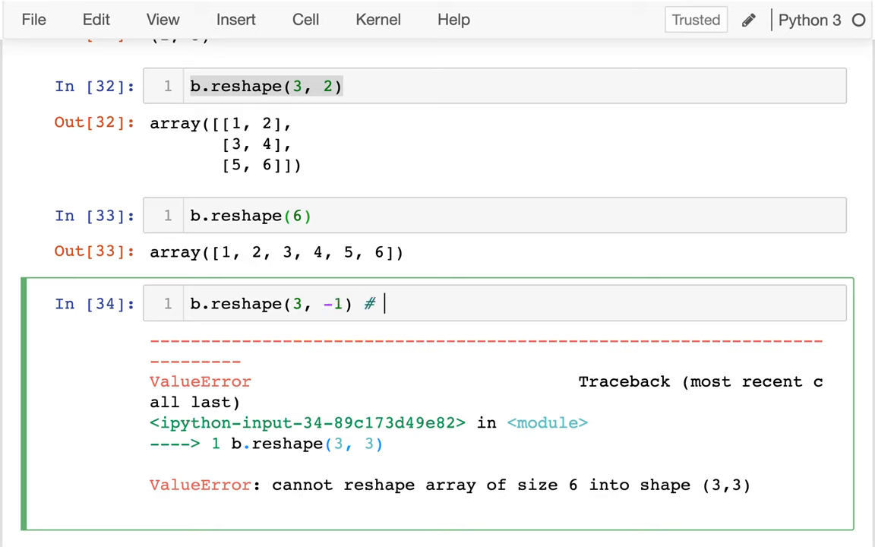
{"action": "type", "text": "infer"}
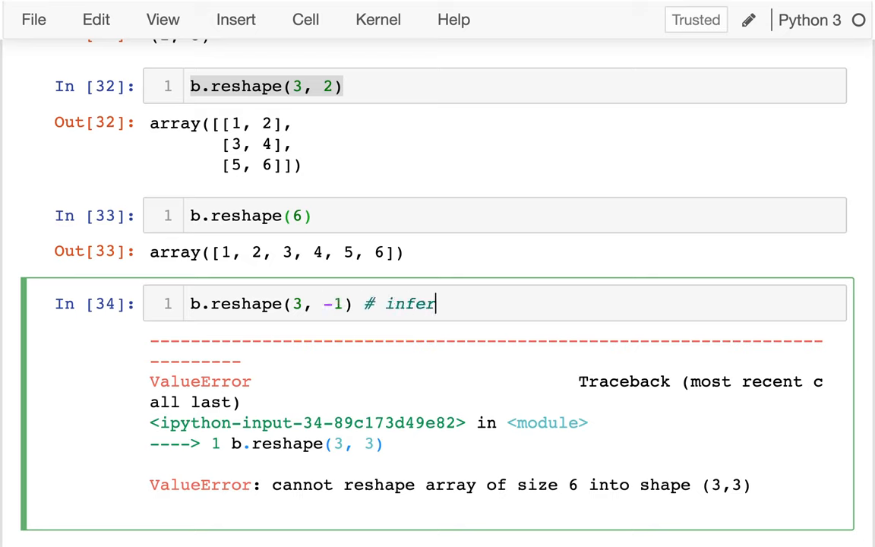
{"action": "type", "text": "2 columns"}
{"action": "type", "text": "b."}
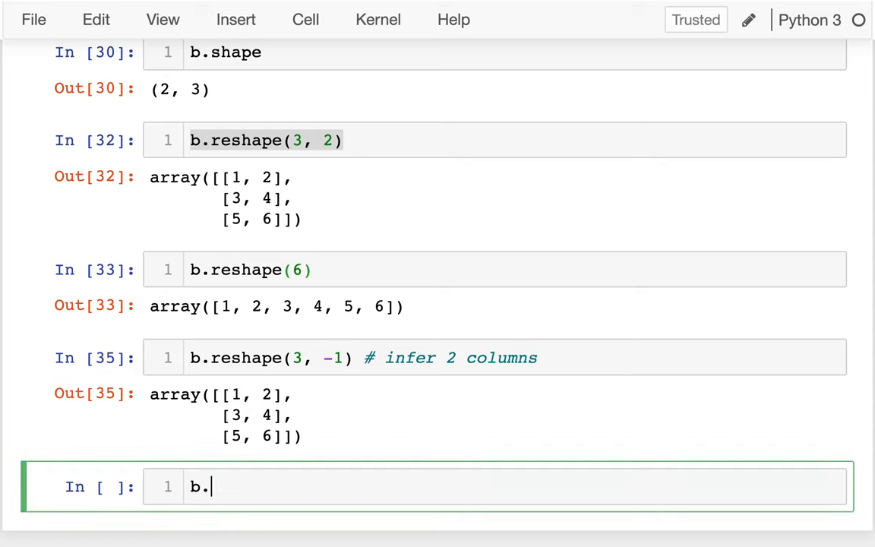
{"action": "type", "text": "reshape()"}
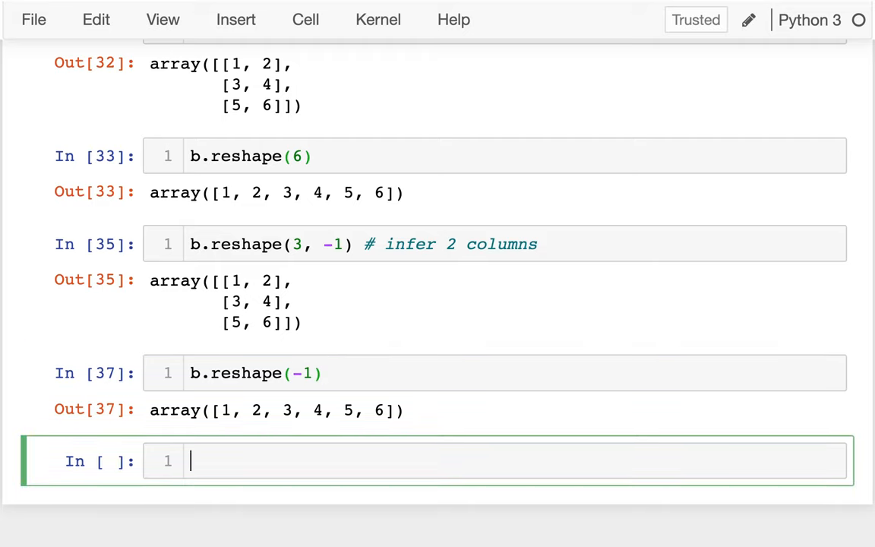
Run np.ones(80).reshape(10, -1) and check the first row holds eight ones
{"action": "type", "text": "np.ones()"}
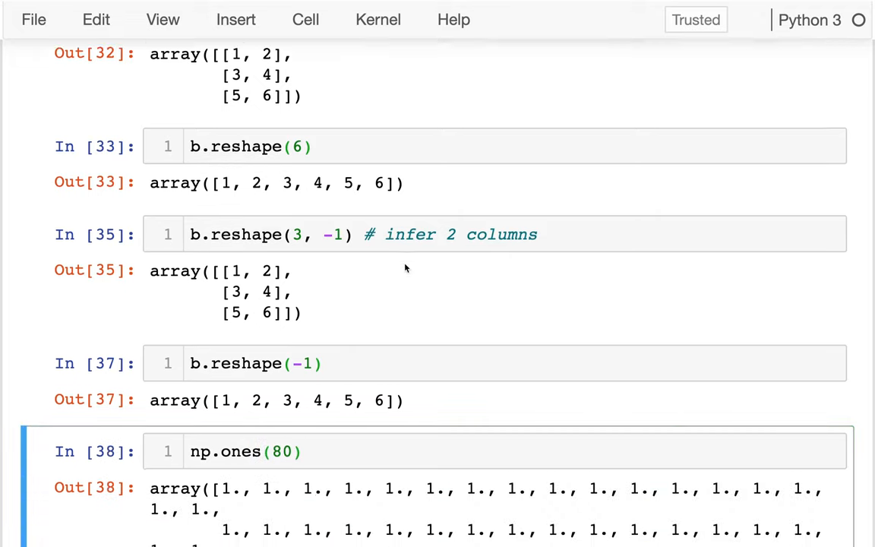
{"action": "type", "text": ".r"}
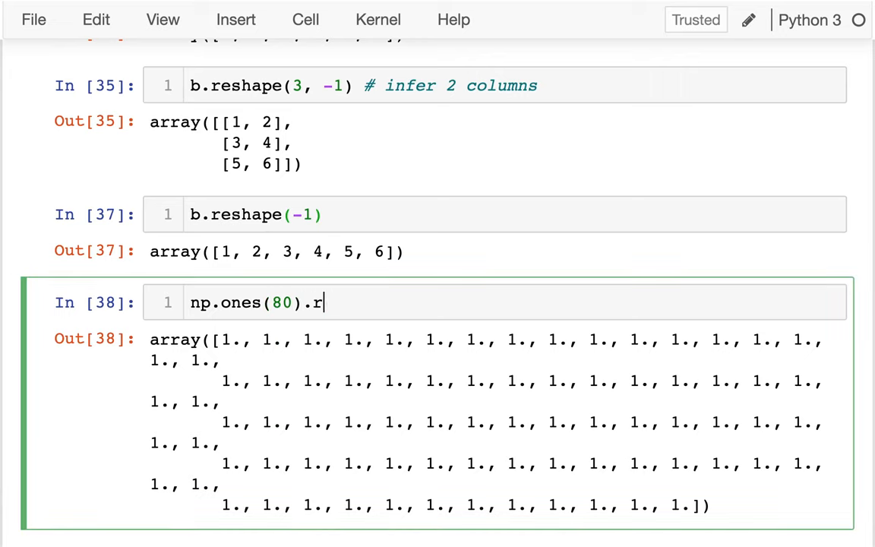
{"action": "type", "text": "eshape()"}
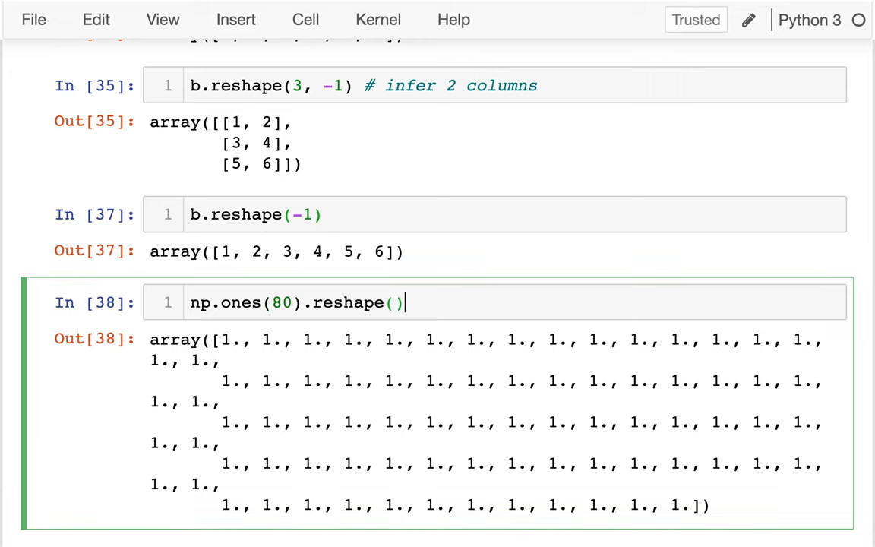
{"action": "type", "text": "10"}
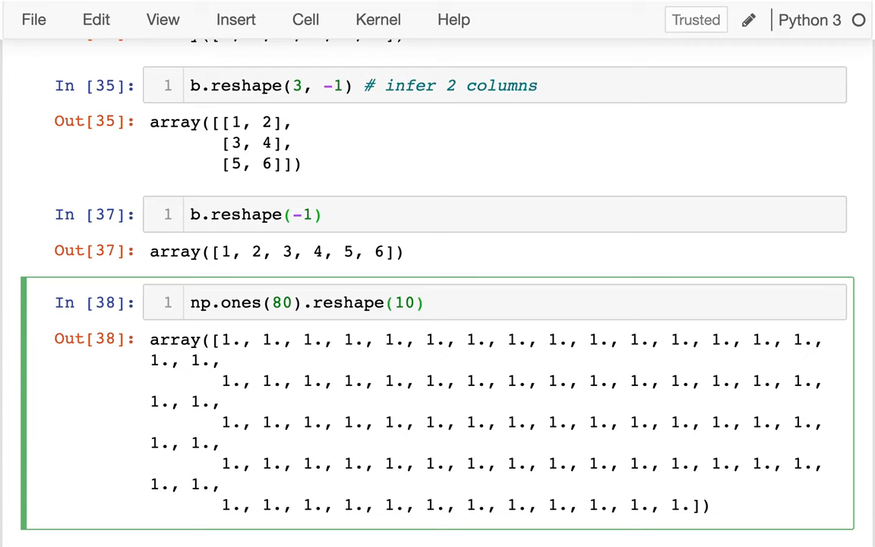
{"action": "type", "text": ", -1"}
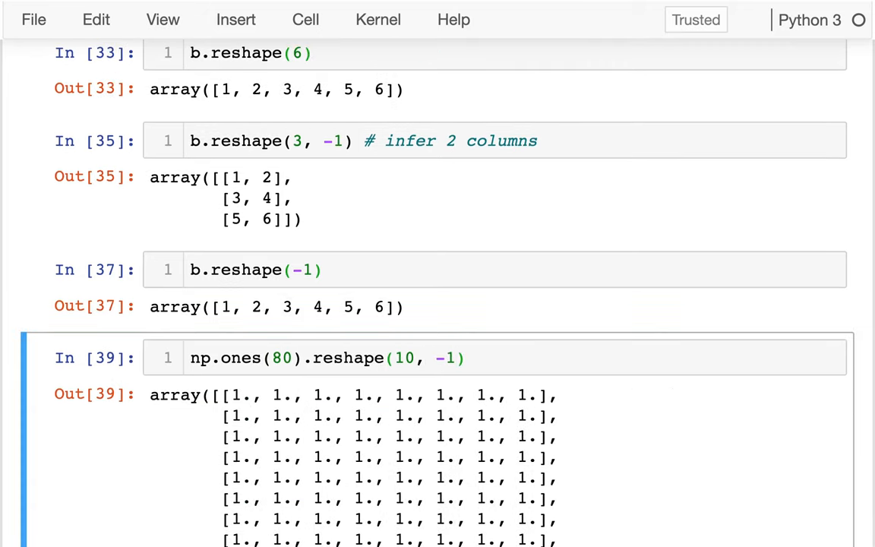
{"action": "scroll", "scroll_direction": "down", "scroll_amount": 3}
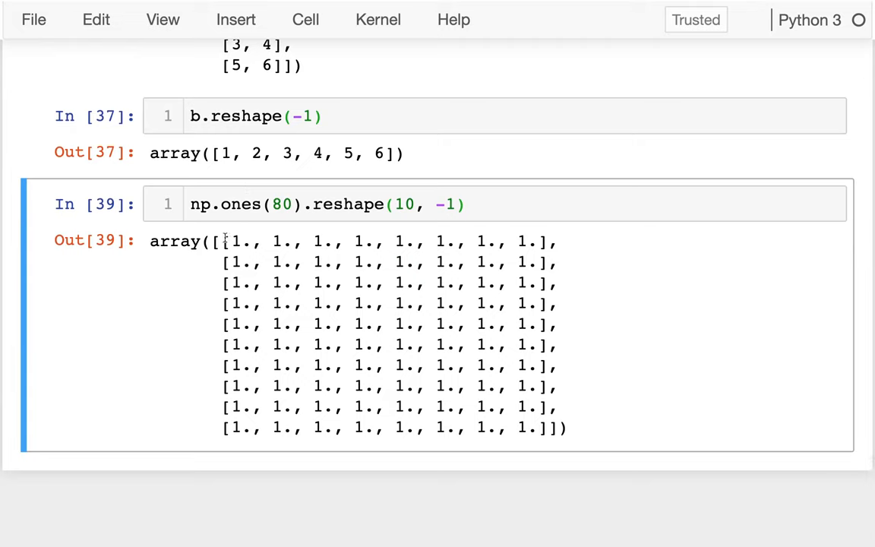
{"action": "left_click_drag", "start_coordinate": [228, 242], "coordinate": [363, 241]}
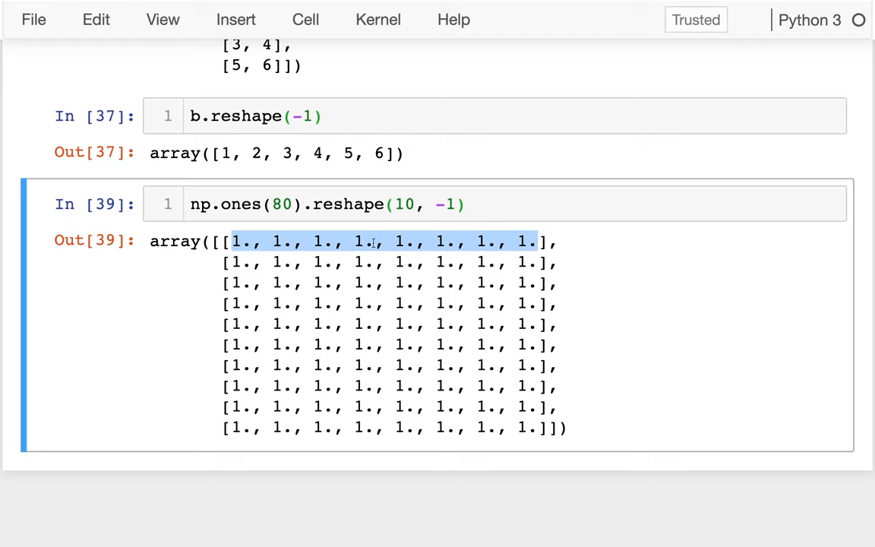
Add the comment # vectors (1D) to the array a cell
{"action": "left_click", "coordinate": [389, 205]}
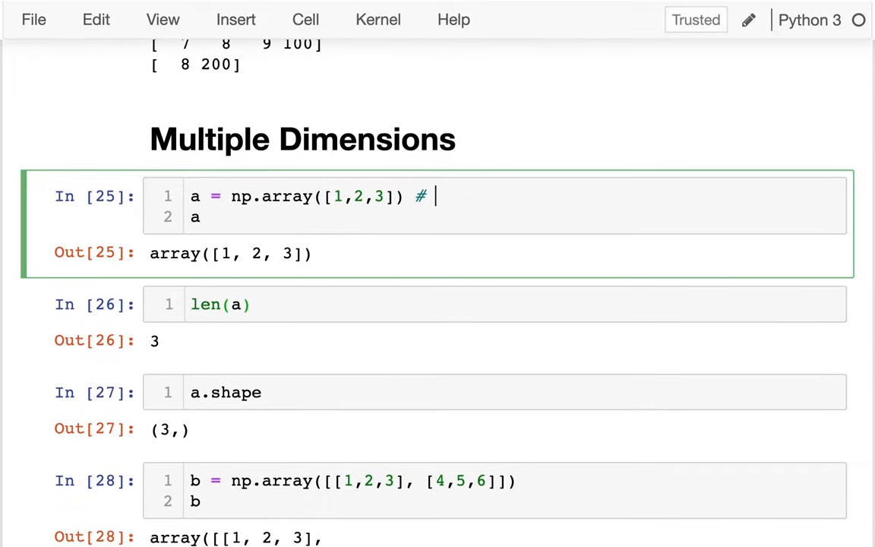
{"action": "type", "text": "sca"}
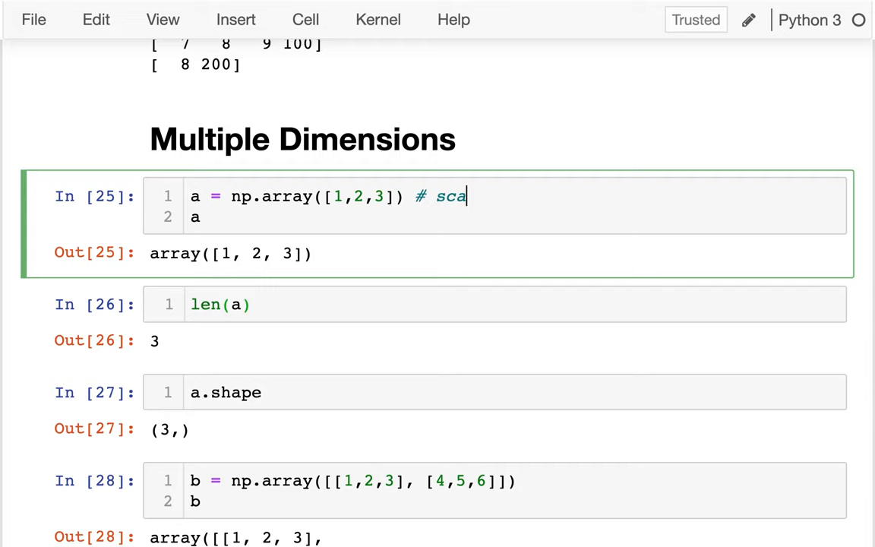
{"action": "type", "text": "lars (1D"}
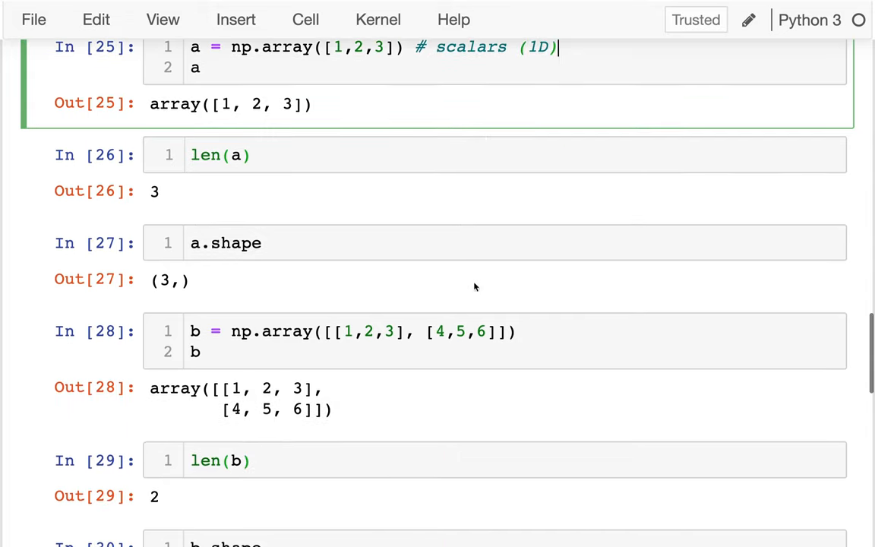
{"action": "left_click", "coordinate": [342, 331]}
{"action": "type", "text": "vect"}
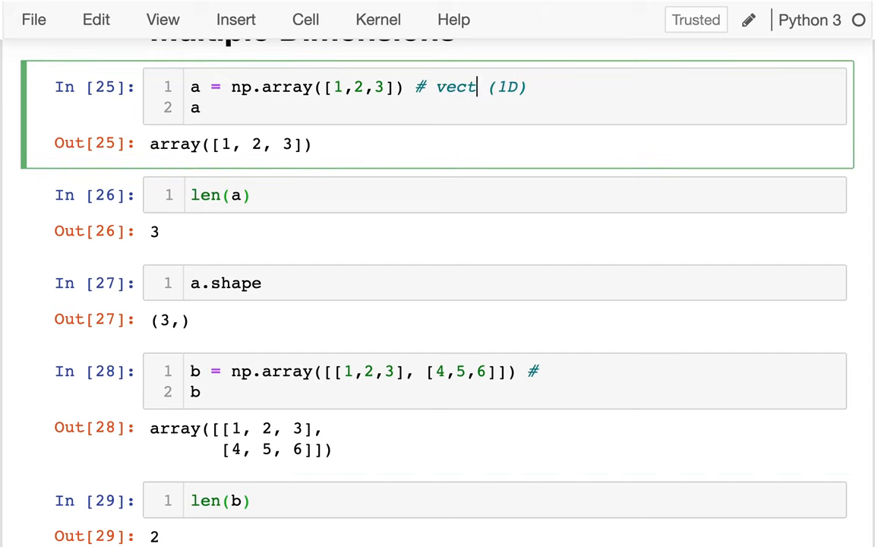
{"action": "type", "text": "ors"}
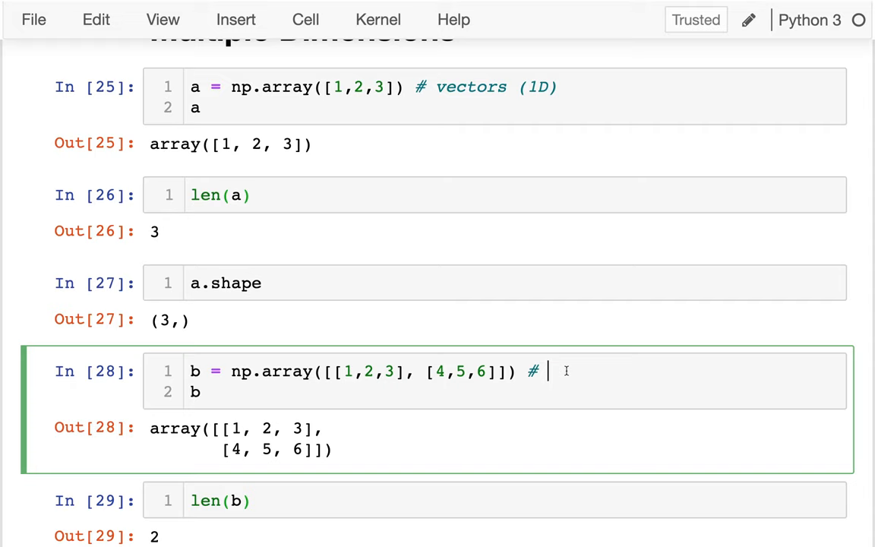
Add the comment # matrices (2D) to the b = np.array line
{"action": "type", "text": "mat"}
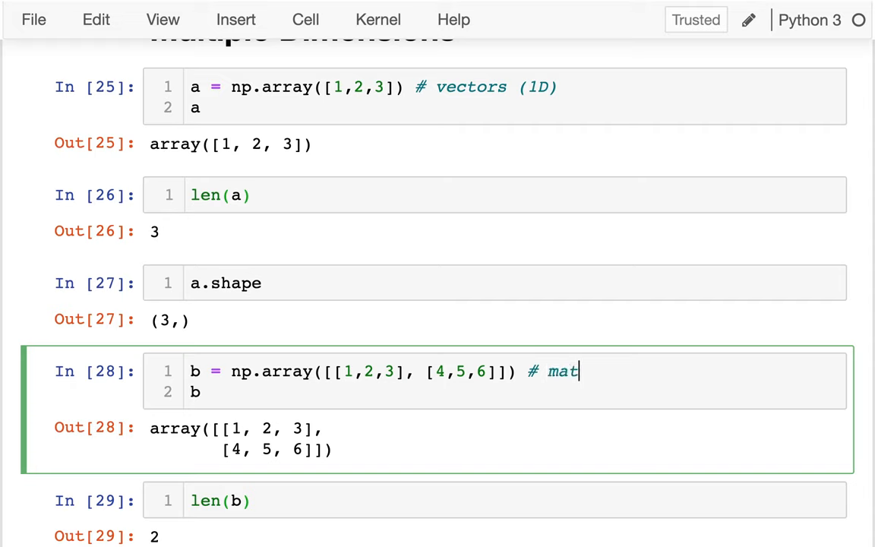
{"action": "type", "text": "rices (2D"}
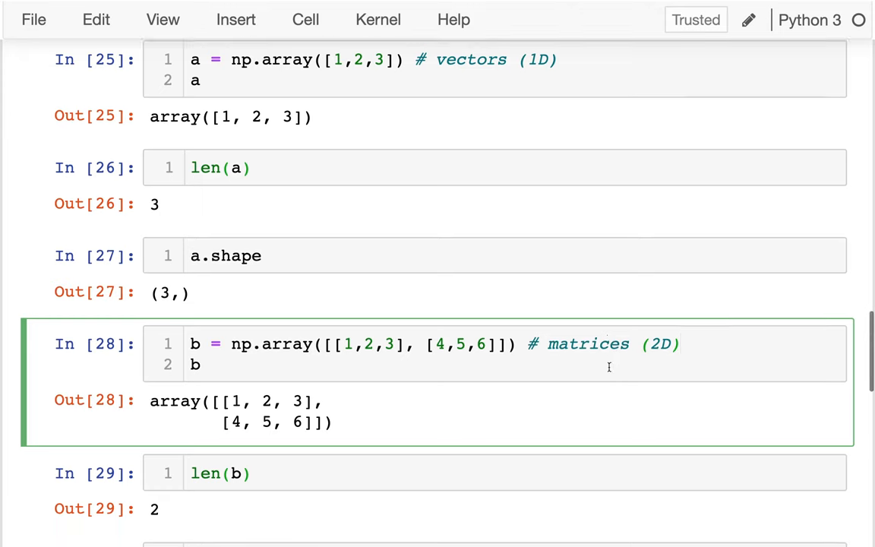
{"action": "scroll", "scroll_direction": "down", "scroll_amount": 3}
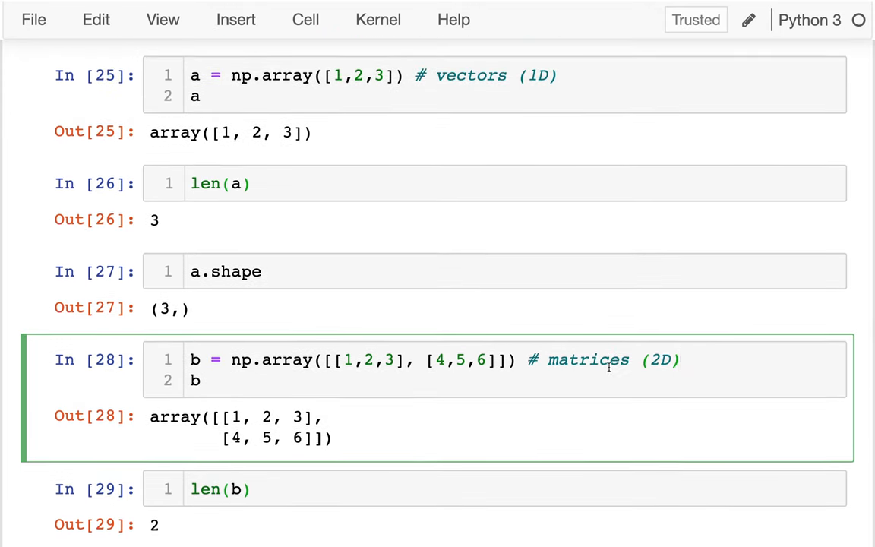
{"action": "scroll", "scroll_direction": "down", "scroll_amount": 3}
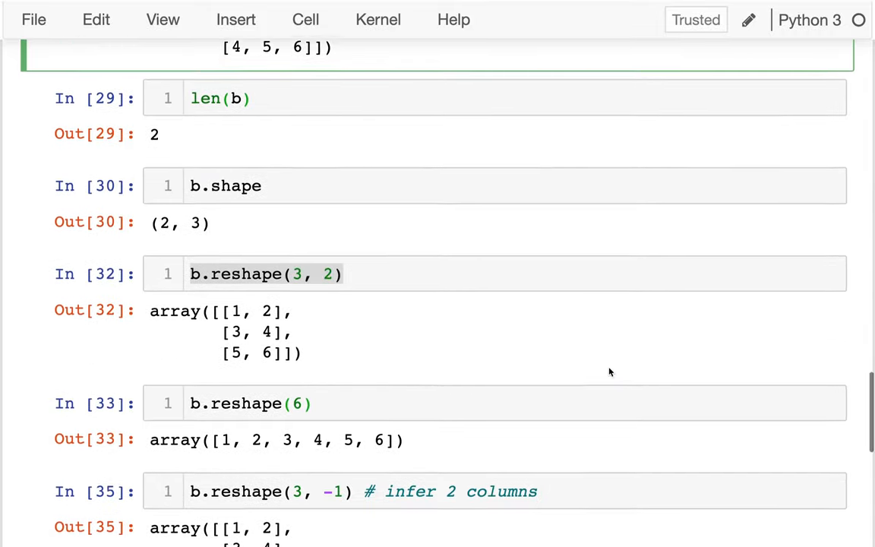
Enter c = np.array(3) # scalar (0D) with c.shape, showing ()
{"action": "scroll", "scroll_direction": "down", "scroll_amount": 3}
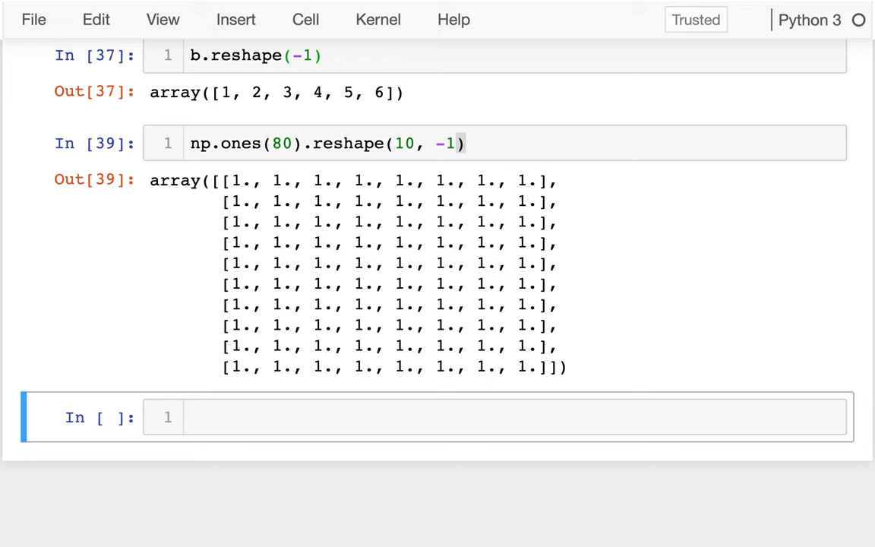
{"action": "type", "text": "np.array(["}
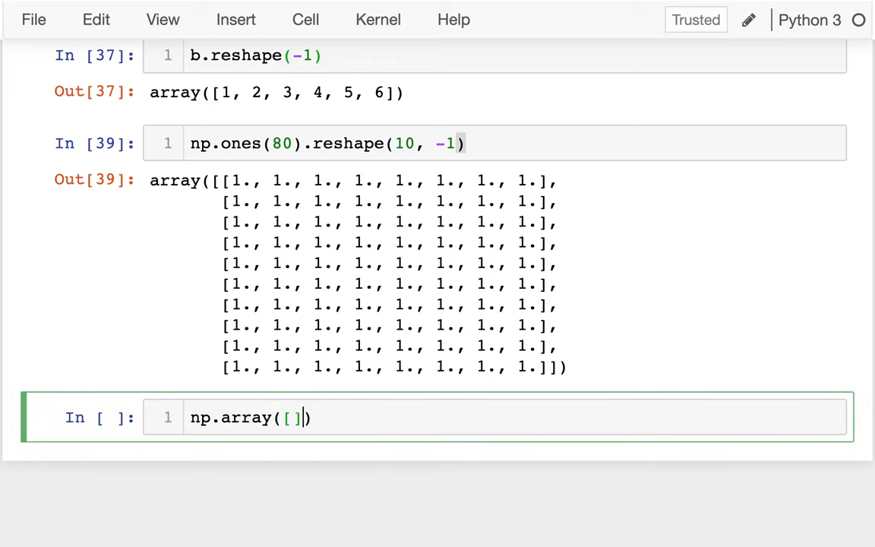
{"action": "type", "text": "..."}
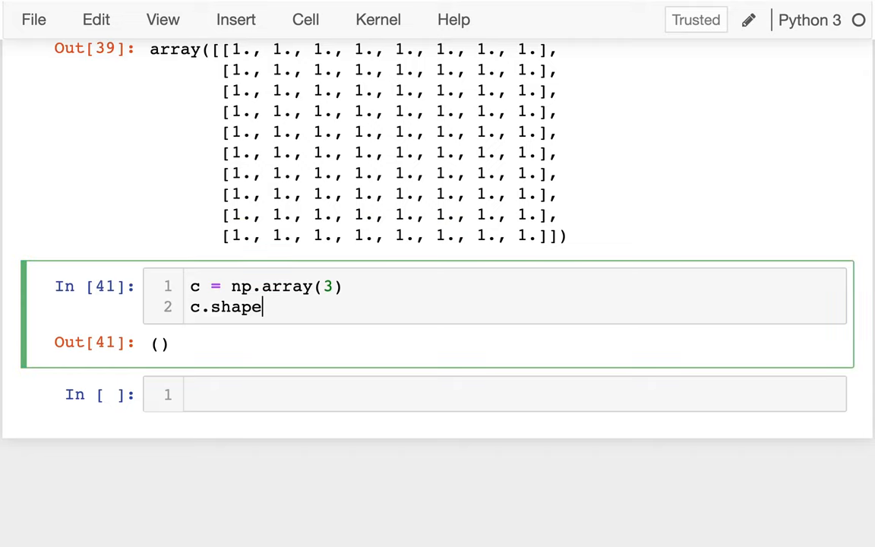
{"action": "type", "text": "#"}
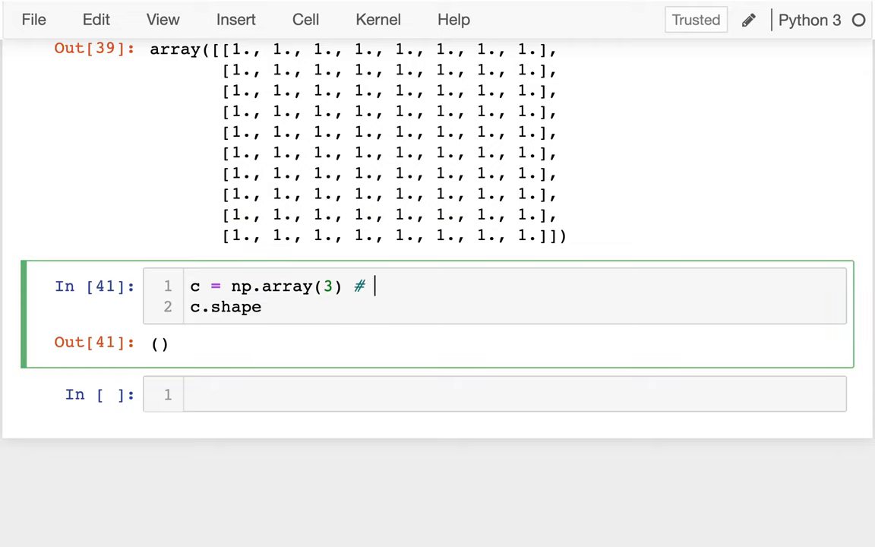
{"action": "type", "text": "scalar (0D"}
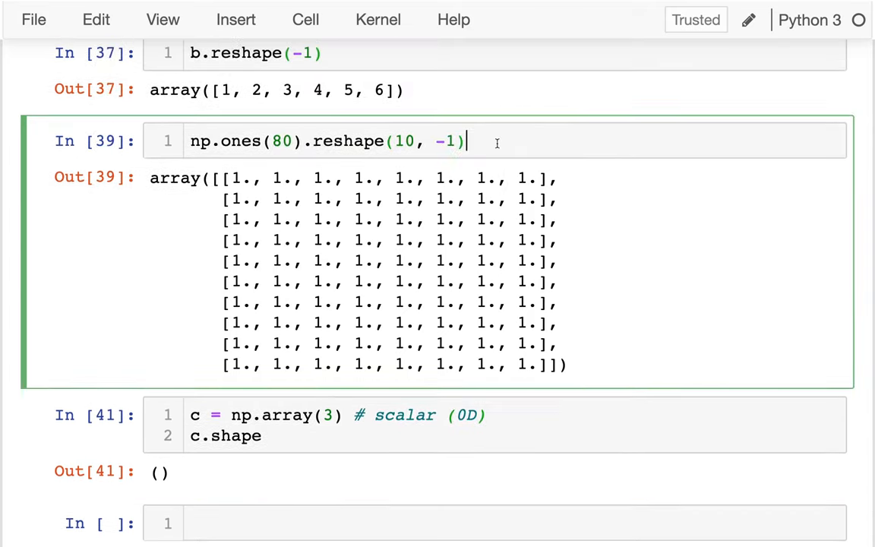
{"action": "scroll", "scroll_direction": "down", "scroll_amount": 3}
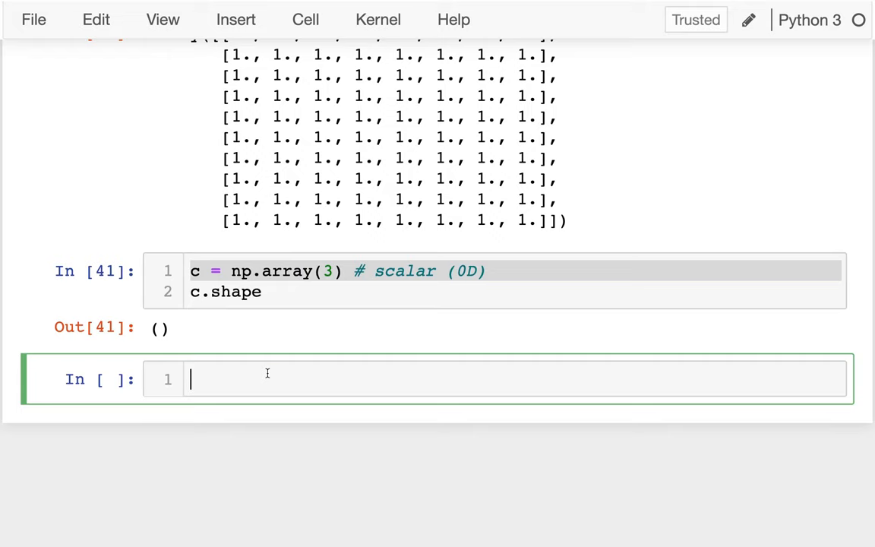
Write a comment describing tensors as arrays with any number of dimensions
{"action": "type", "text": "# tensor: general term for any N dimen"}
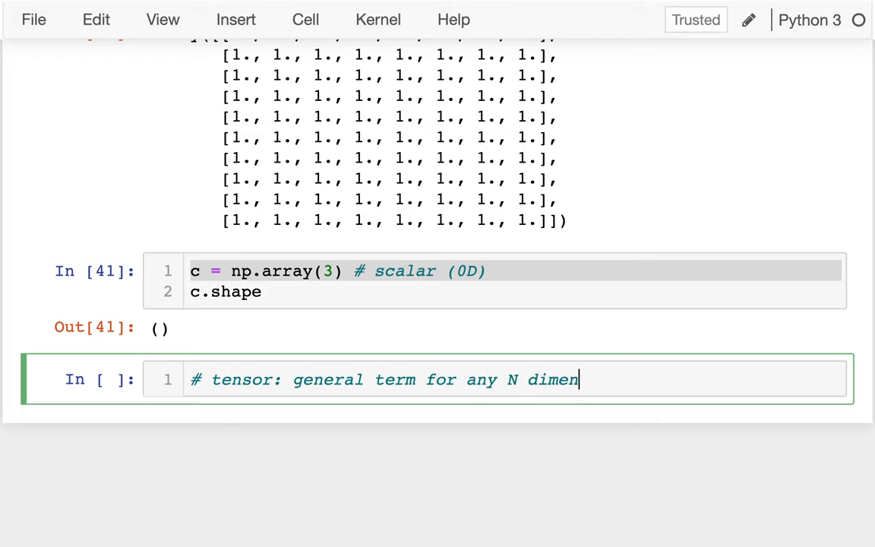
{"action": "type", "text": "sions"}
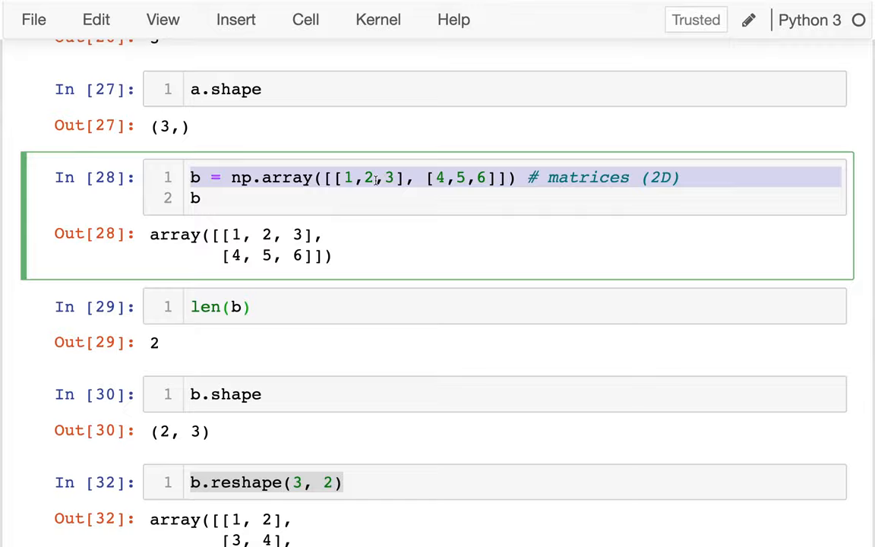
{"action": "scroll", "scroll_direction": "down", "scroll_amount": 3}
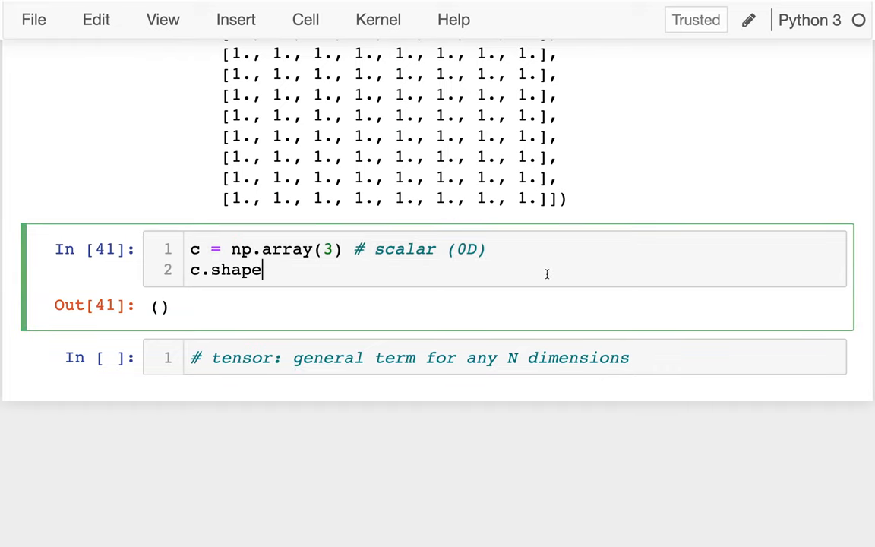
Add the comment line '# images can be either 2D or 3D tensors'
{"action": "type", "text": "#"}
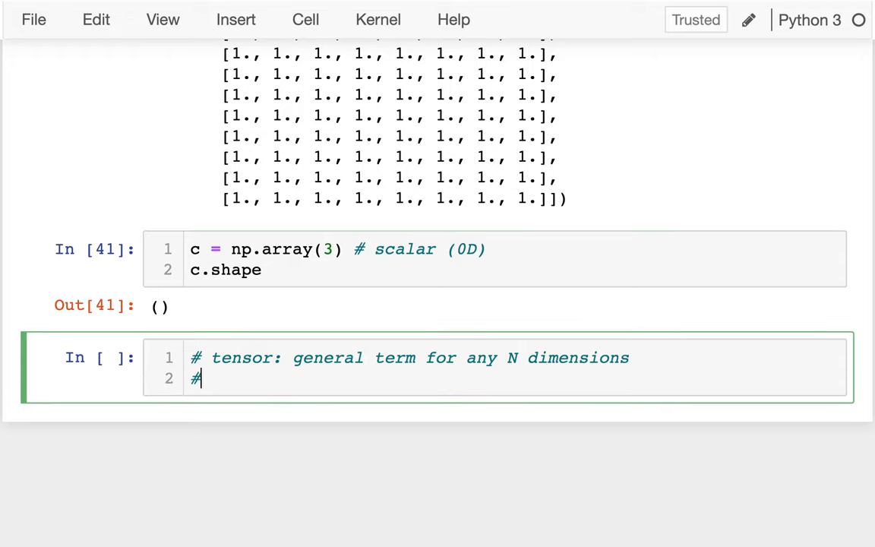
{"action": "type", "text": "images can"}
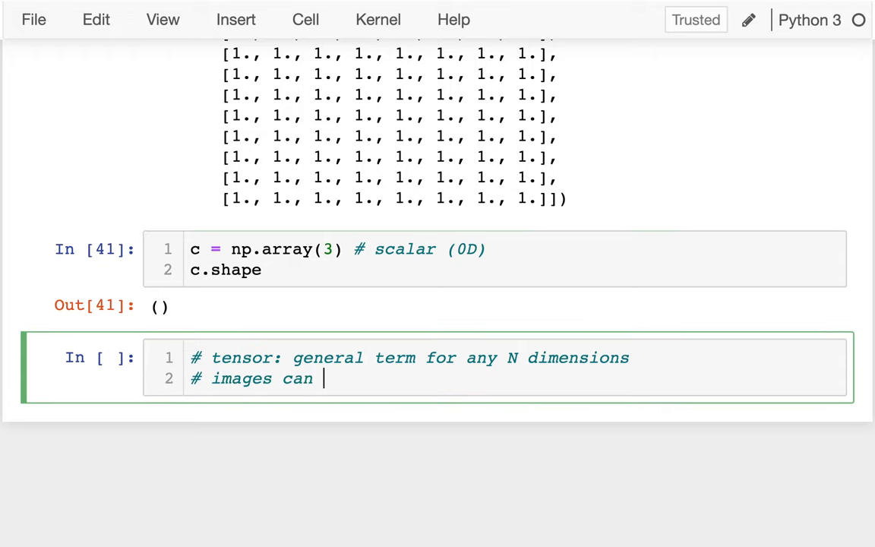
{"action": "type", "text": "be either 2"}
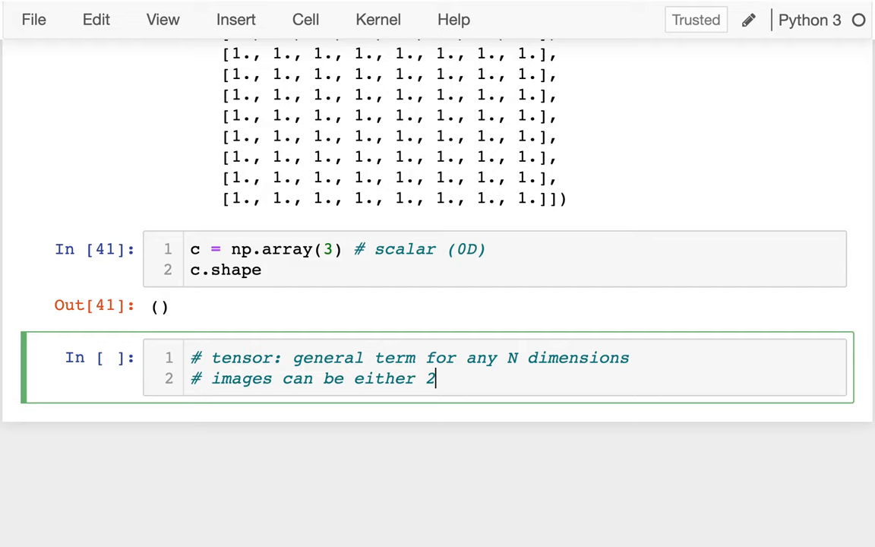
{"action": "type", "text": "D or 3D tenso"}
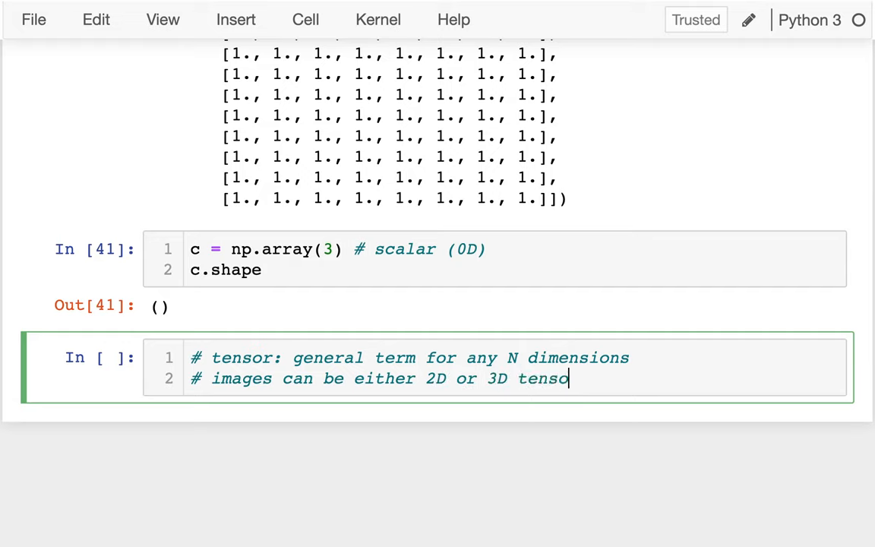
{"action": "type", "text": "rs"}
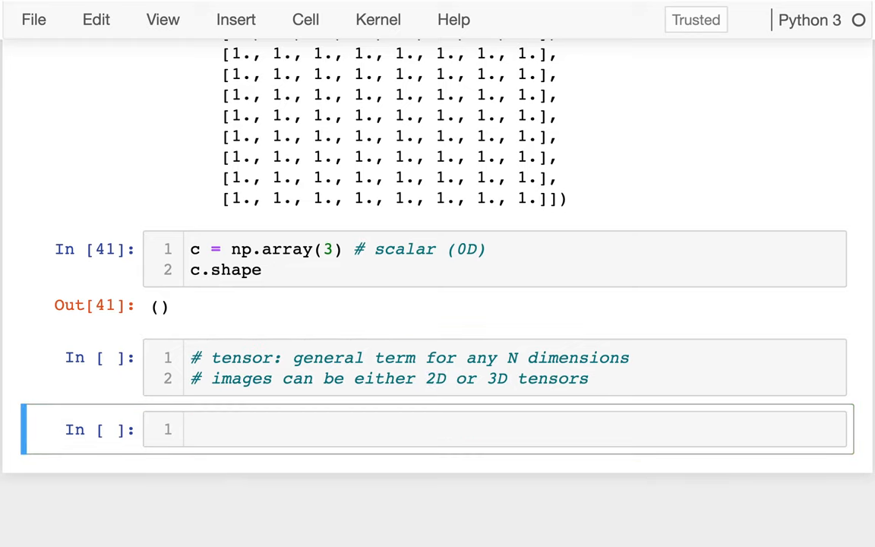
{"action": "mouse_move", "coordinate": [536, 366]}
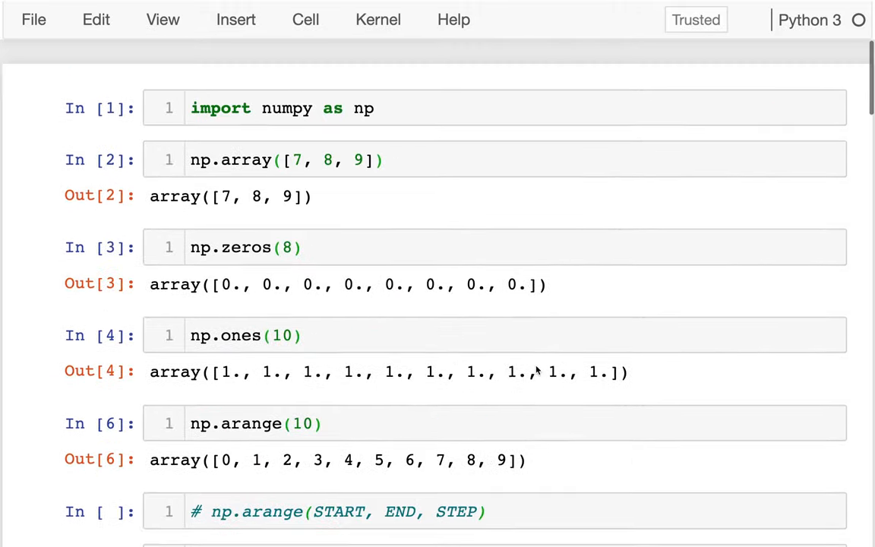
Type import matplotlib.pyplot in the empty cell under Multiple Dimensions
{"action": "scroll", "scroll_direction": "down", "scroll_amount": 3}
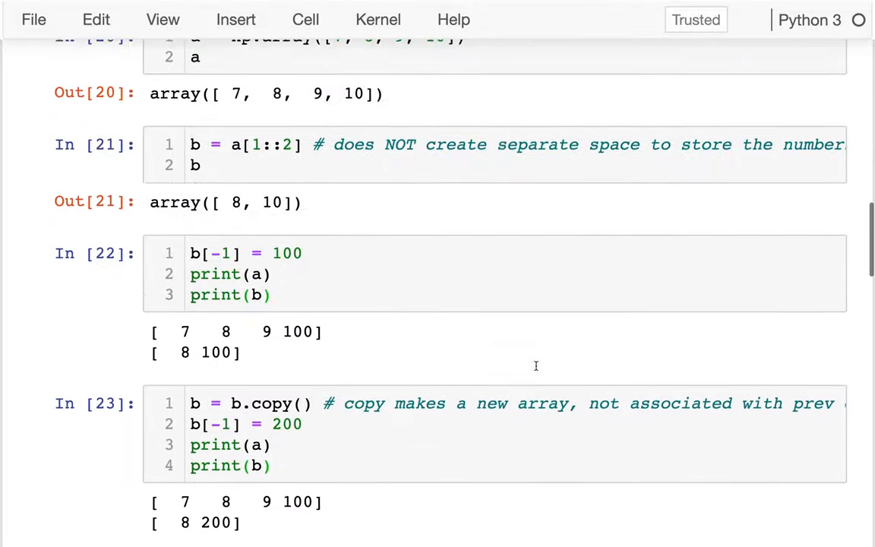
{"action": "scroll", "scroll_direction": "down", "scroll_amount": 3}
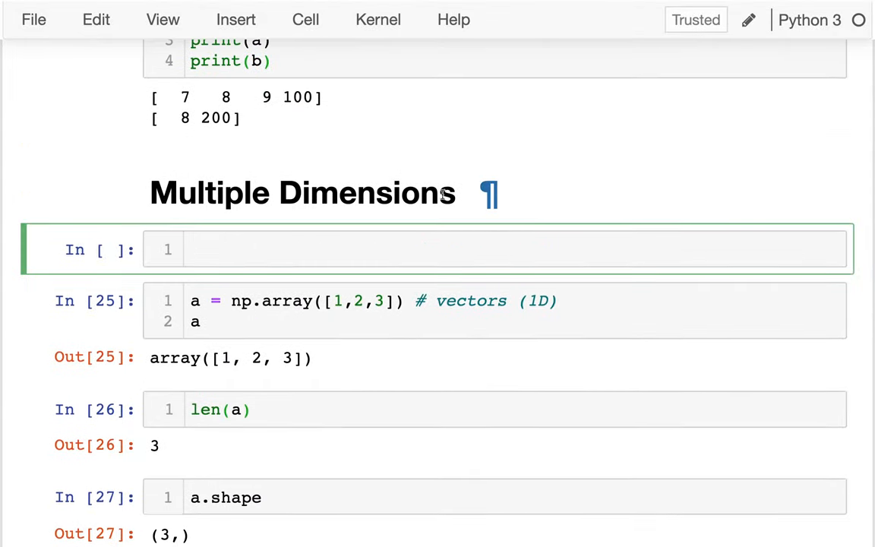
{"action": "type", "text": "import matplot"}
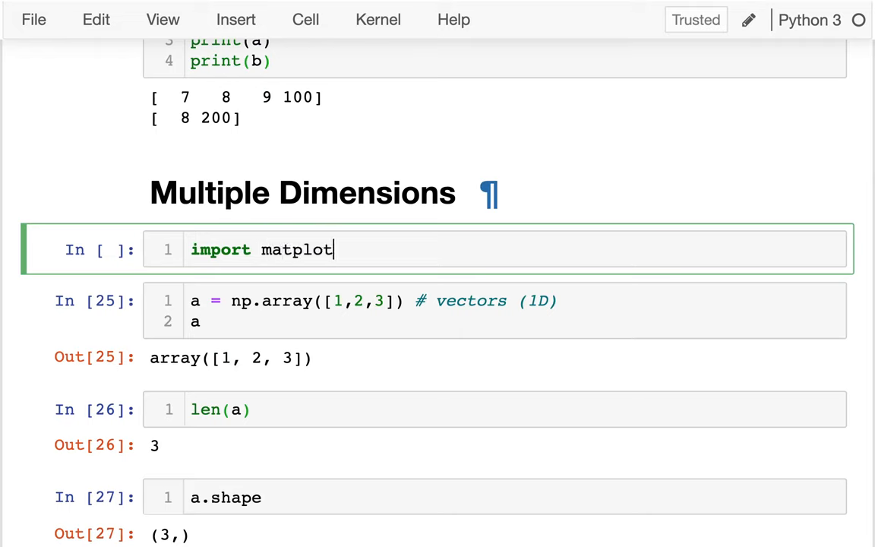
{"action": "type", "text": "lib.pyplo"}
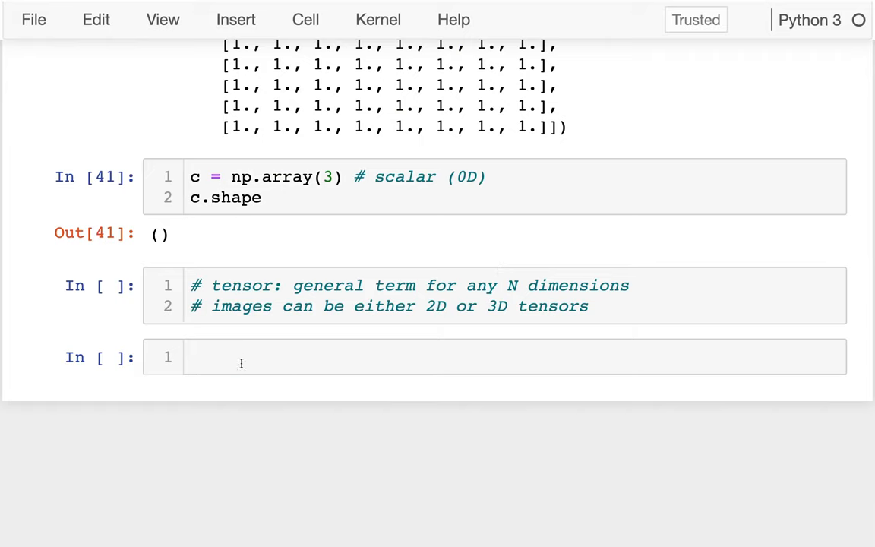
Create a = np.ones(80).reshape(10, -1) and render it with plt.imshow(a) as purple
{"action": "type", "text": "plt."}
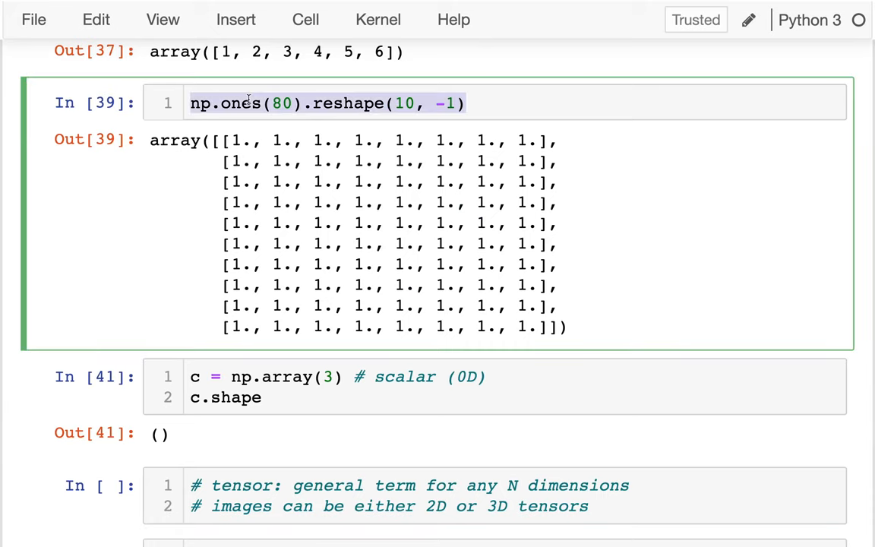
{"action": "scroll", "scroll_direction": "down", "scroll_amount": 3}
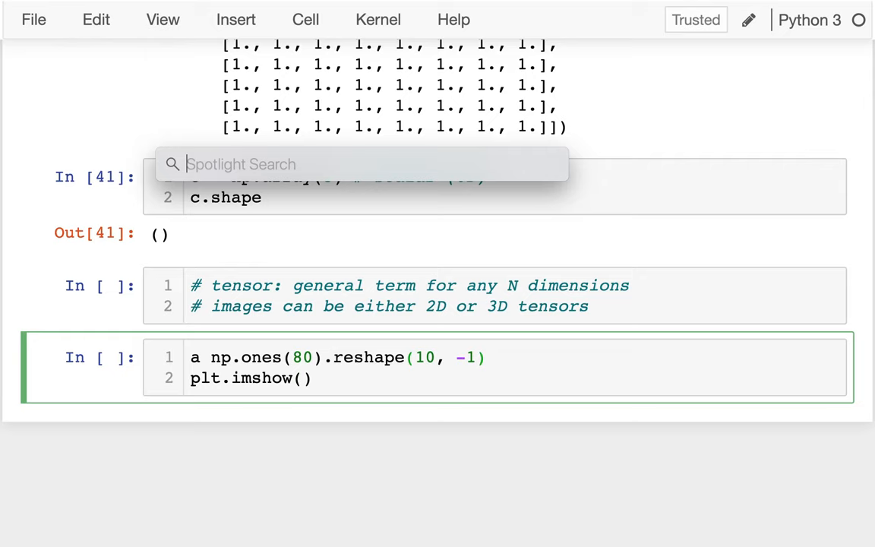
{"action": "key", "text": "Escape"}
{"action": "type", "text": " ="}
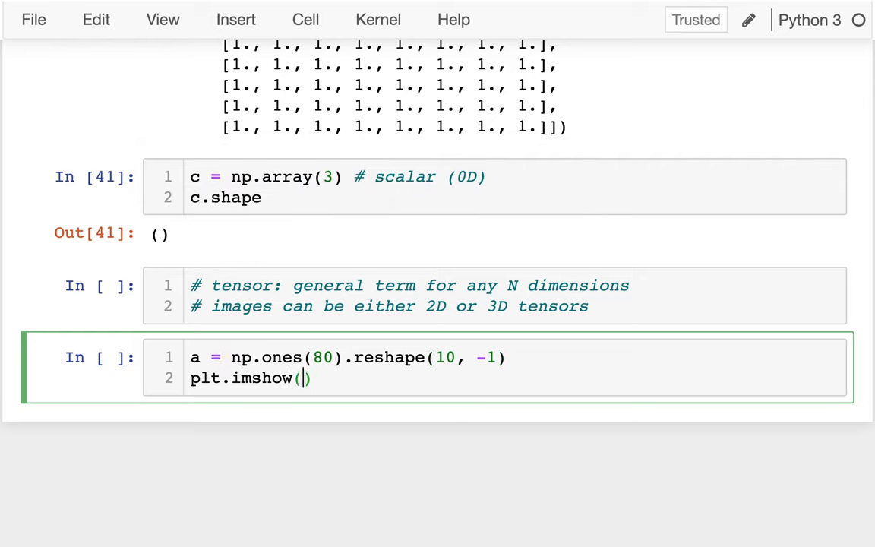
{"action": "type", "text": "MATRIX"}
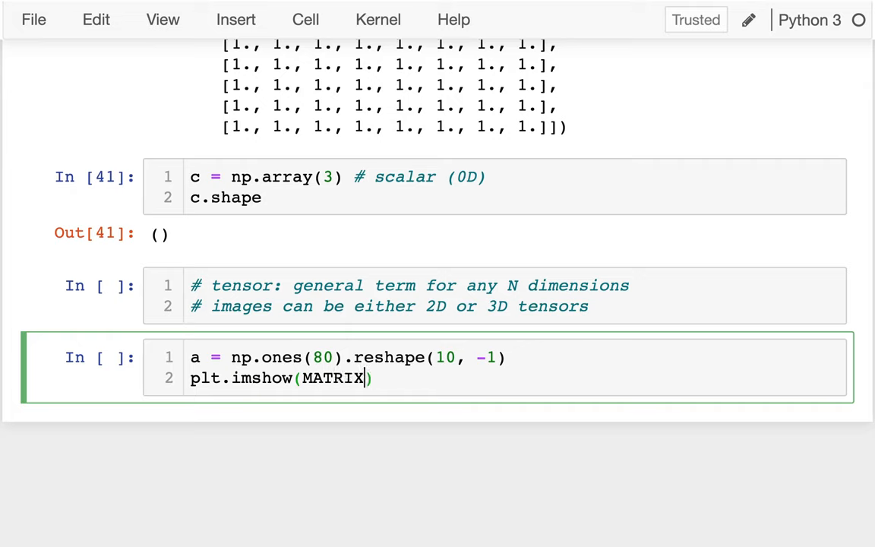
{"action": "double_click", "coordinate": [333, 378]}
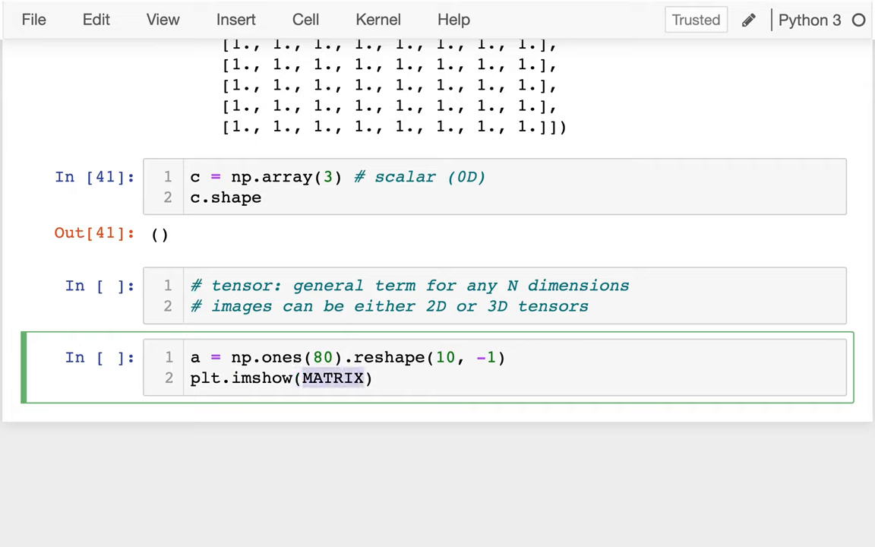
{"action": "key", "text": "ctrl+a"}
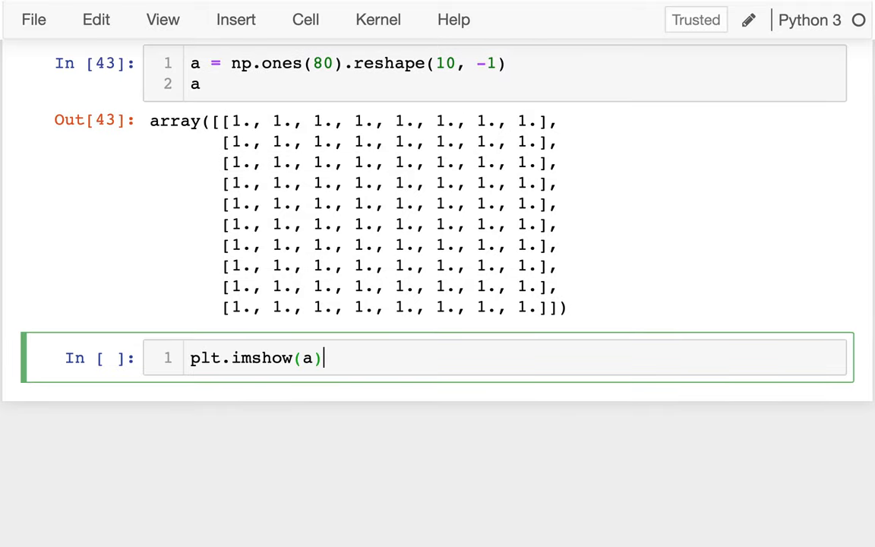
{"action": "key", "text": "shift+enter"}
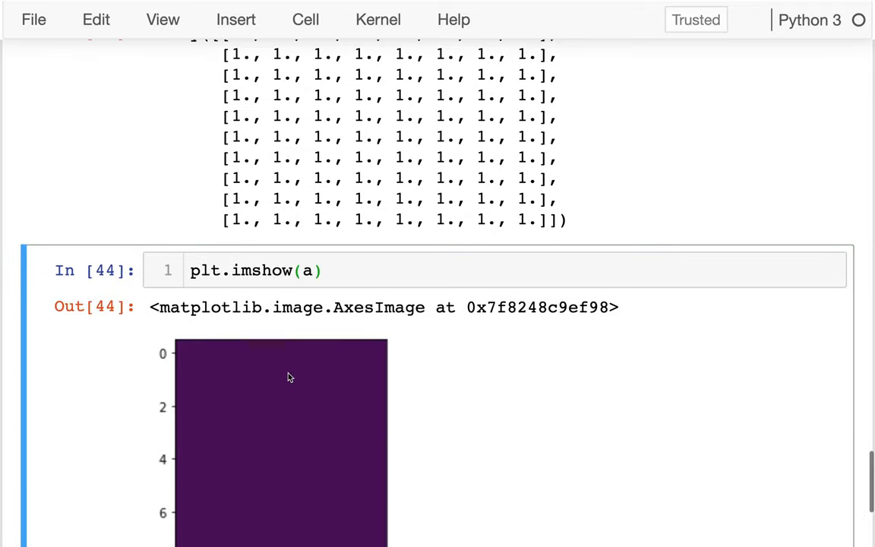
{"action": "scroll", "scroll_direction": "down", "scroll_amount": 3}
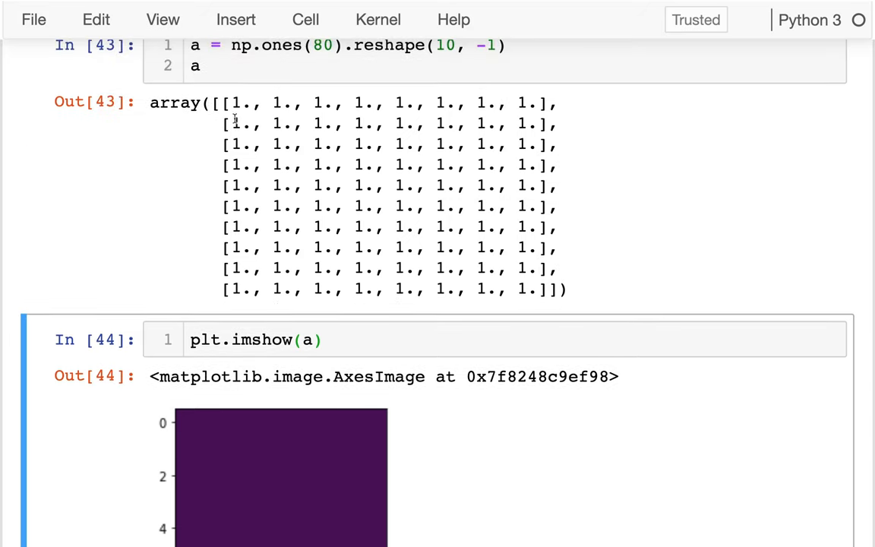
{"action": "left_click_drag", "start_coordinate": [233, 102], "coordinate": [532, 288]}
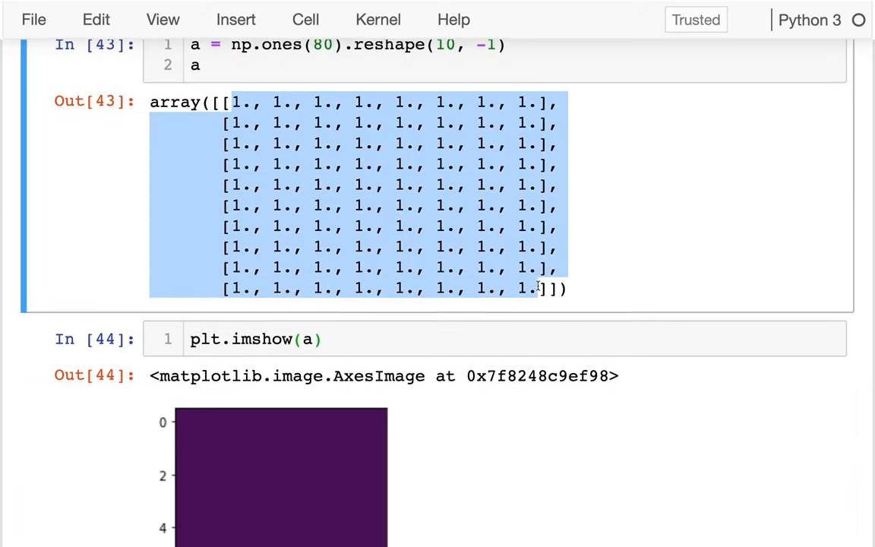
{"action": "scroll", "scroll_direction": "down", "scroll_amount": 3}
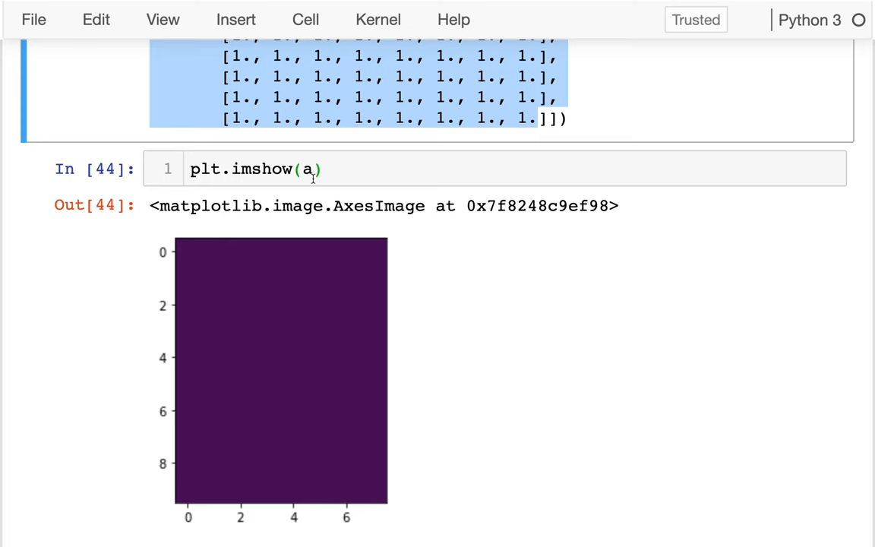
Add cmap="gray" to imshow with a comment that colour maps link colours to numbers
{"action": "type", "text": ", cmad"}
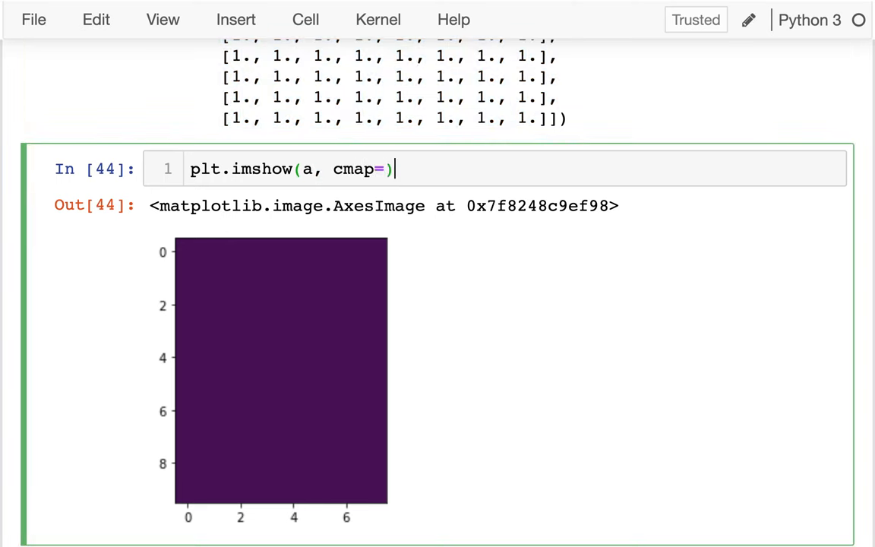
{"action": "type", "text": "# color map associate"}
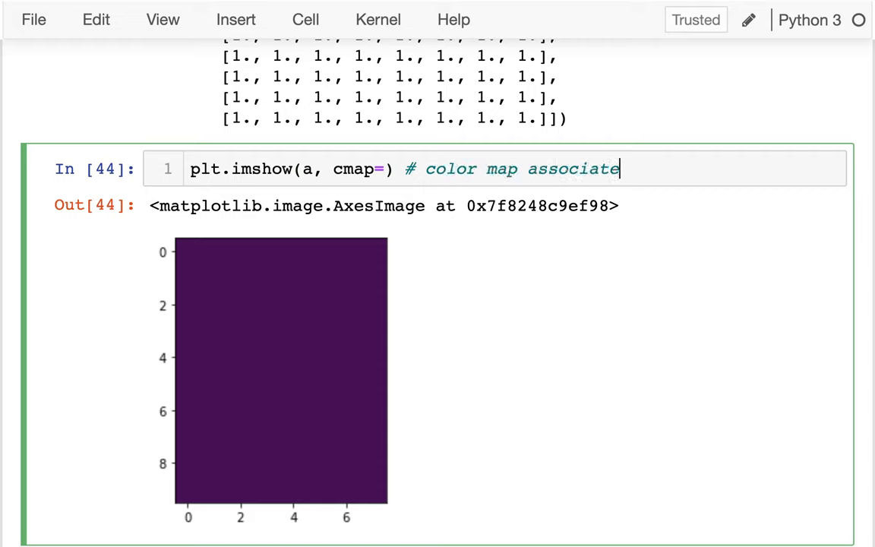
{"action": "type", "text": "s colors with nu"}
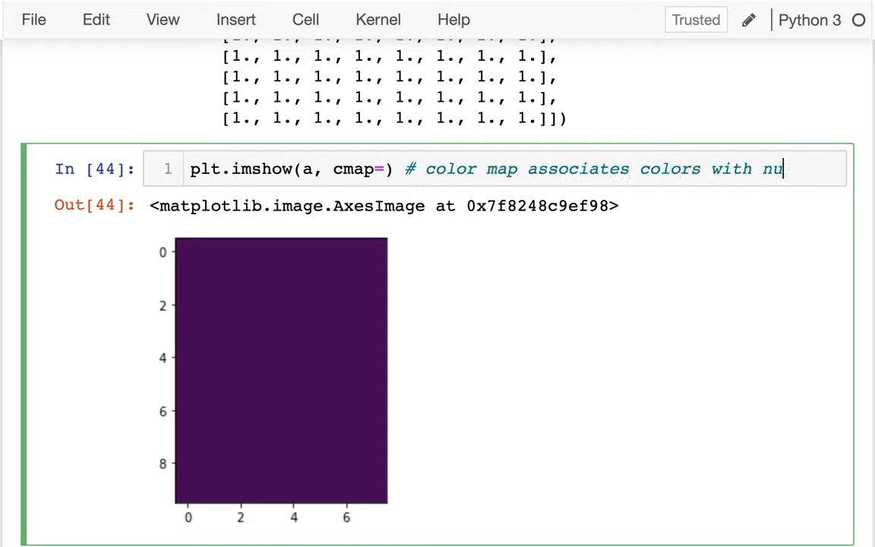
{"action": "type", "text": "mbers"}
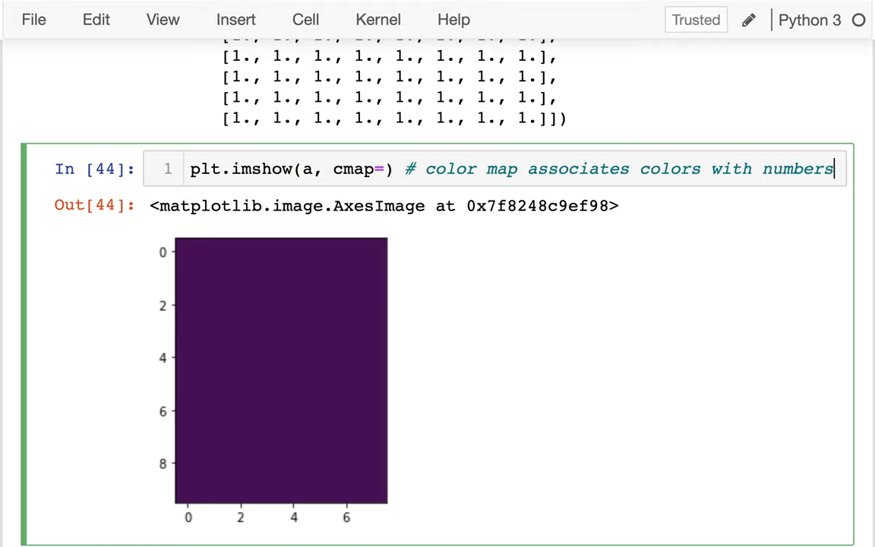
{"action": "double_click", "coordinate": [241, 119]}
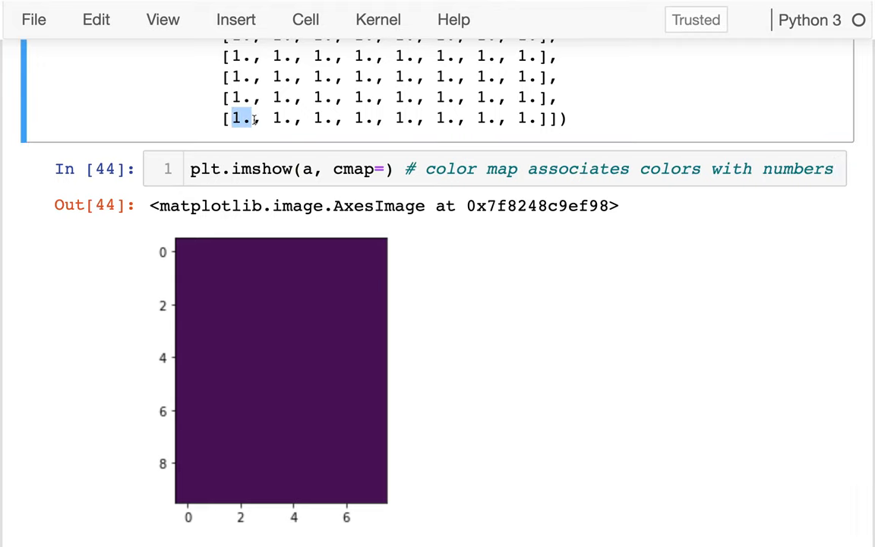
{"action": "mouse_move", "coordinate": [261, 306]}
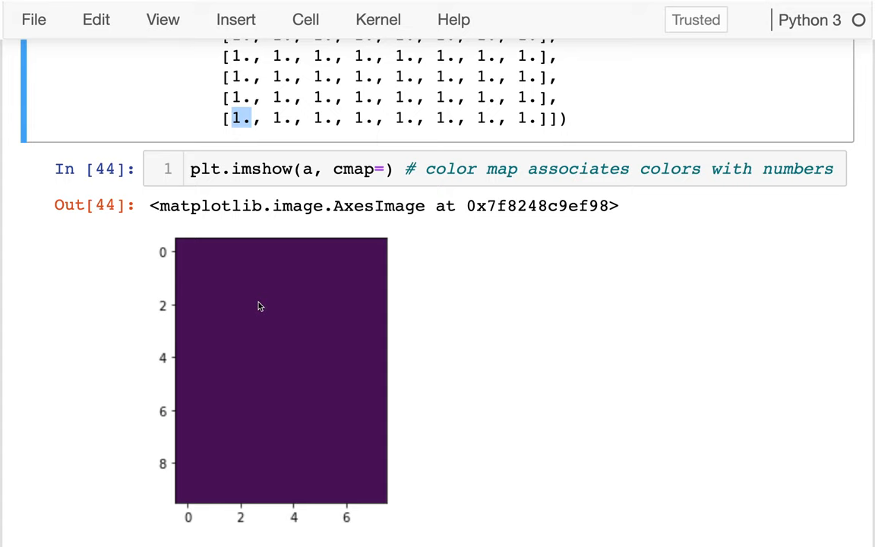
{"action": "left_click", "coordinate": [387, 169]}
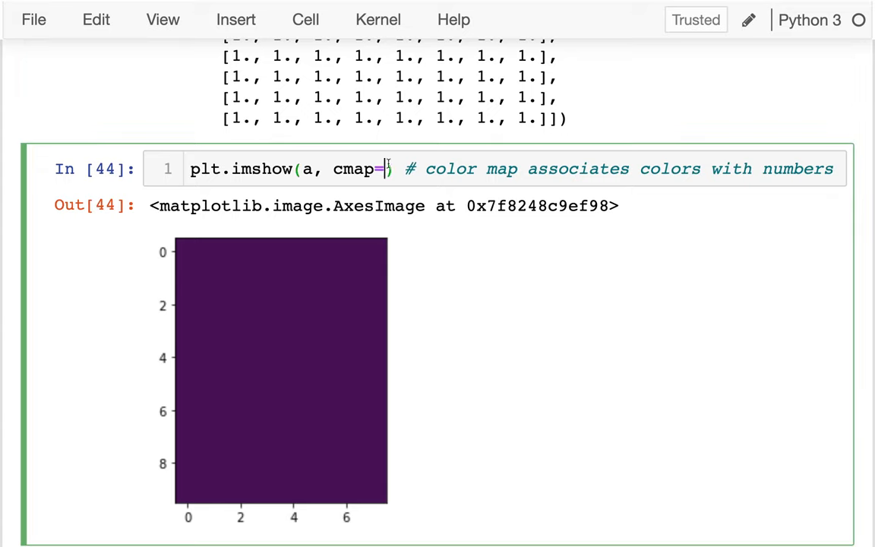
{"action": "type", "text": "\""}
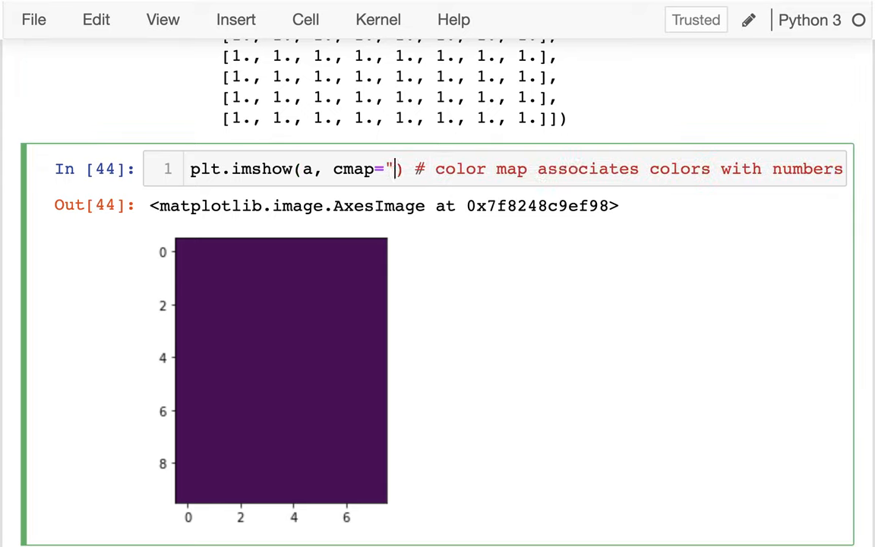
{"action": "type", "text": "gray"}
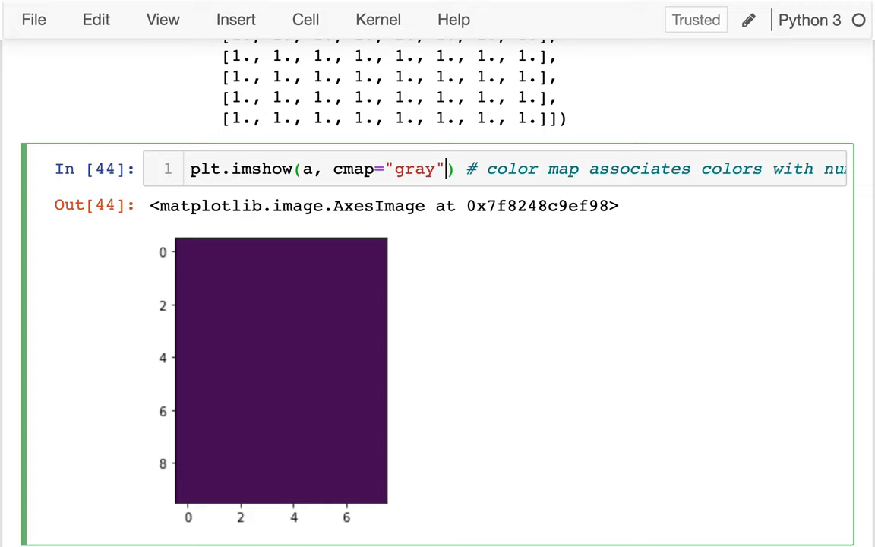
{"action": "mouse_move", "coordinate": [384, 104]}
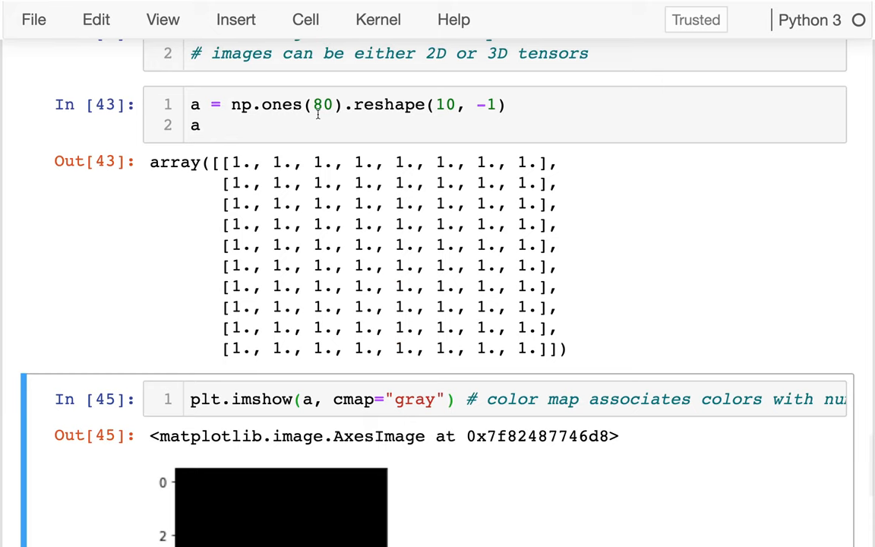
{"action": "scroll", "scroll_direction": "down", "scroll_amount": 3}
{"action": "type", "text": "a = np.arange("}
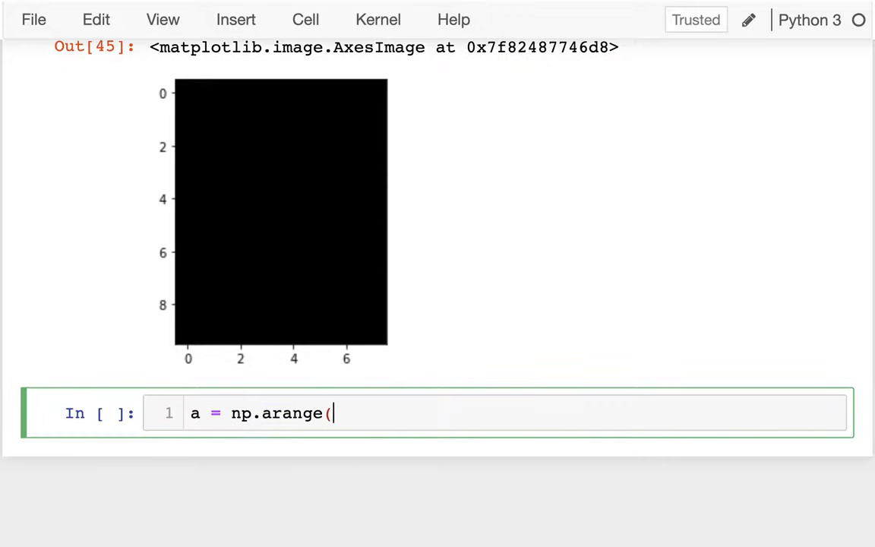
Run a = np.arange(80) to list the numbers 0 to 79
{"action": "type", "text": "80)"}
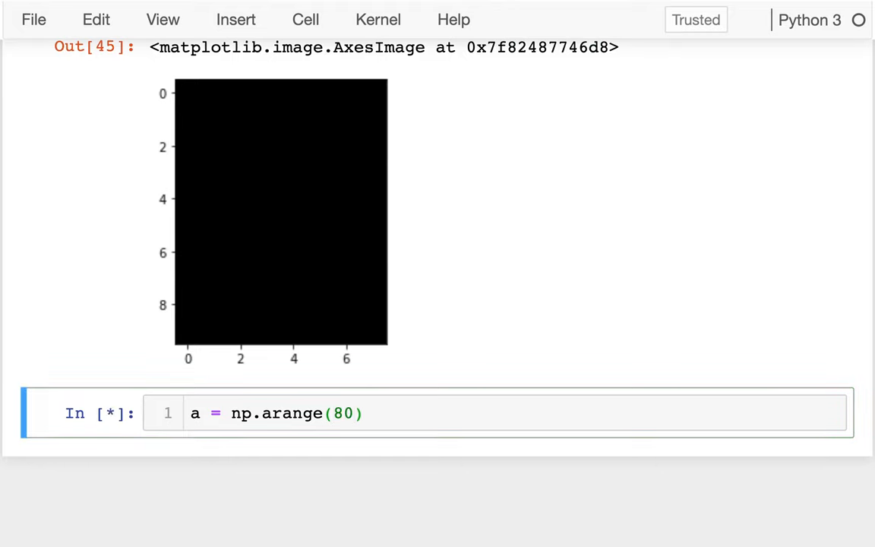
{"action": "type", "text": "a"}
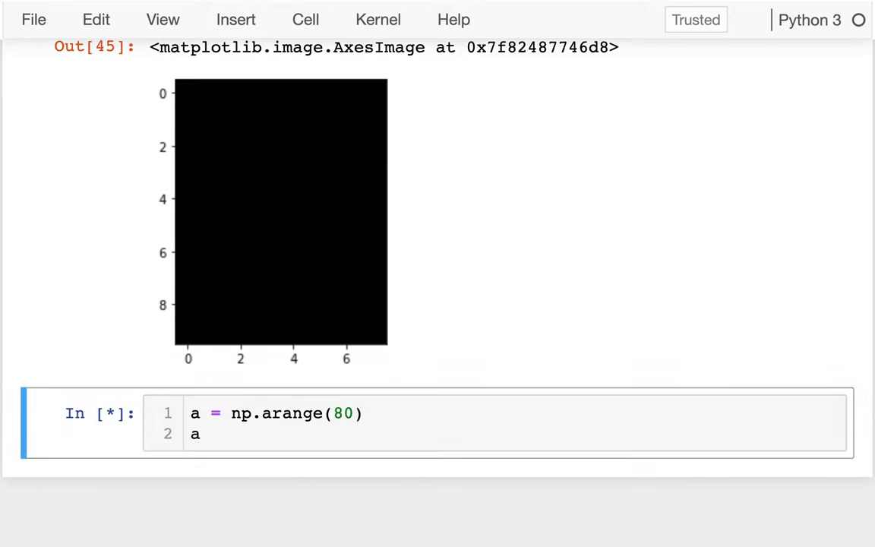
{"action": "key", "text": "shift+enter"}
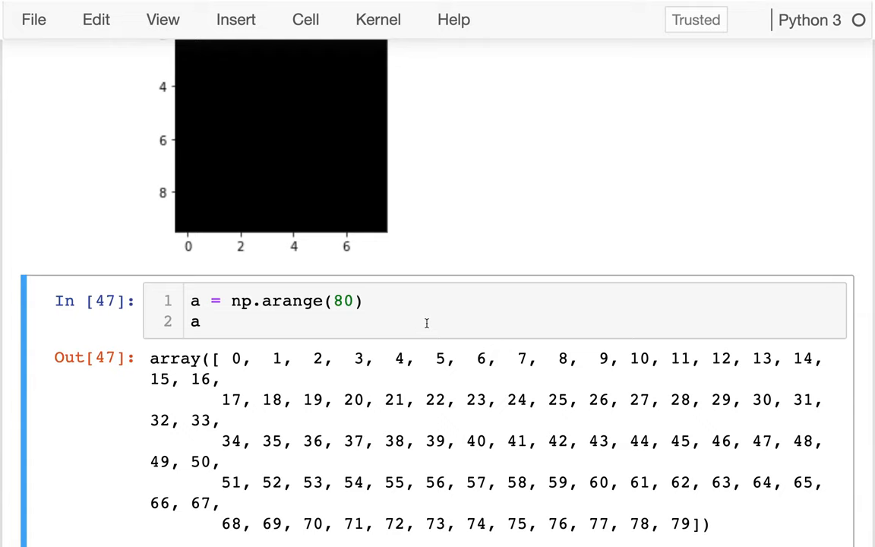
Append .reshape(8, -1) to split the range into 8 rows
{"action": "type", "text": ".resha"}
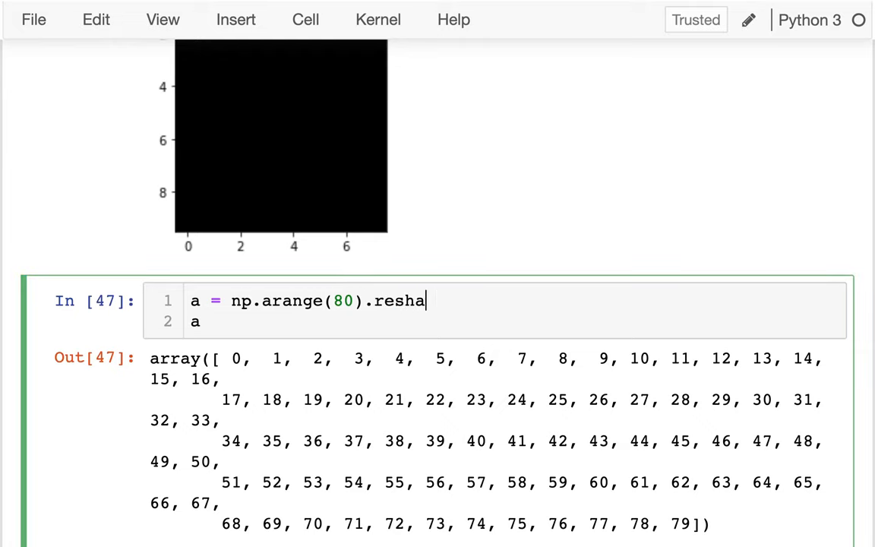
{"action": "type", "text": "pe()"}
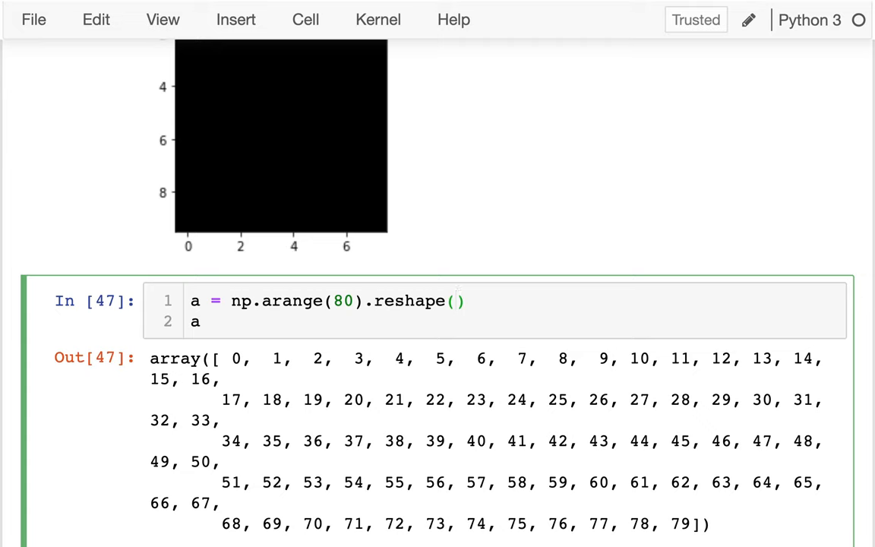
{"action": "type", "text": "10,"}
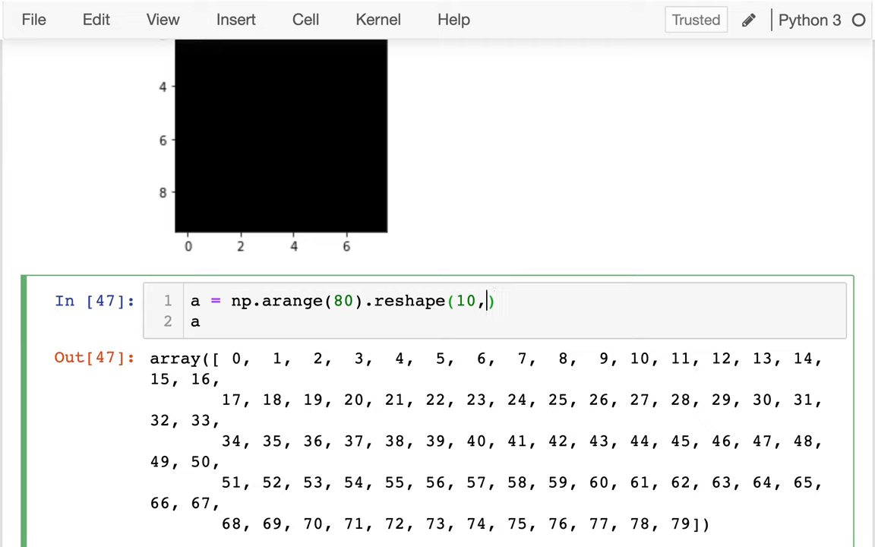
{"action": "type", "text": "8,"}
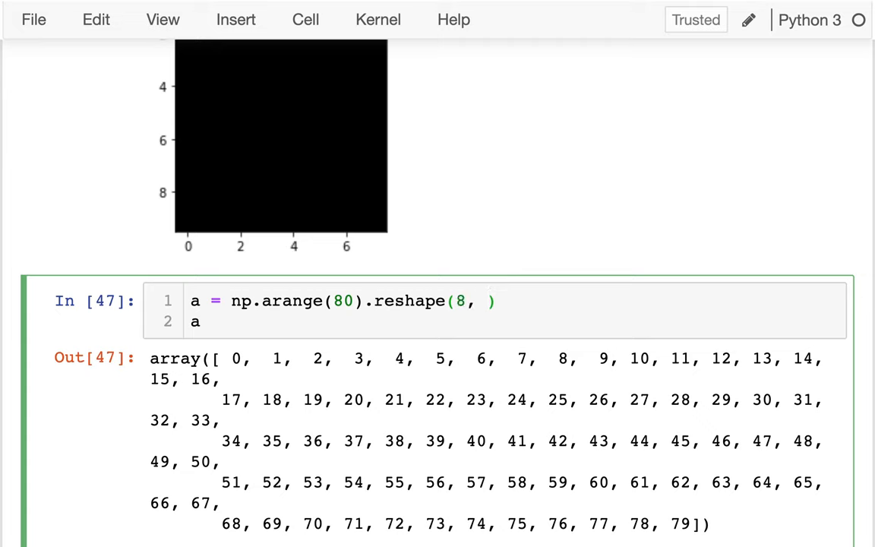
{"action": "type", "text": "-1"}
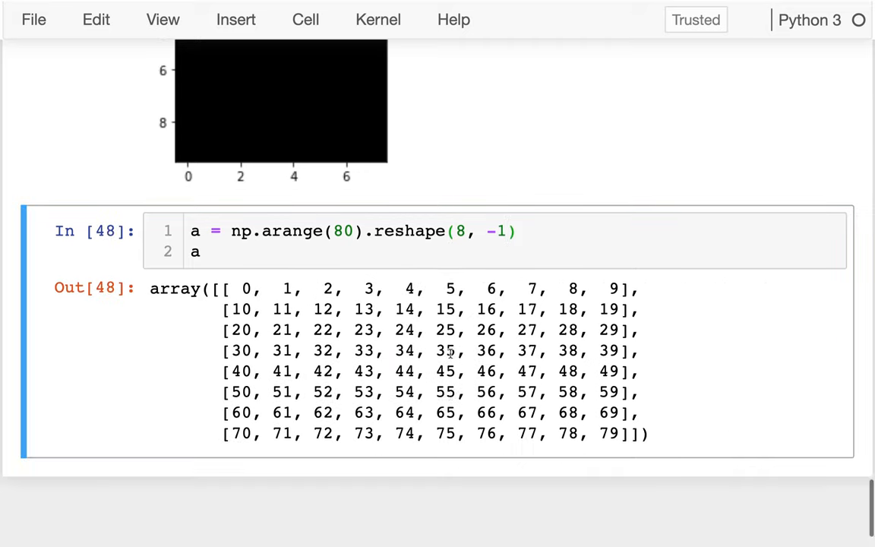
{"action": "scroll", "scroll_direction": "up", "scroll_amount": 3}
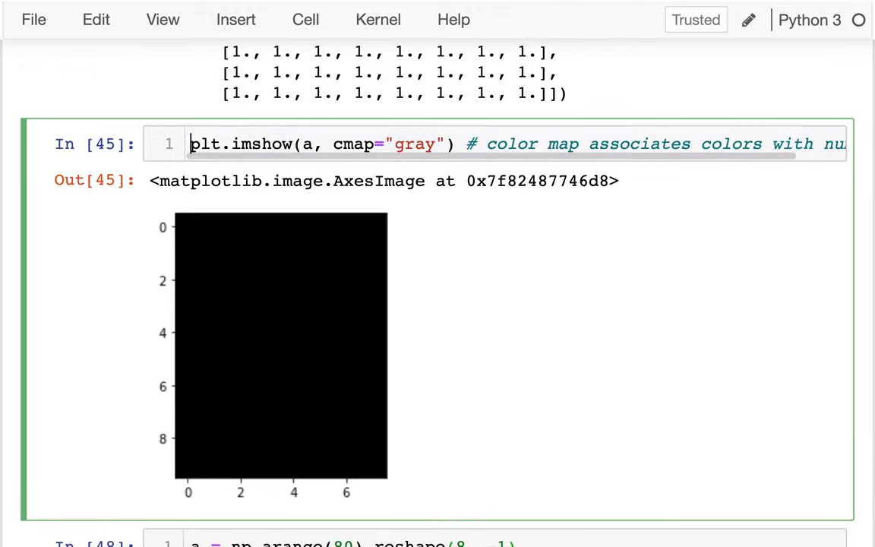
Scroll down through the notebook to the reshape and imshow cells
{"action": "scroll", "scroll_direction": "down", "scroll_amount": 3}
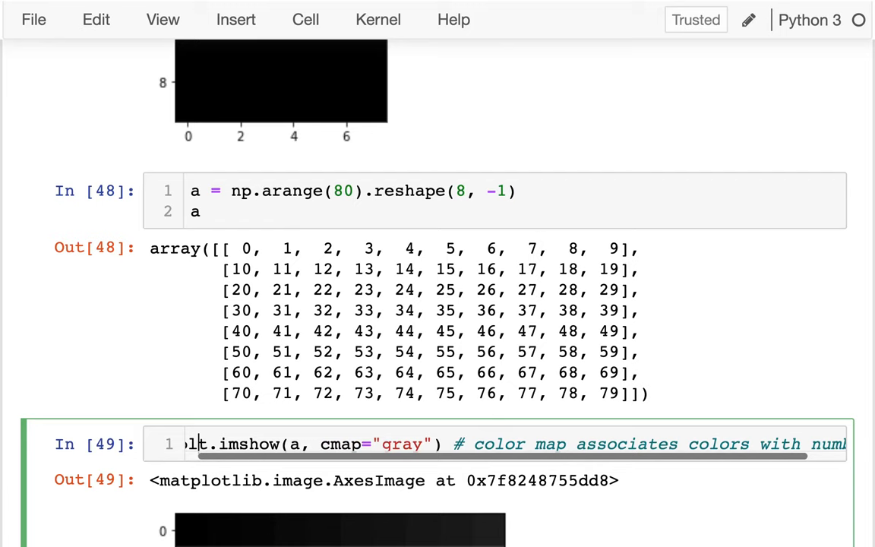
{"action": "scroll", "scroll_direction": "down", "scroll_amount": 3}
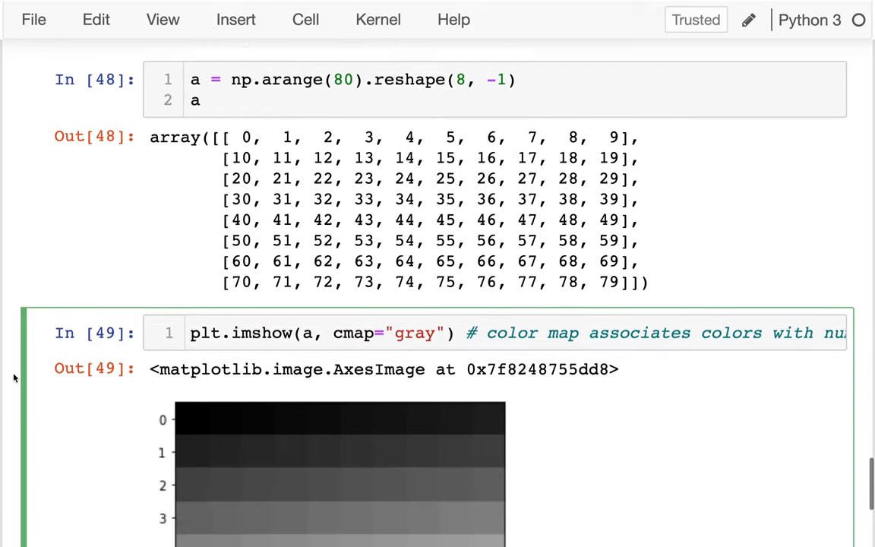
{"action": "scroll", "scroll_direction": "down", "scroll_amount": 3}
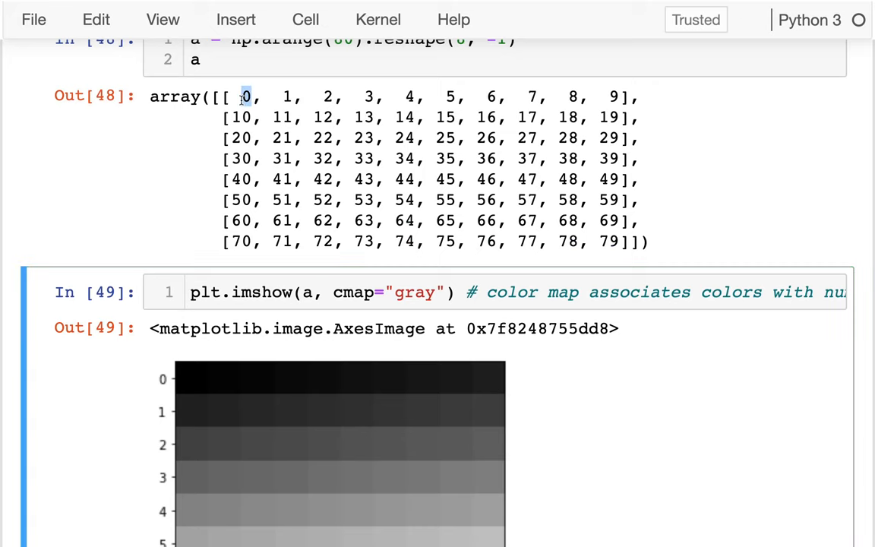
{"action": "scroll", "scroll_direction": "down", "scroll_amount": 3}
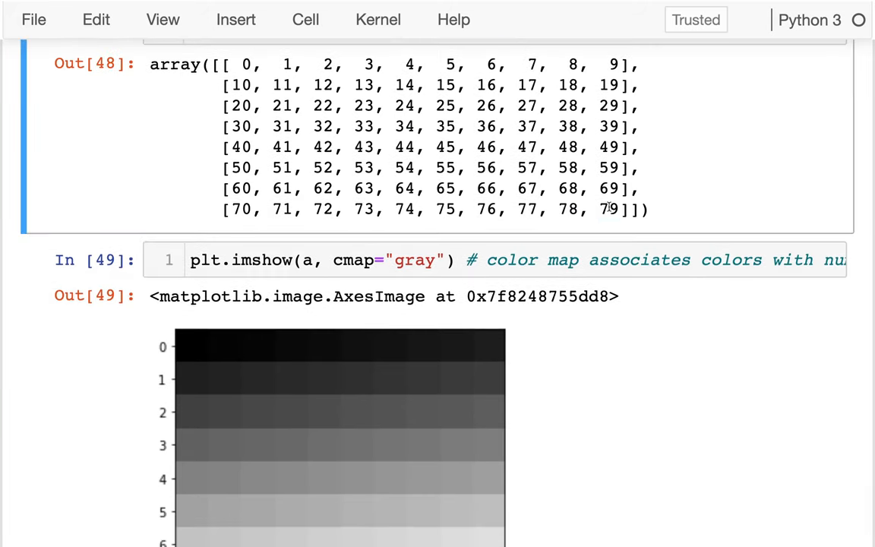
{"action": "scroll", "scroll_direction": "down", "scroll_amount": 3}
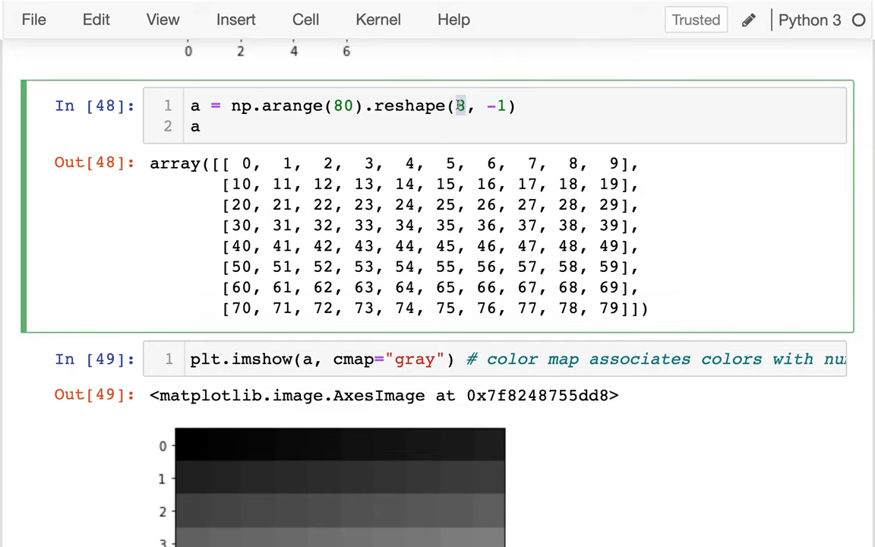
{"action": "scroll", "scroll_direction": "down", "scroll_amount": 3}
{"action": "type", "text": "4"}
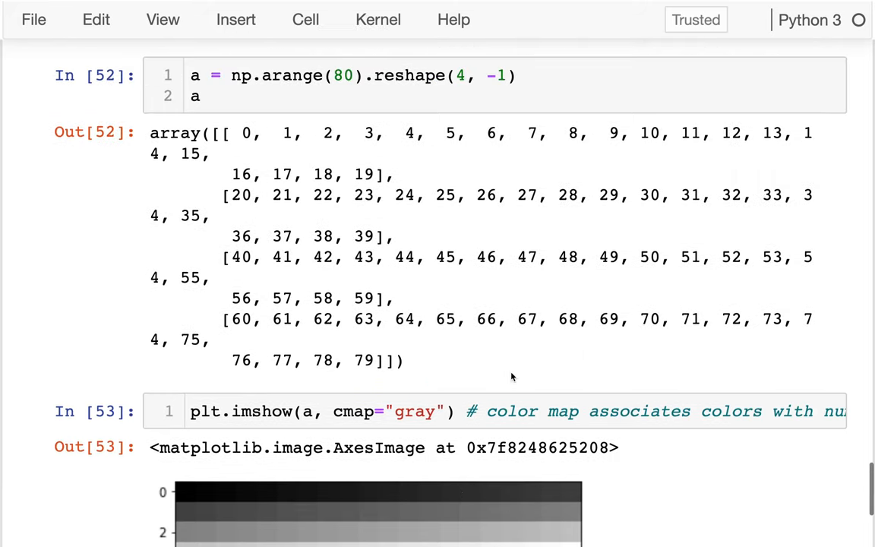
{"action": "scroll", "scroll_direction": "down", "scroll_amount": 3}
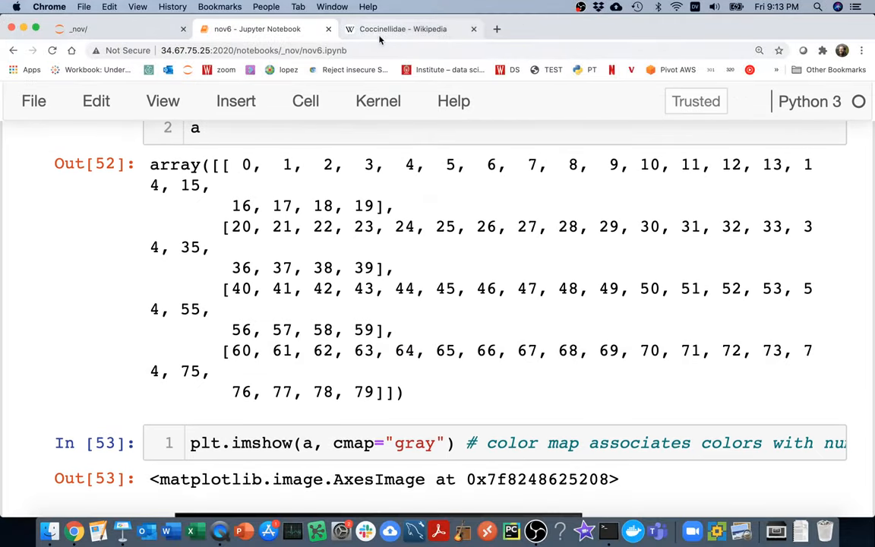
Open the Coccinellidae article's ladybug photo in the media viewer, then return to the notebook
{"action": "left_click", "coordinate": [402, 28]}
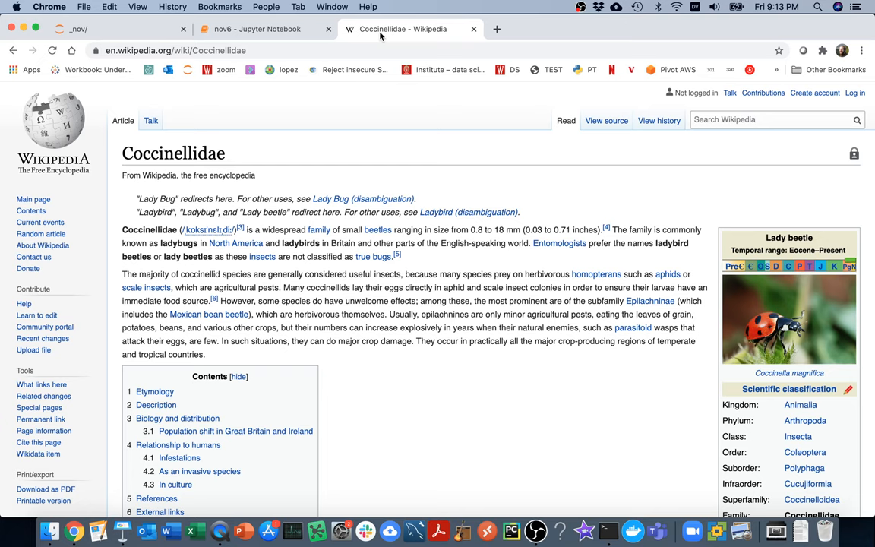
{"action": "mouse_move", "coordinate": [764, 330]}
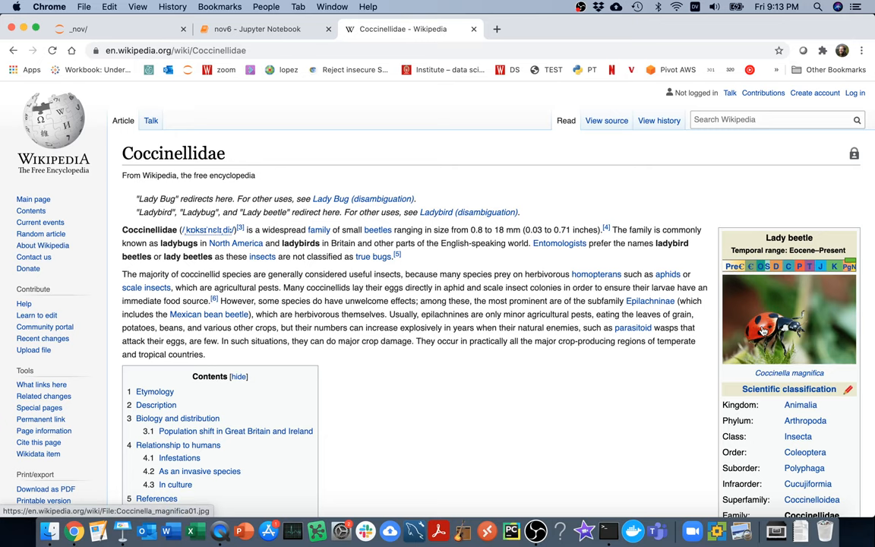
{"action": "left_click", "coordinate": [764, 329]}
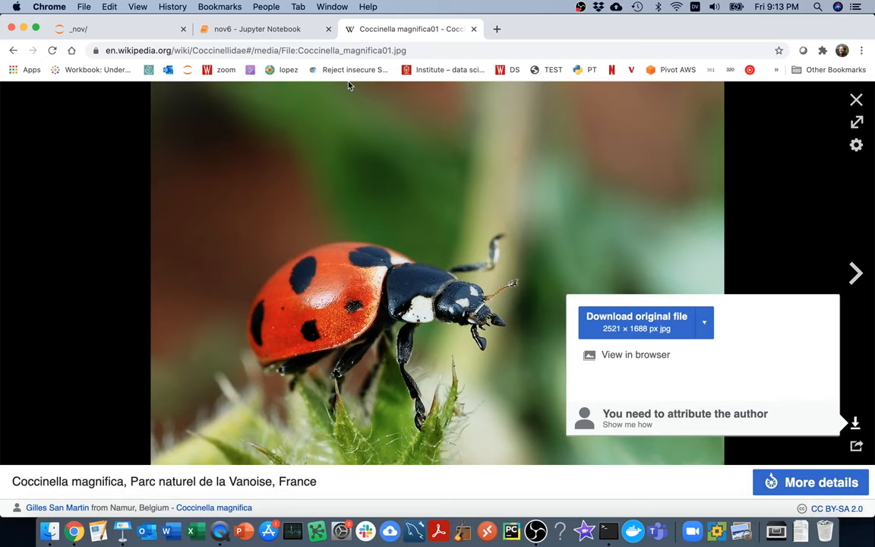
{"action": "mouse_move", "coordinate": [562, 290]}
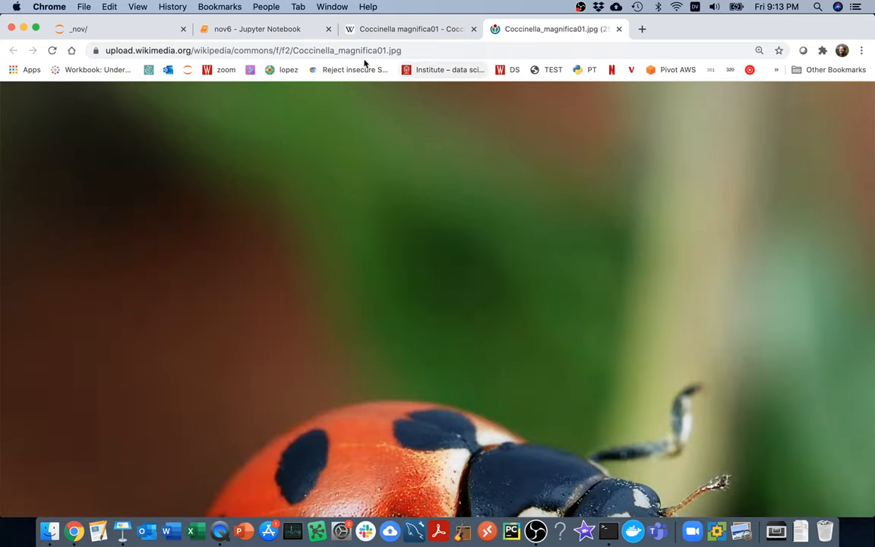
{"action": "left_click", "coordinate": [256, 28]}
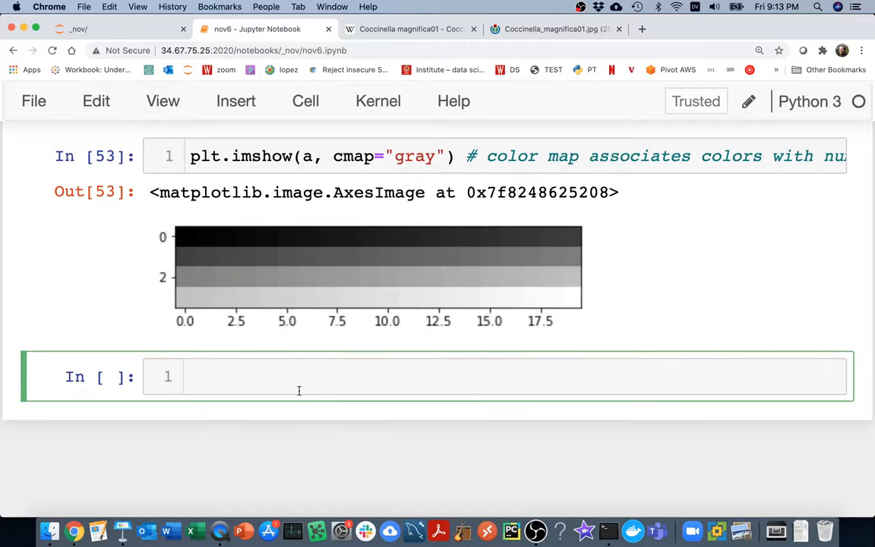
Type the command template wget URL -O bug.jpg in the new cell
{"action": "type", "text": "wget"}
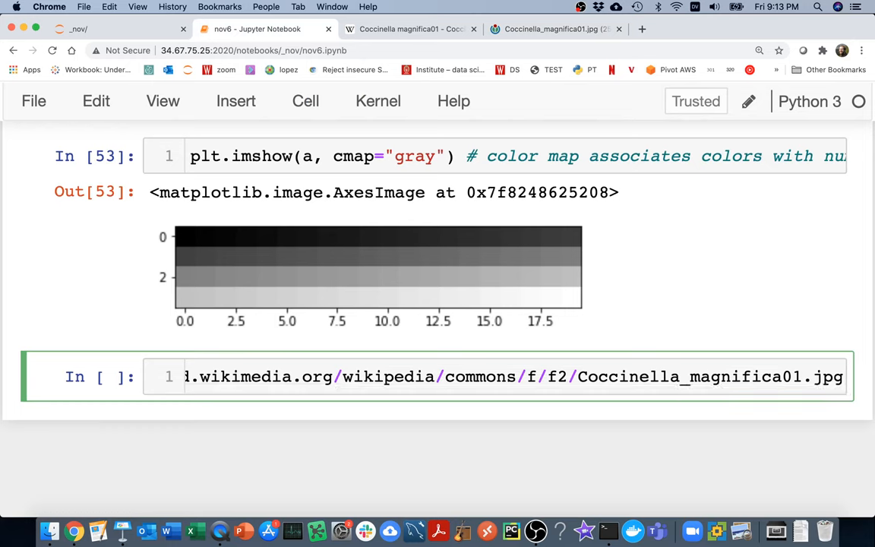
{"action": "type", "text": "wget URL"}
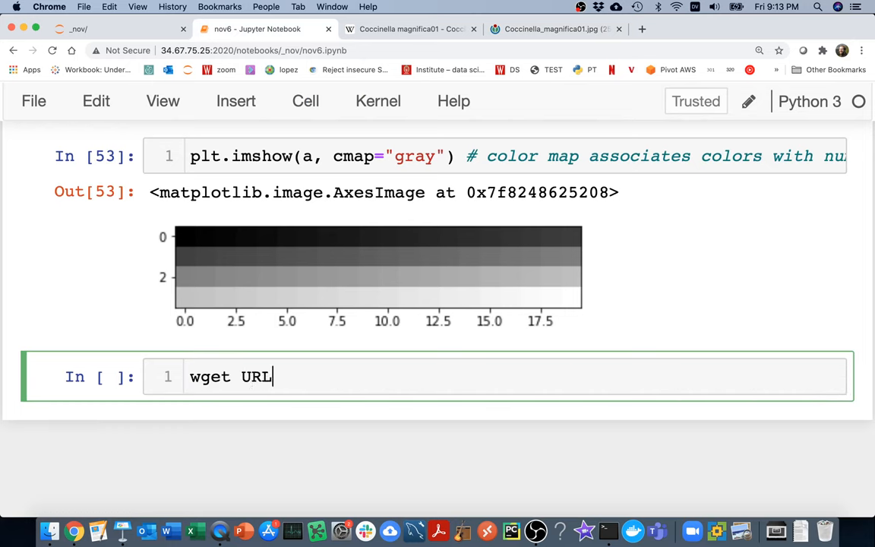
{"action": "type", "text": "-O"}
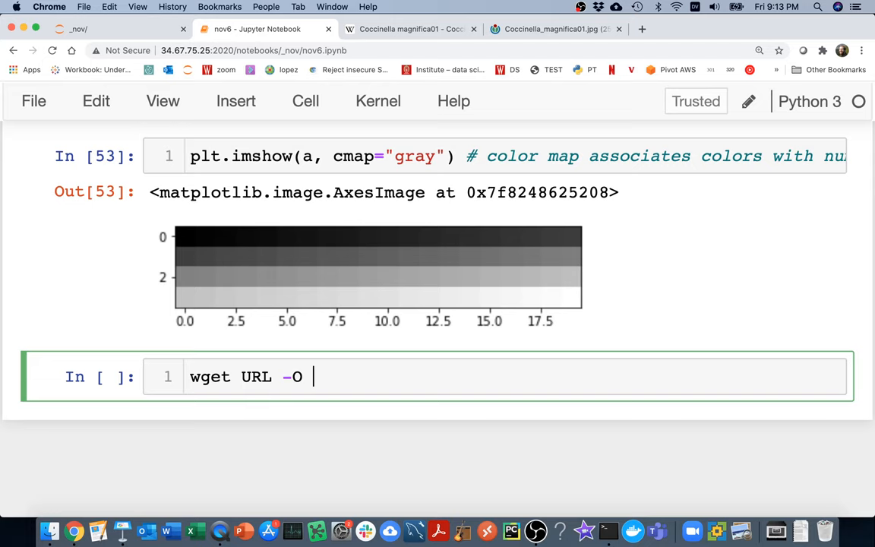
{"action": "type", "text": "FILENAME"}
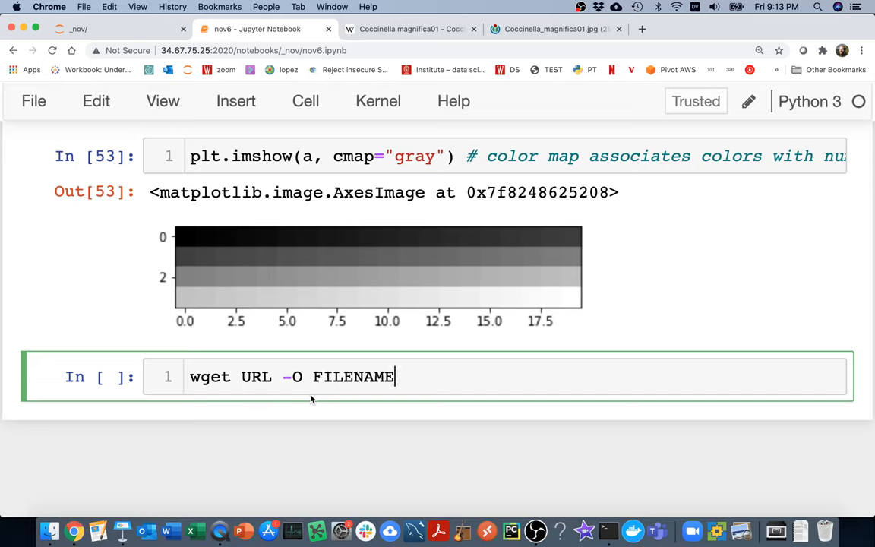
{"action": "double_click", "coordinate": [353, 376]}
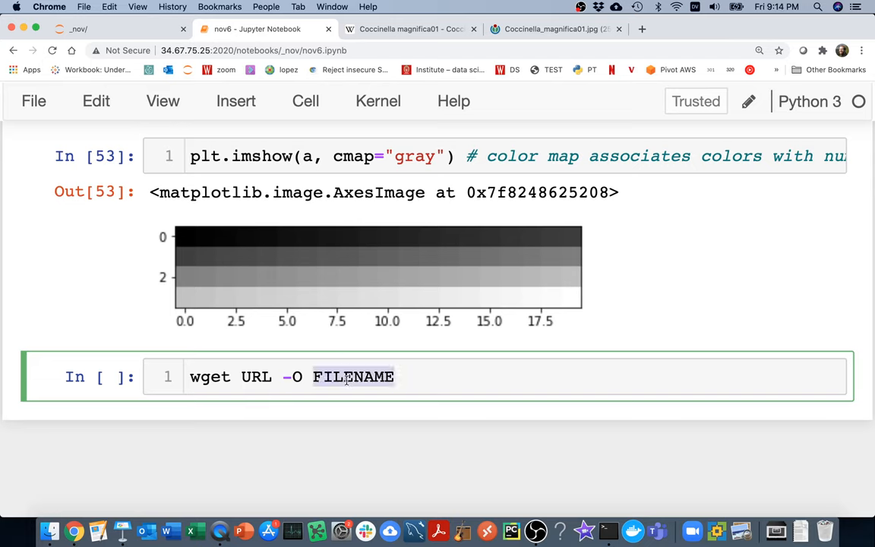
{"action": "type", "text": "bug.jpg"}
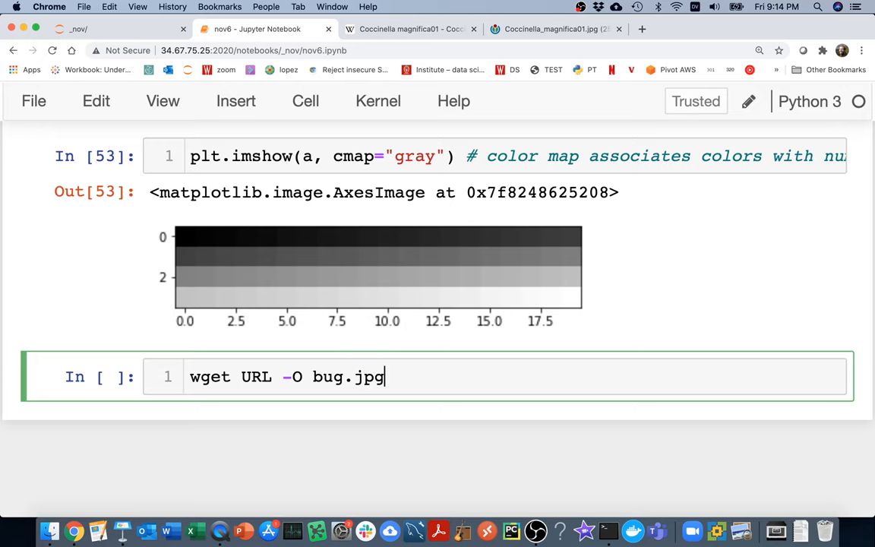
Select the full-size photo's file name in its address bar, then switch to Jupyter home
{"action": "left_click", "coordinate": [554, 28]}
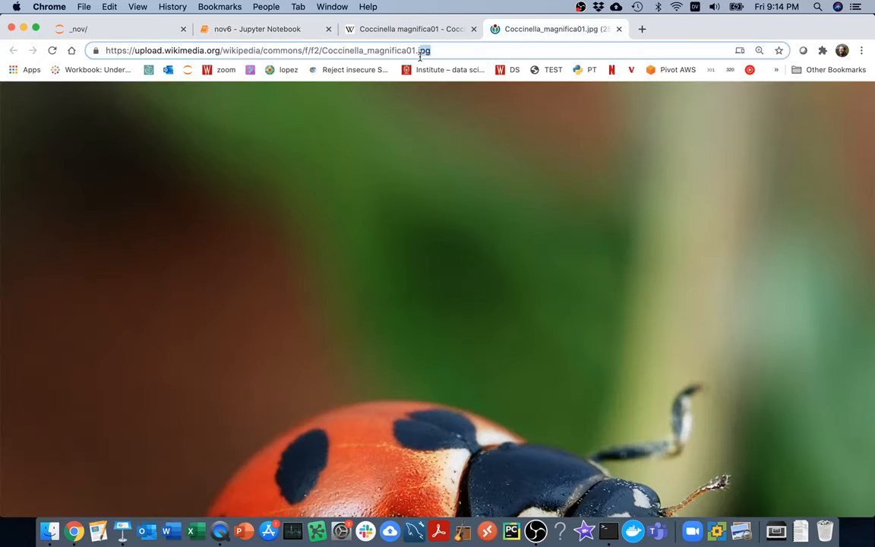
{"action": "double_click", "coordinate": [365, 50]}
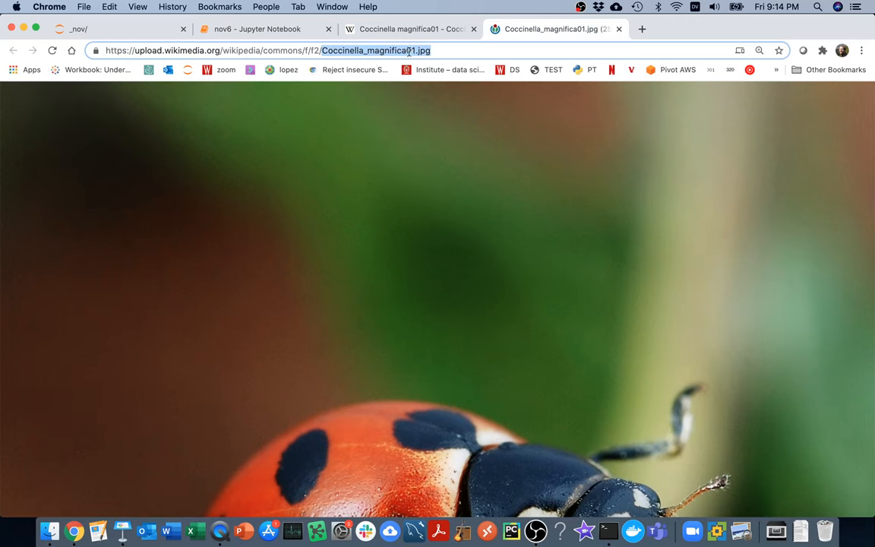
{"action": "left_click", "coordinate": [266, 29]}
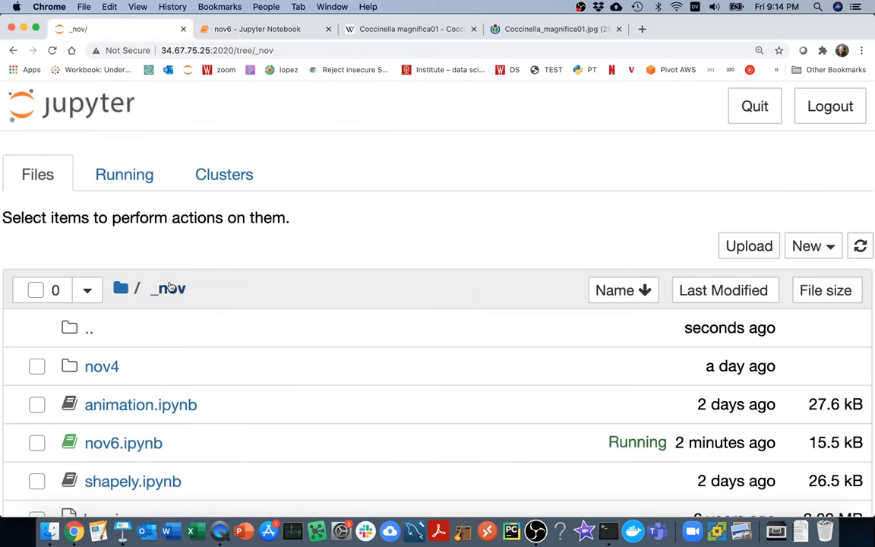
{"action": "scroll", "scroll_direction": "down", "scroll_amount": 3}
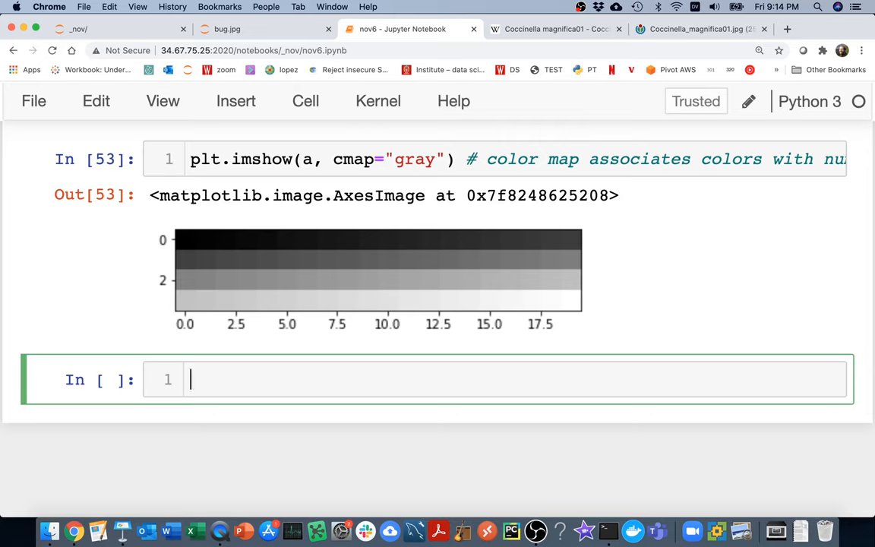
{"action": "mouse_move", "coordinate": [236, 101]}
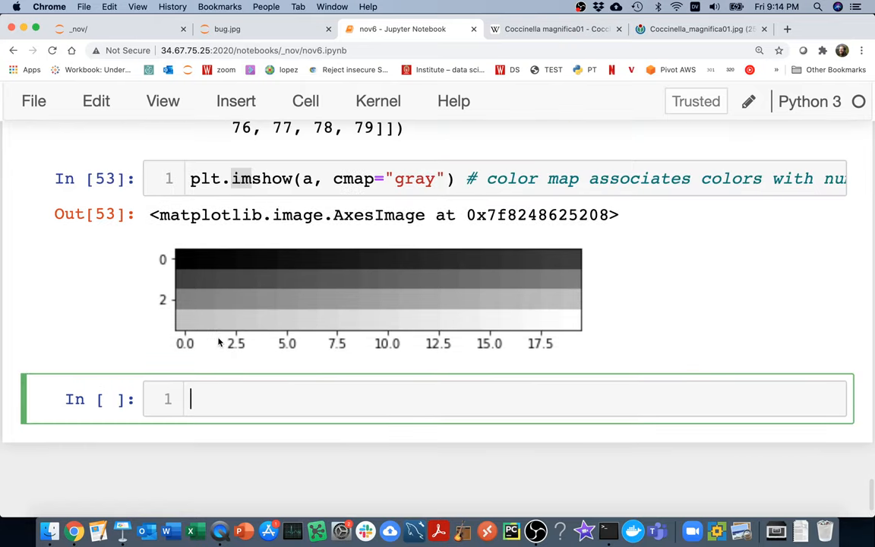
Write plt.imread("bug.jpg") in the image-loading cell
{"action": "type", "text": "plt.im"}
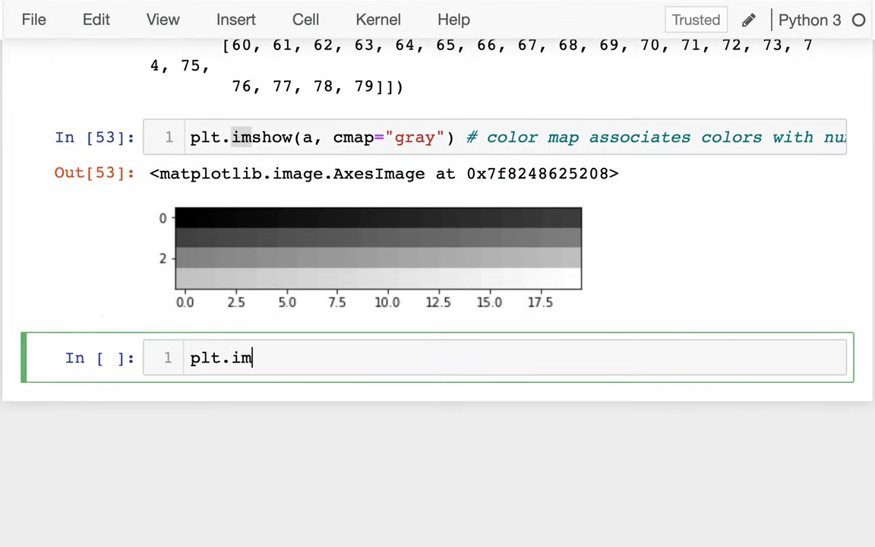
{"action": "type", "text": "read(\"\")"}
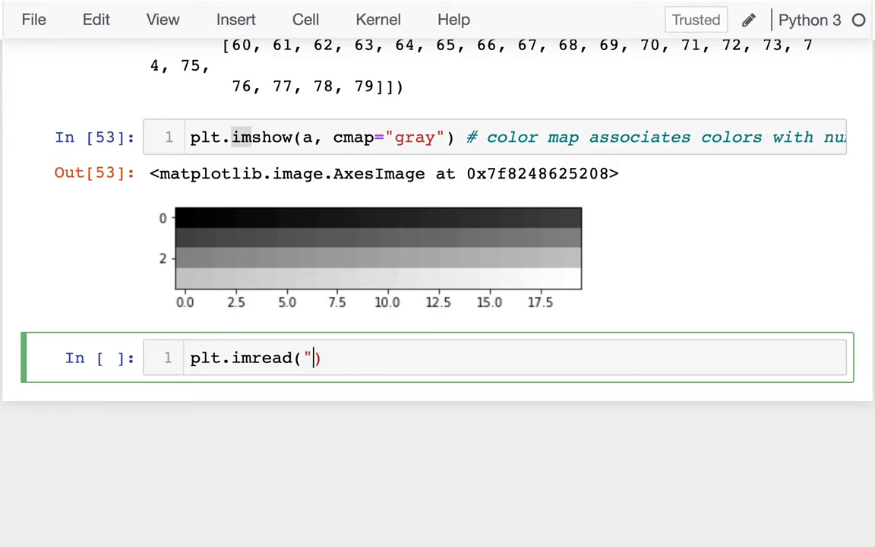
{"action": "type", "text": "bug.jpg"}
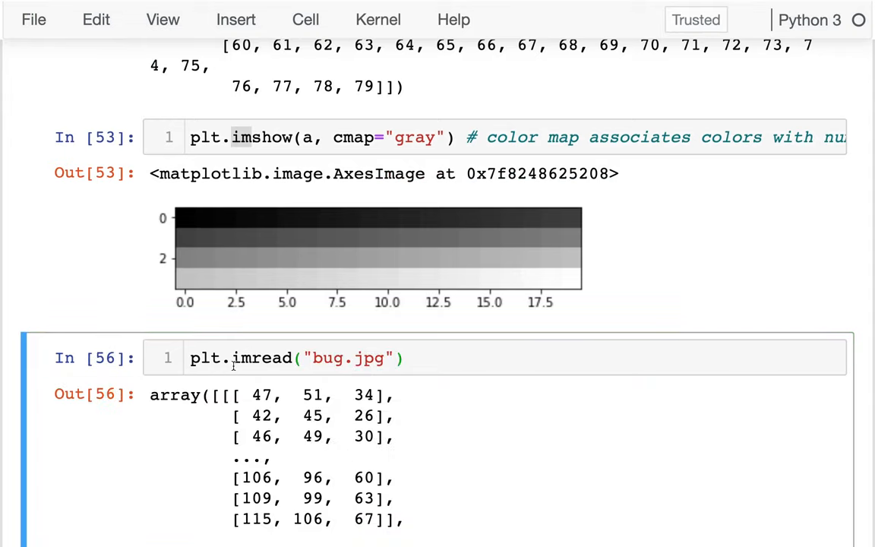
{"action": "scroll", "scroll_direction": "down", "scroll_amount": 3}
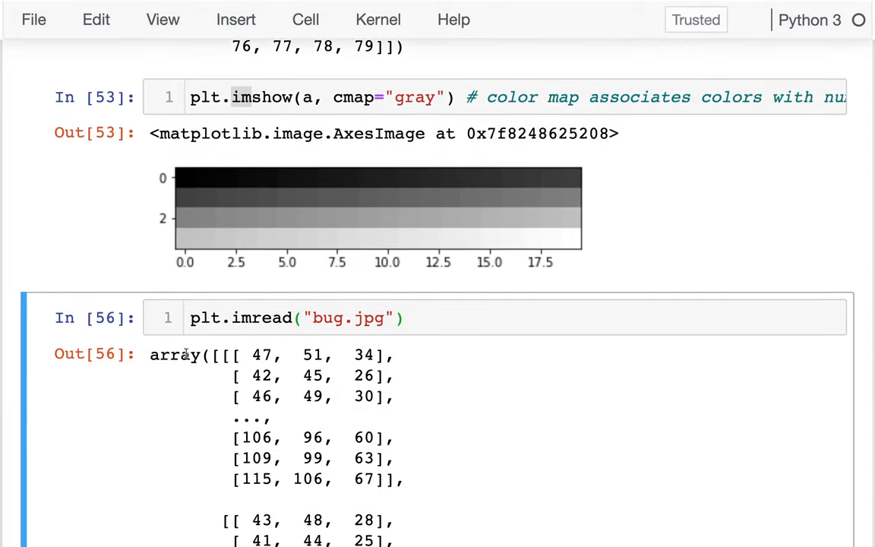
Assign the result to a and add plt.imshow(a) on a second line
{"action": "type", "text": "a ="}
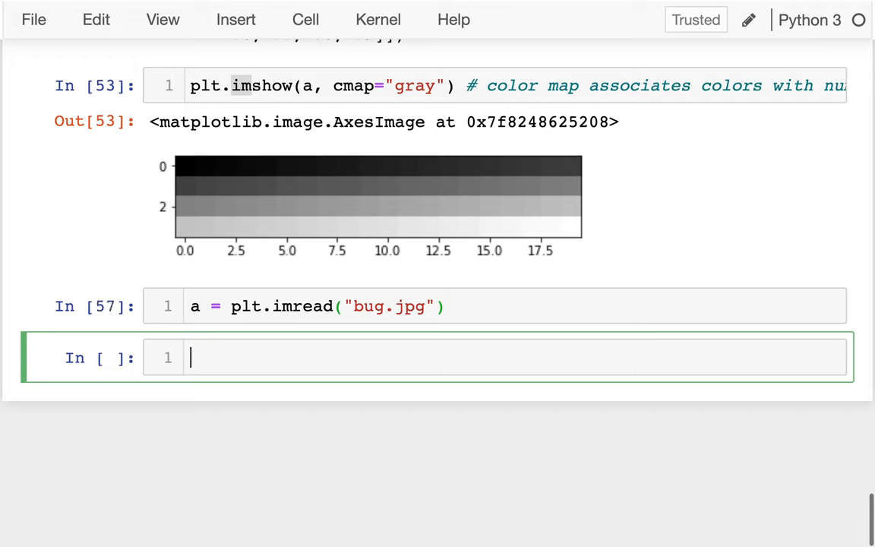
{"action": "mouse_move", "coordinate": [452, 312]}
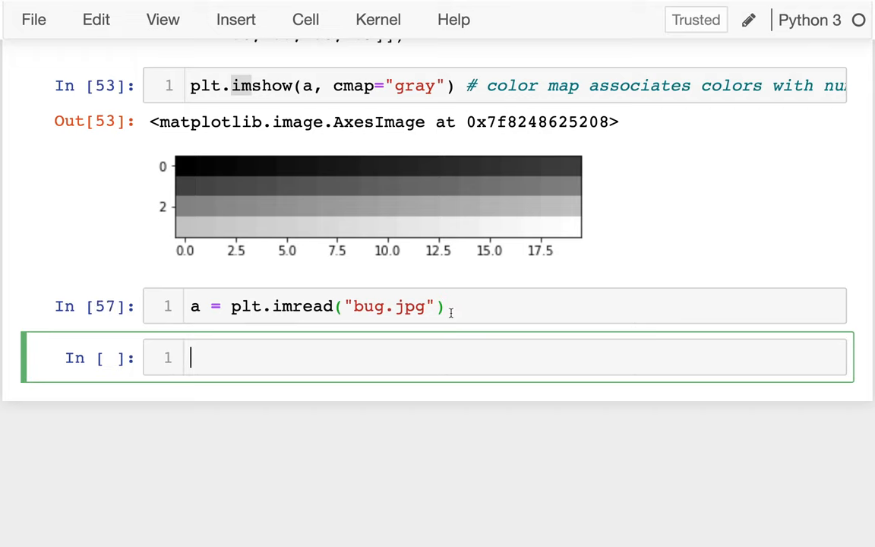
{"action": "key", "text": "enter"}
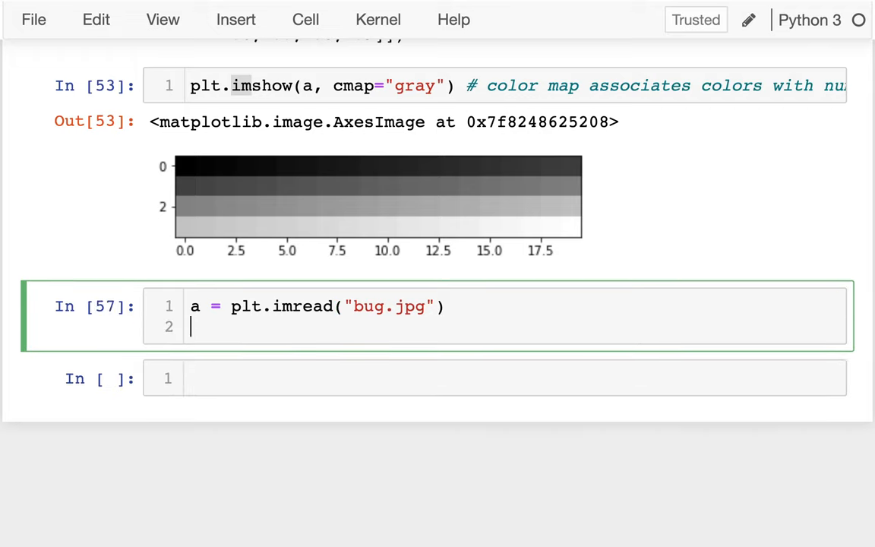
{"action": "type", "text": "plt"}
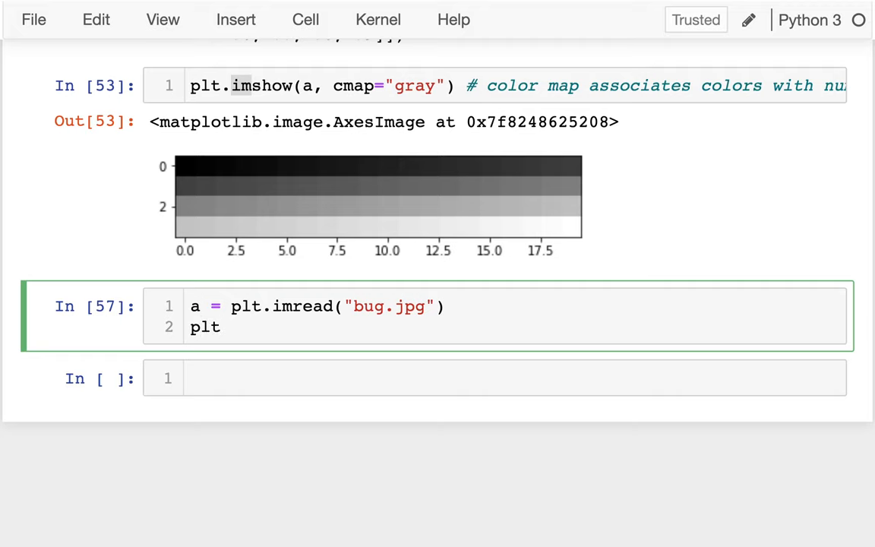
{"action": "type", "text": ".imshow(a"}
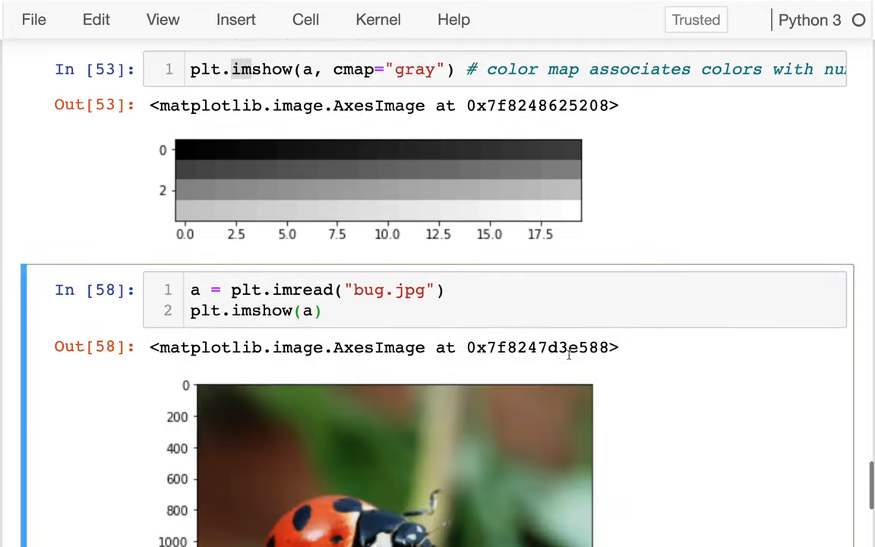
{"action": "scroll", "scroll_direction": "down", "scroll_amount": 3}
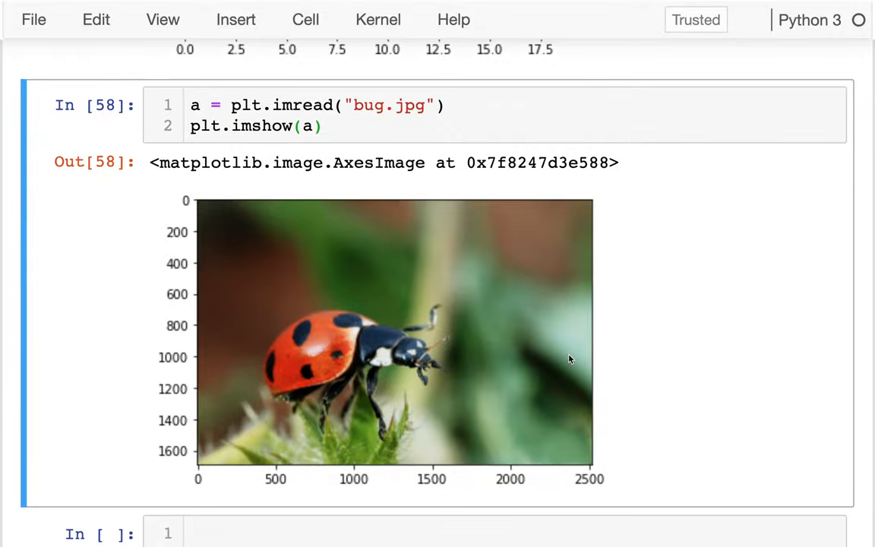
{"action": "scroll", "scroll_direction": "down", "scroll_amount": 3}
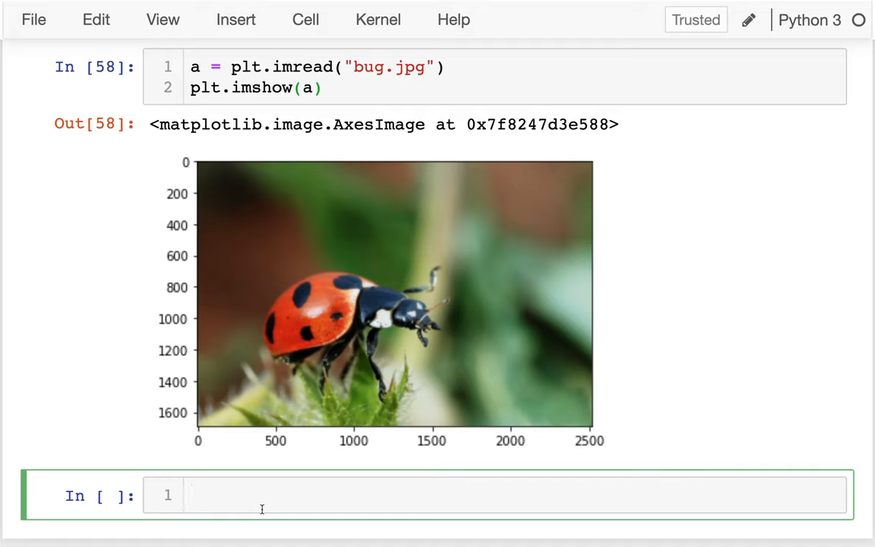
Run a.shape and highlight the dimensions 1688, 2521 and 3
{"action": "type", "text": "a.shap"}
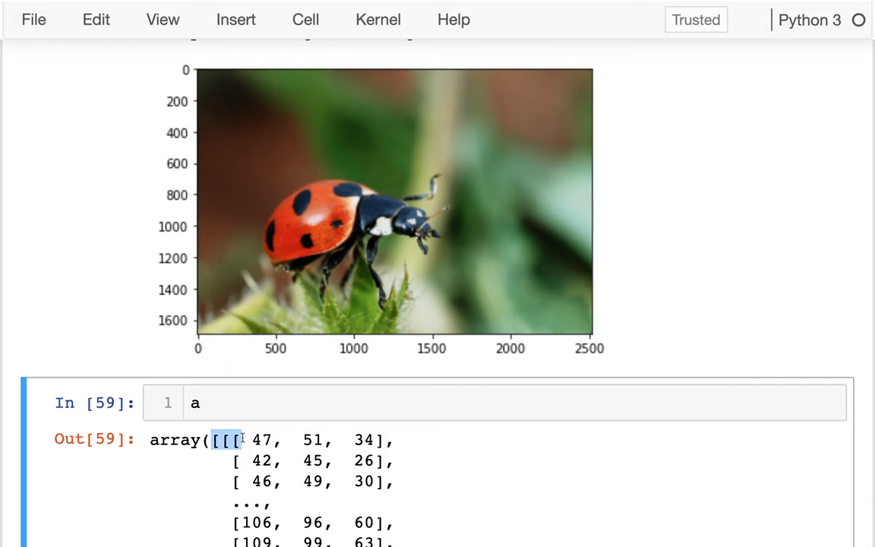
{"action": "type", "text": ".shape"}
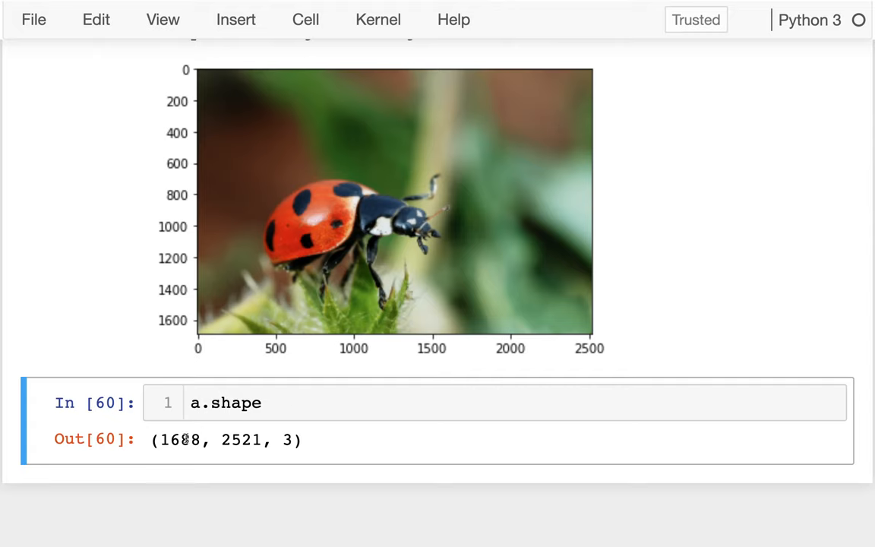
{"action": "double_click", "coordinate": [181, 439]}
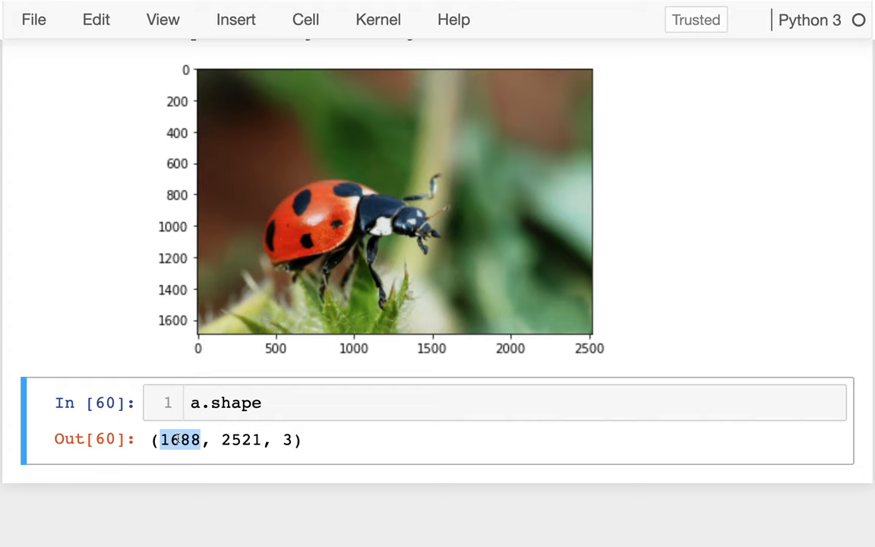
{"action": "mouse_move", "coordinate": [169, 414]}
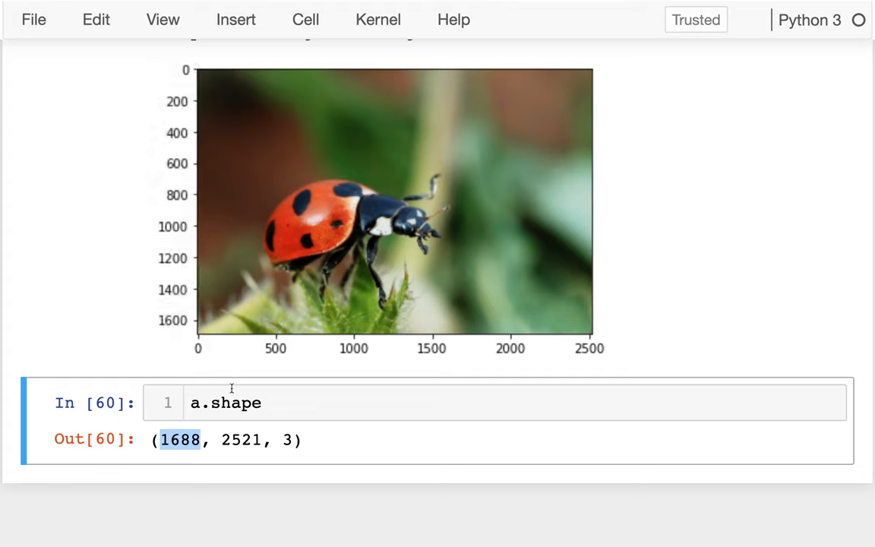
{"action": "double_click", "coordinate": [240, 440]}
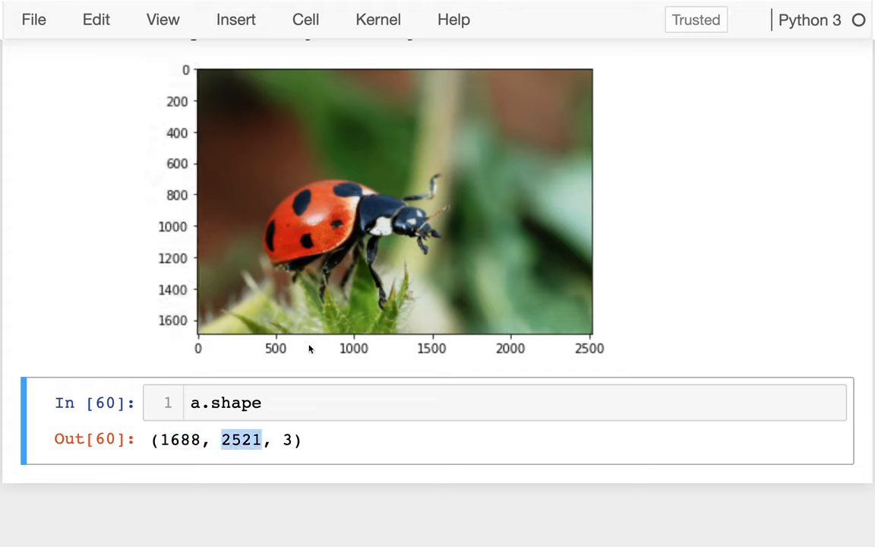
{"action": "left_click_drag", "start_coordinate": [200, 317], "coordinate": [537, 323]}
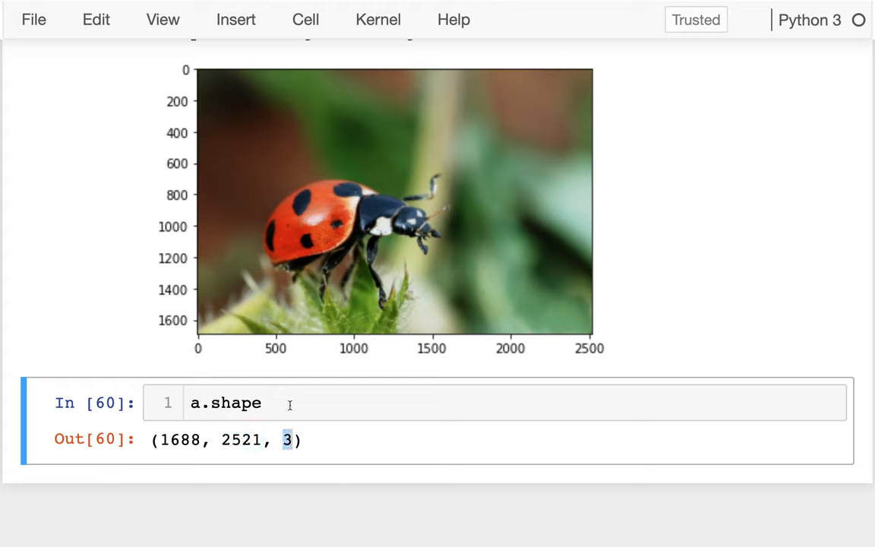
Comment the a.shape line: each pixel is represented by a red/green/blue mix
{"action": "left_click", "coordinate": [259, 403]}
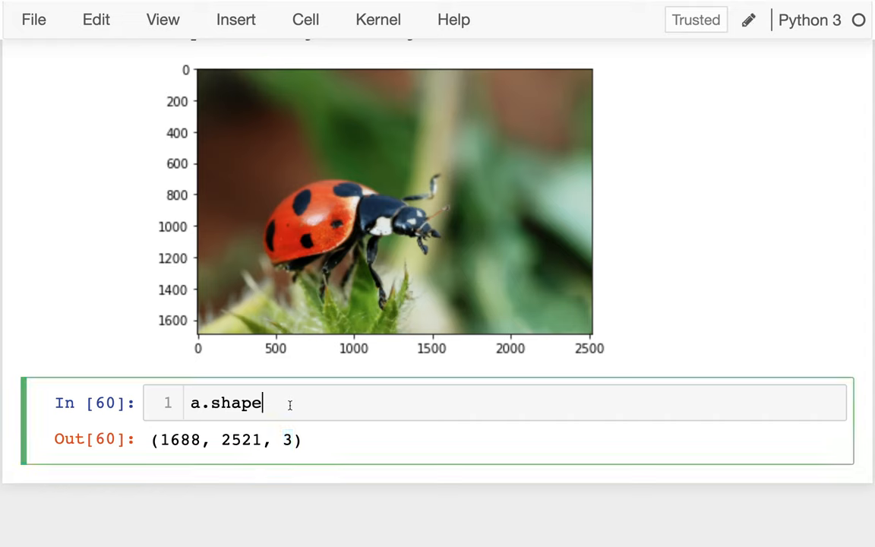
{"action": "type", "text": "# each p"}
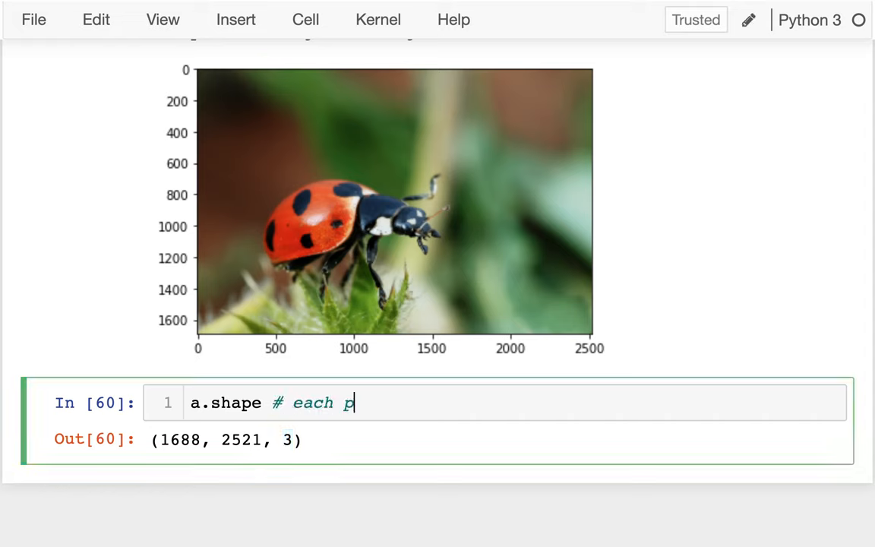
{"action": "type", "text": "ixel is repr"}
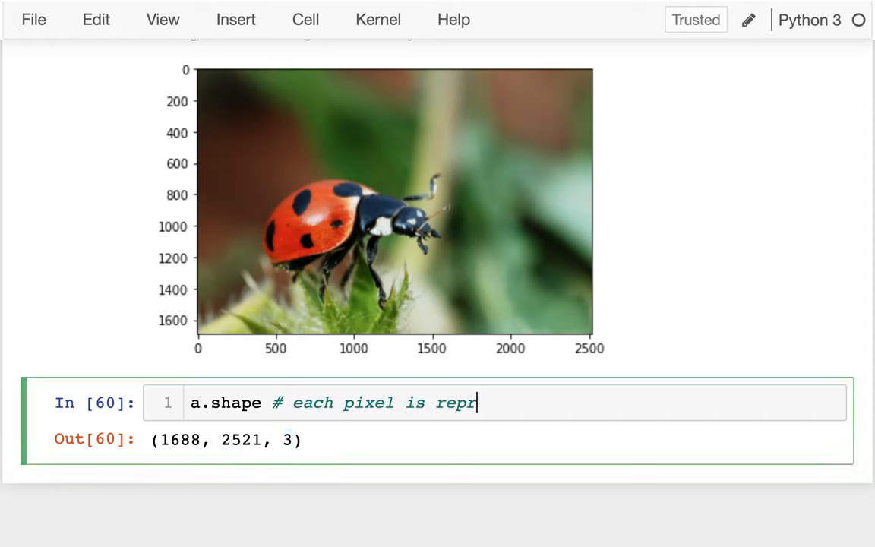
{"action": "type", "text": "esented by a"}
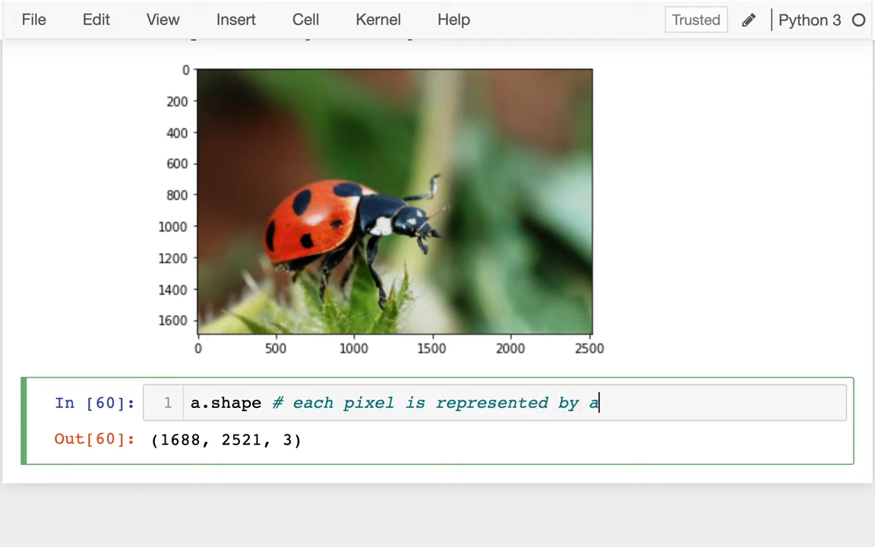
{"action": "type", "text": "re"}
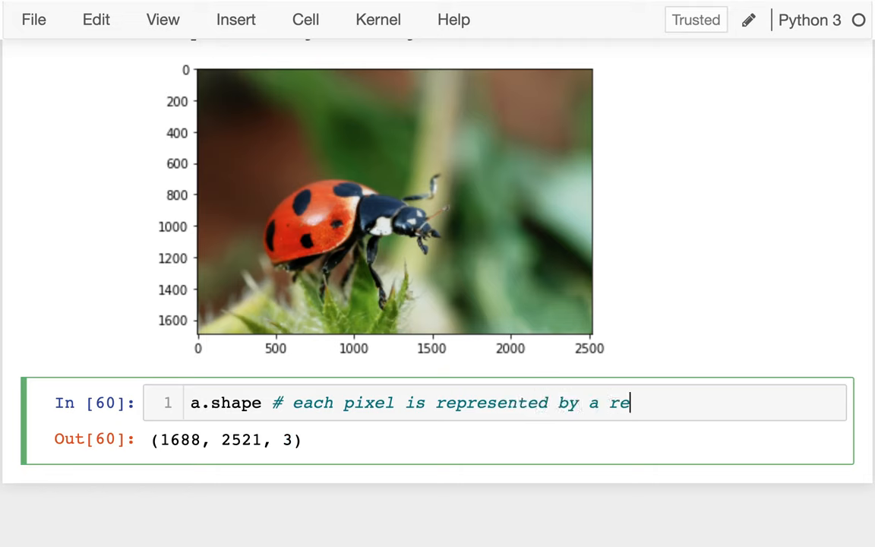
{"action": "type", "text": "d/green"}
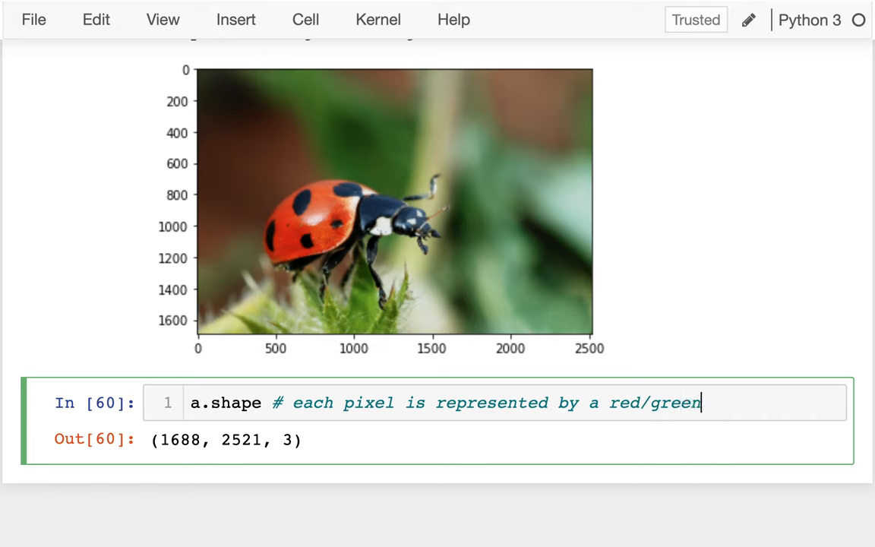
{"action": "type", "text": "/blue mix"}
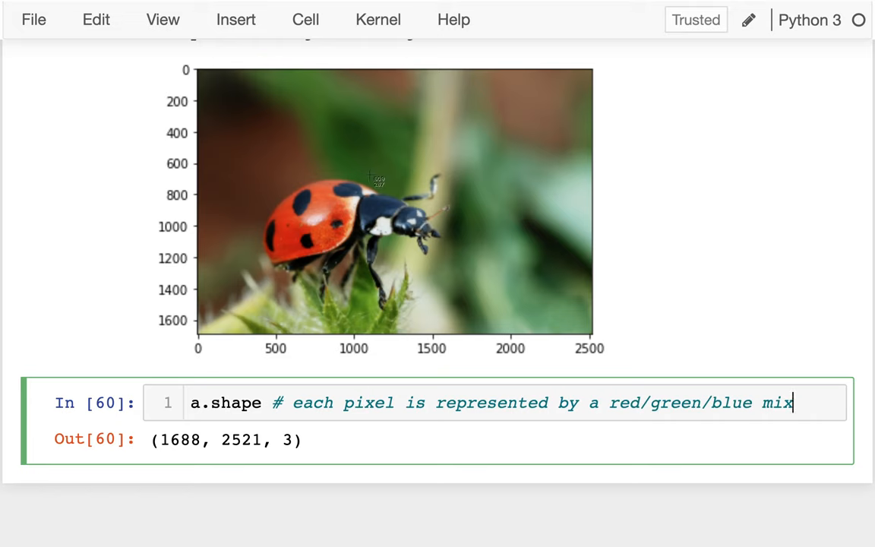
{"action": "mouse_move", "coordinate": [376, 181]}
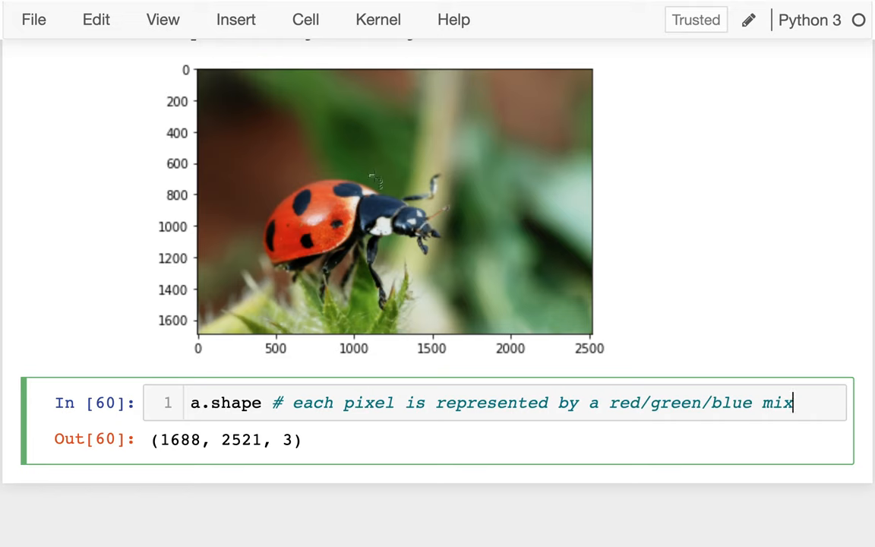
{"action": "mouse_move", "coordinate": [374, 181]}
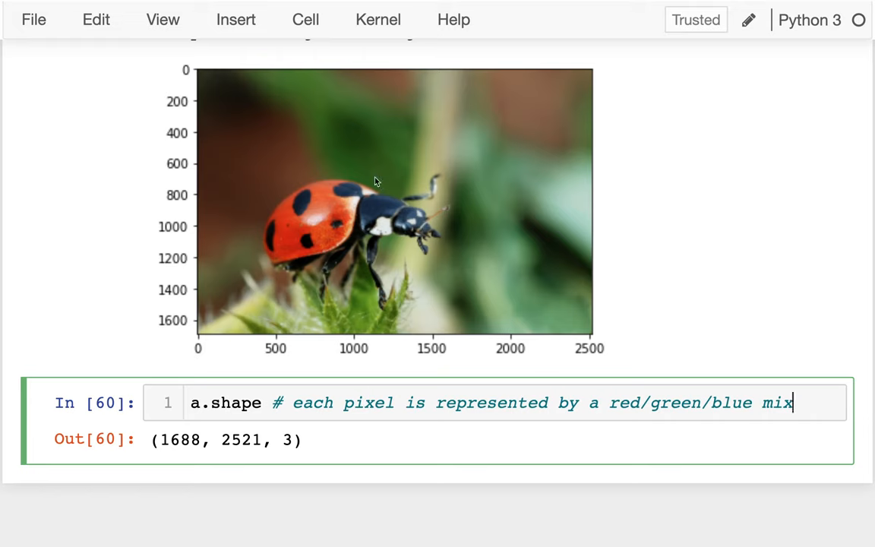
{"action": "key", "text": "ctrl+s"}
{"action": "type", "text": "a"}
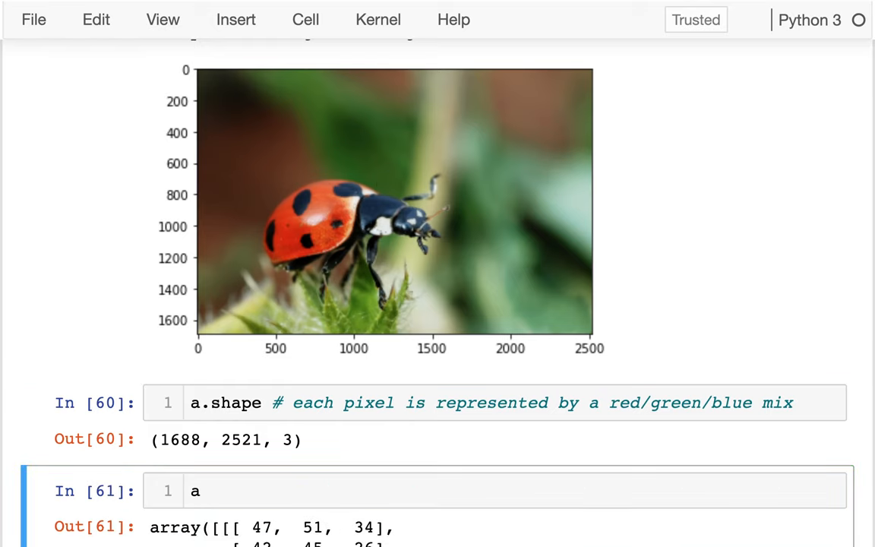
Highlight the printed pixel array and the first pixel's three colour values
{"action": "scroll", "scroll_direction": "down", "scroll_amount": 3}
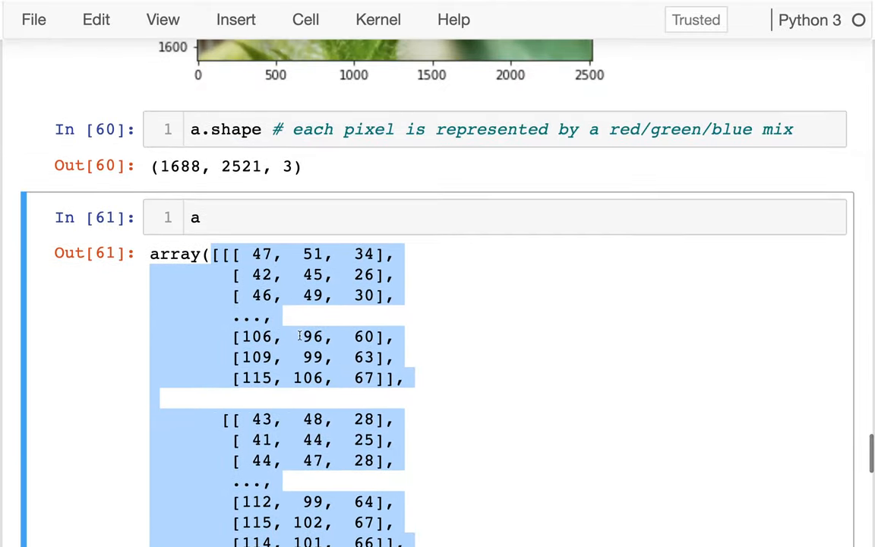
{"action": "left_click", "coordinate": [224, 254]}
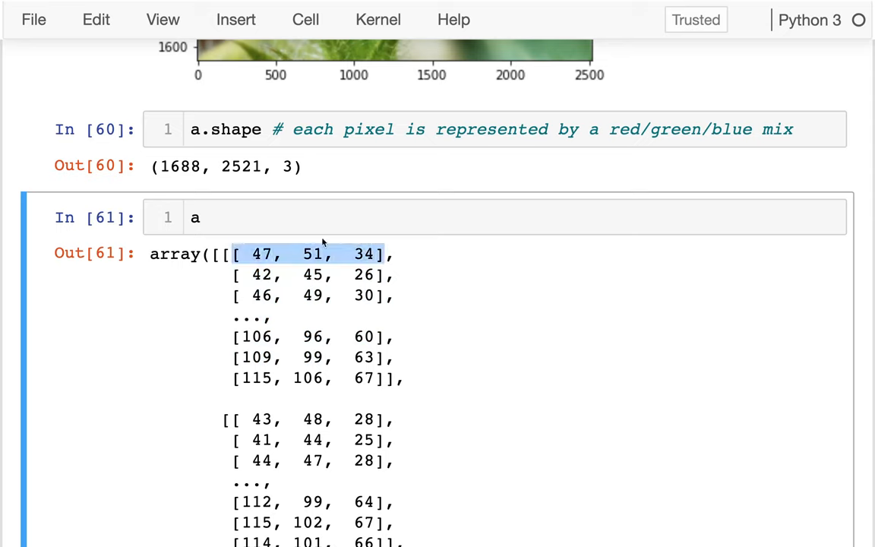
{"action": "double_click", "coordinate": [310, 253]}
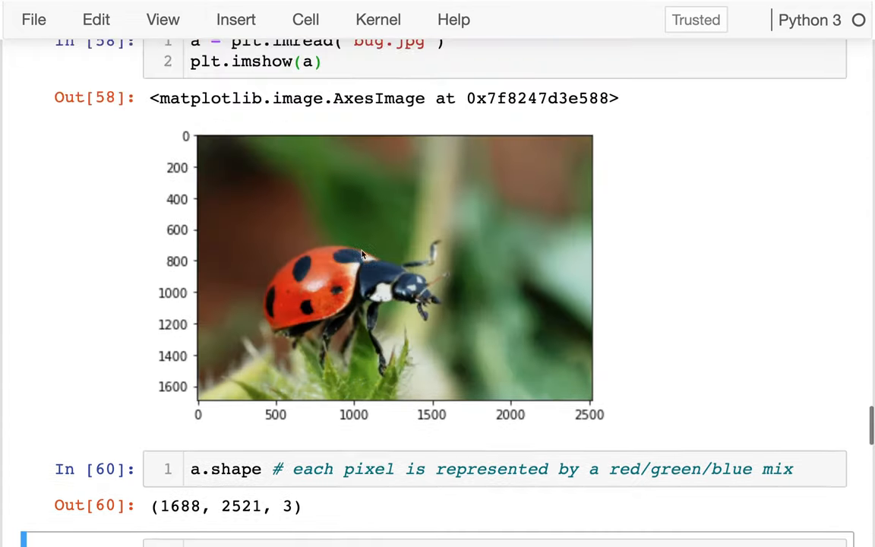
{"action": "scroll", "scroll_direction": "down", "scroll_amount": 3}
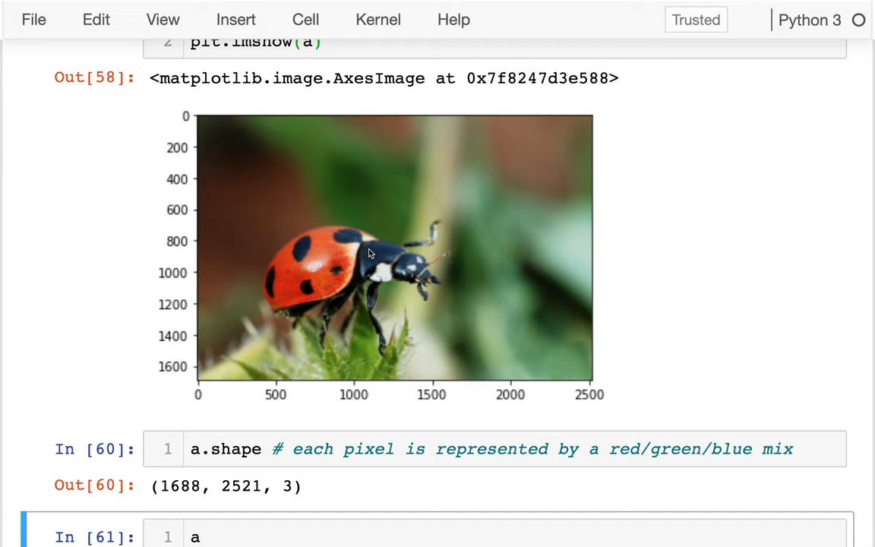
{"action": "mouse_move", "coordinate": [612, 265]}
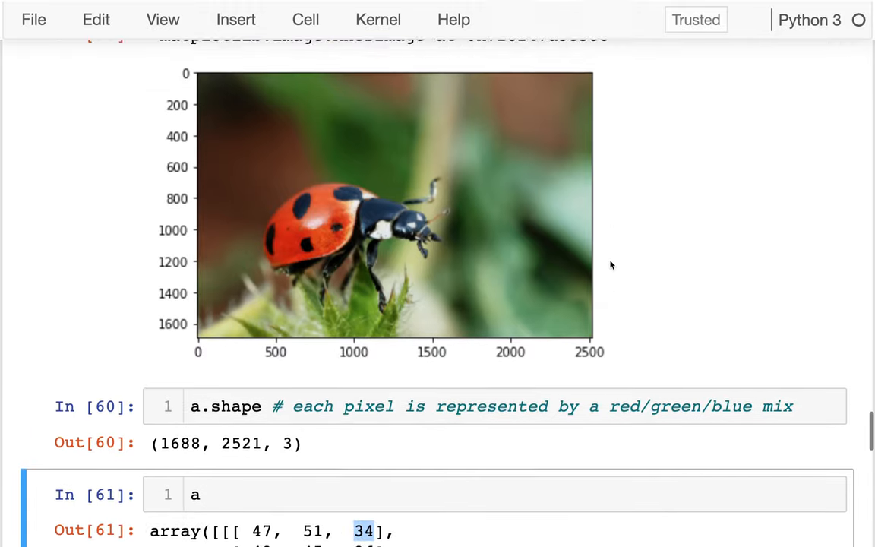
{"action": "scroll", "scroll_direction": "down", "scroll_amount": 3}
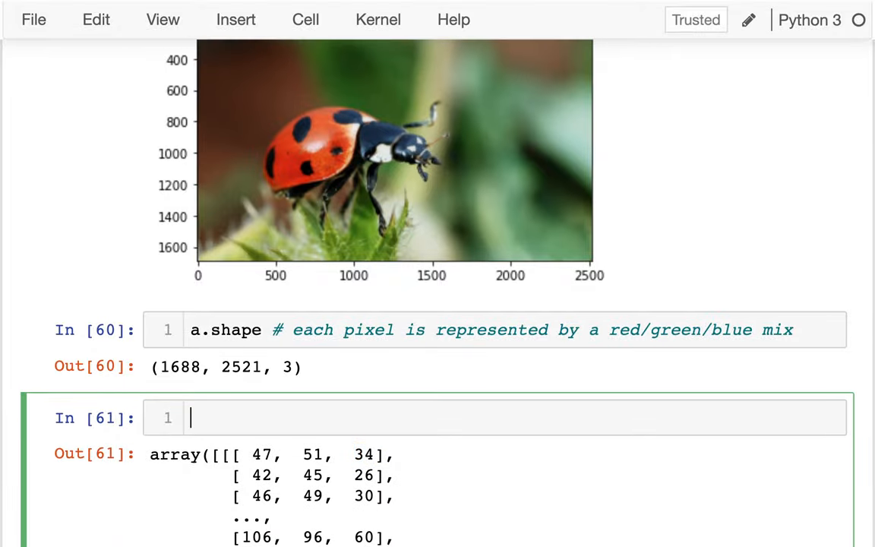
Type the indexing template a[SLICE1, SLICE2, SLICE3]
{"action": "type", "text": "a"}
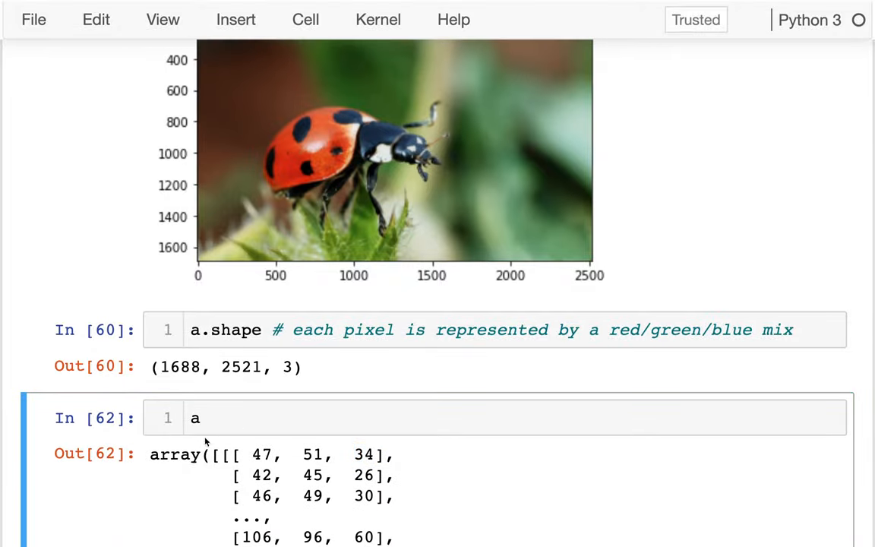
{"action": "type", "text": "[]"}
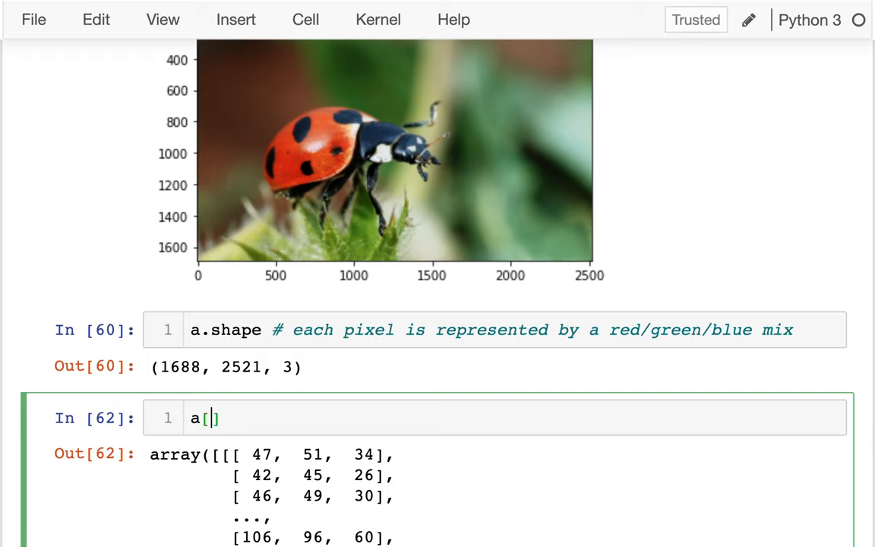
{"action": "type", "text": "SLICE1"}
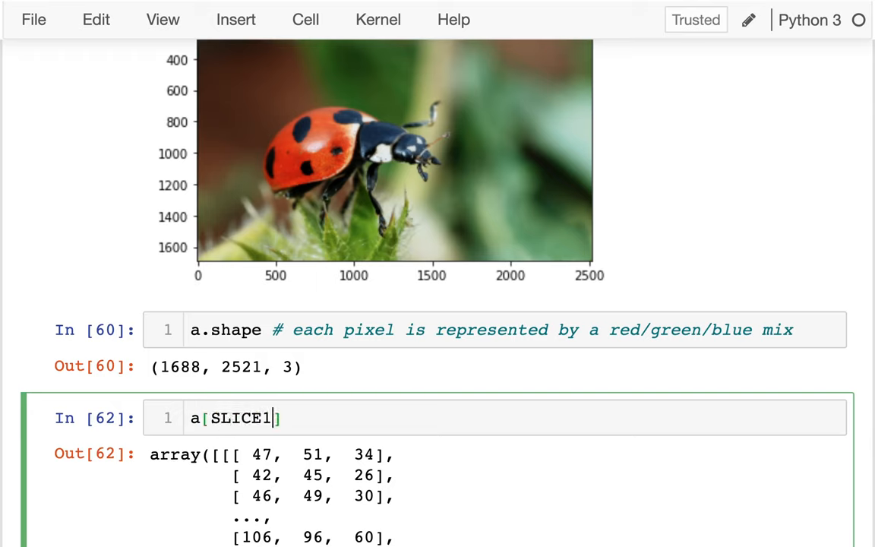
{"action": "type", "text": ", SLICE2,"}
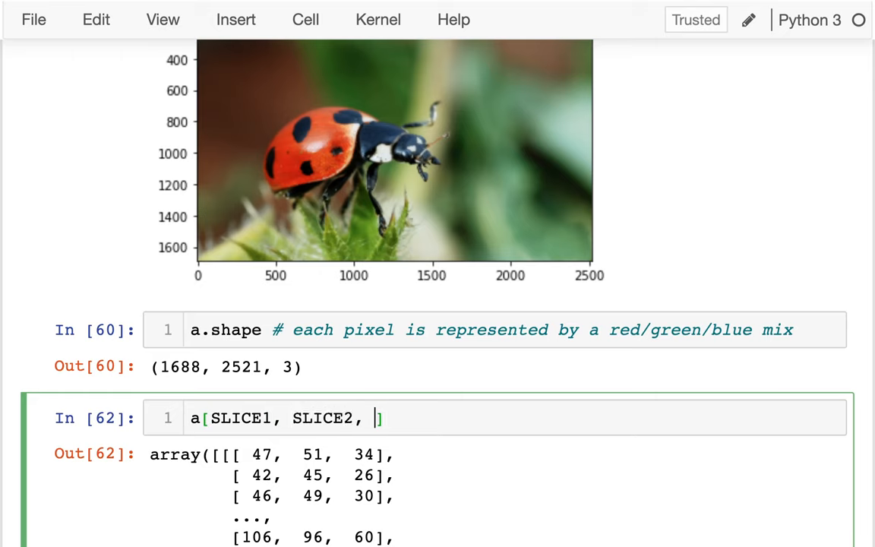
{"action": "type", "text": "SLICE3"}
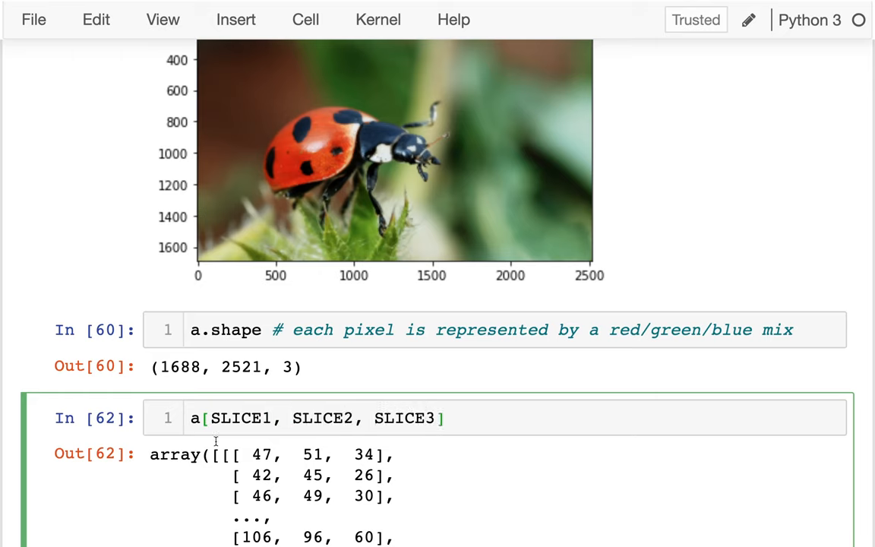
Rename the placeholders to ROW_SLICE, COL_SLICE and CHANNEL_SLICE
{"action": "double_click", "coordinate": [239, 419]}
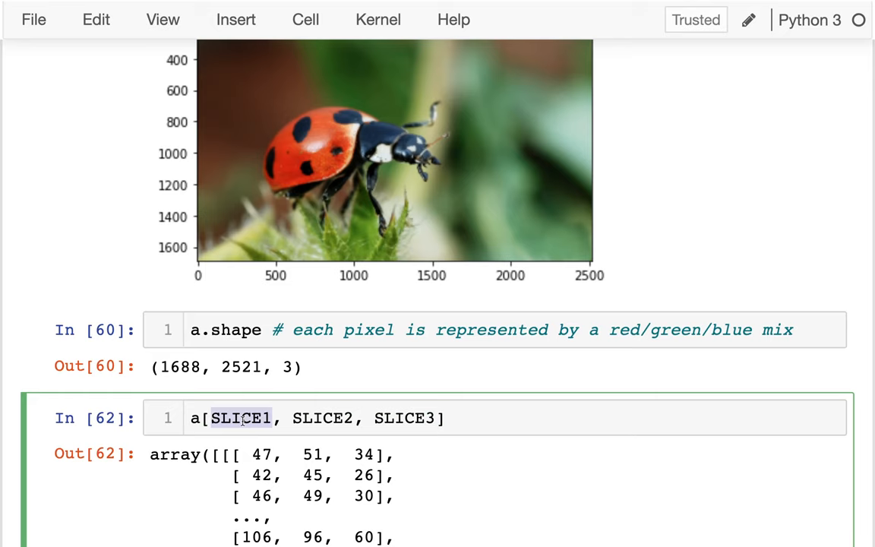
{"action": "type", "text": "ROW_"}
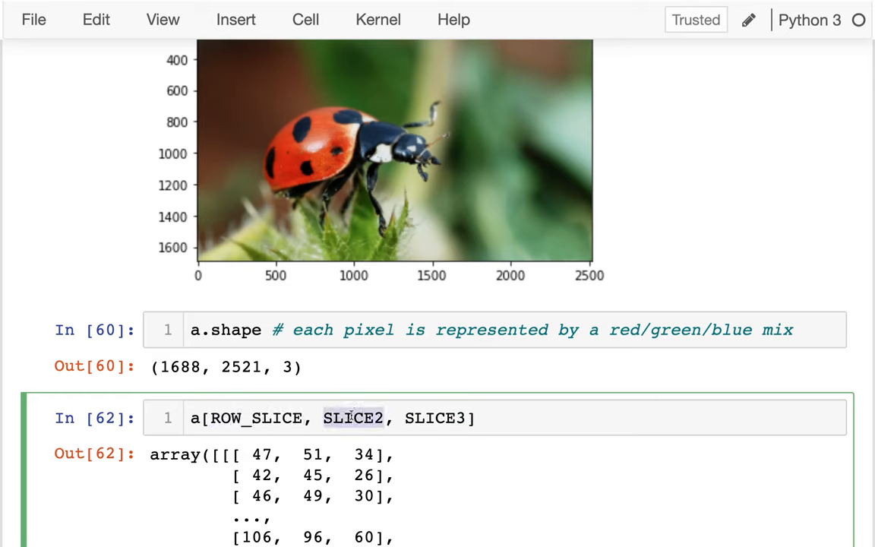
{"action": "type", "text": "COL_SLICE"}
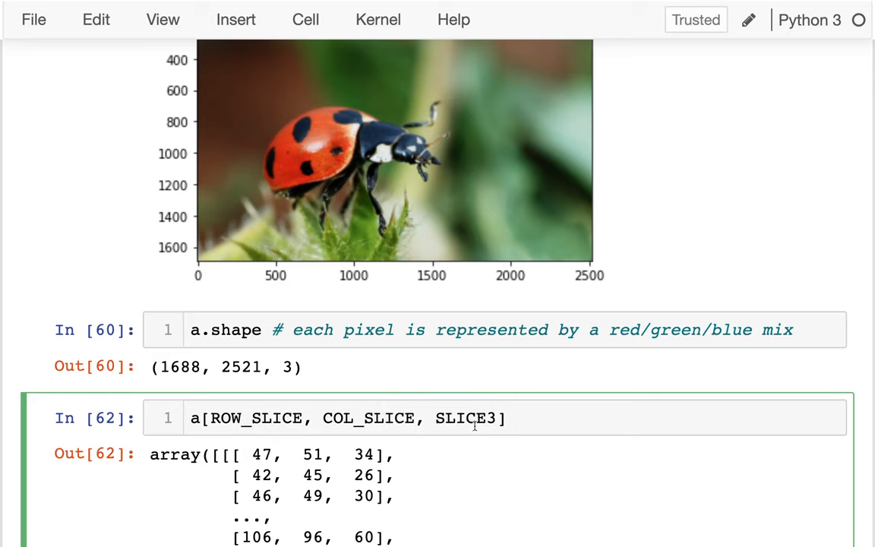
{"action": "type", "text": "LAYER_"}
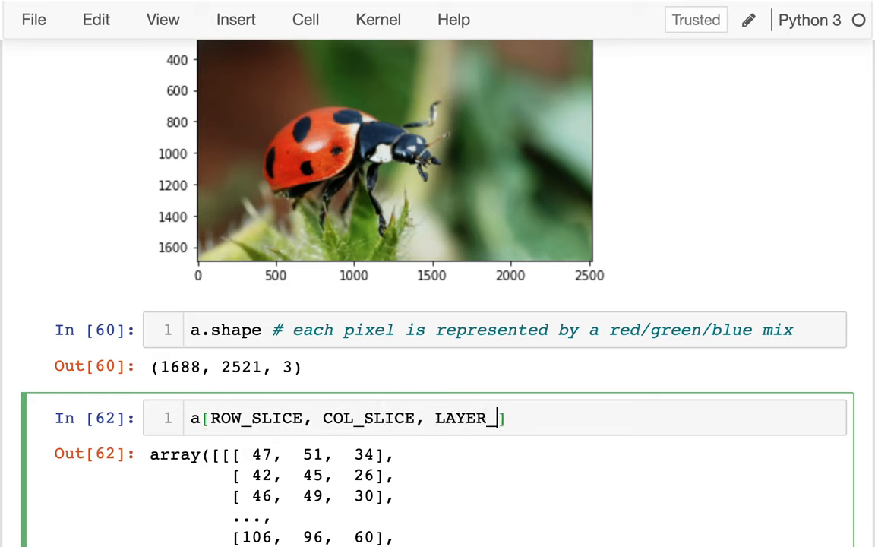
{"action": "type", "text": "SLICE"}
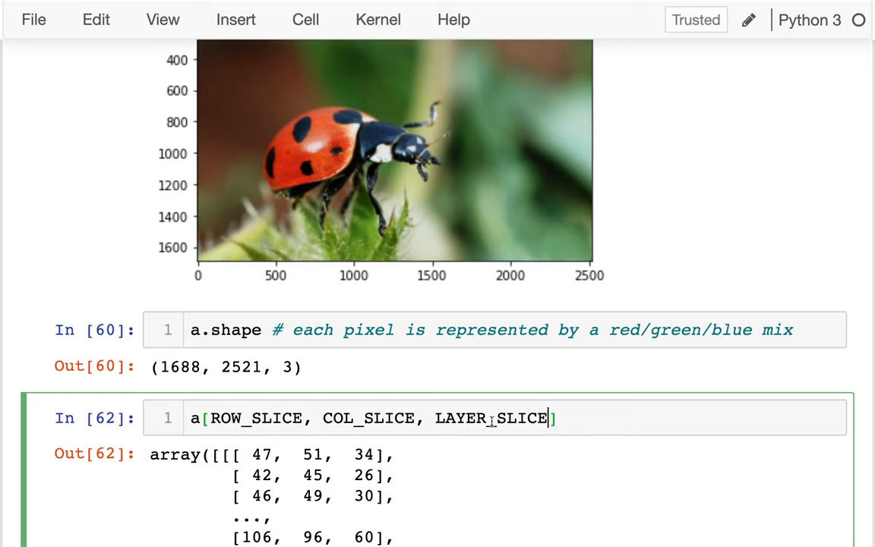
{"action": "double_click", "coordinate": [460, 418]}
{"action": "type", "text": "CHANNE"}
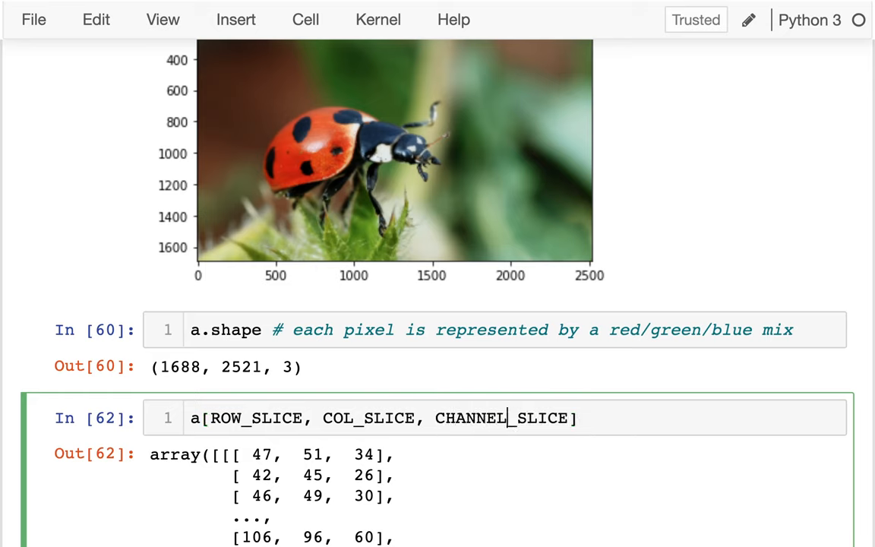
{"action": "mouse_move", "coordinate": [486, 478]}
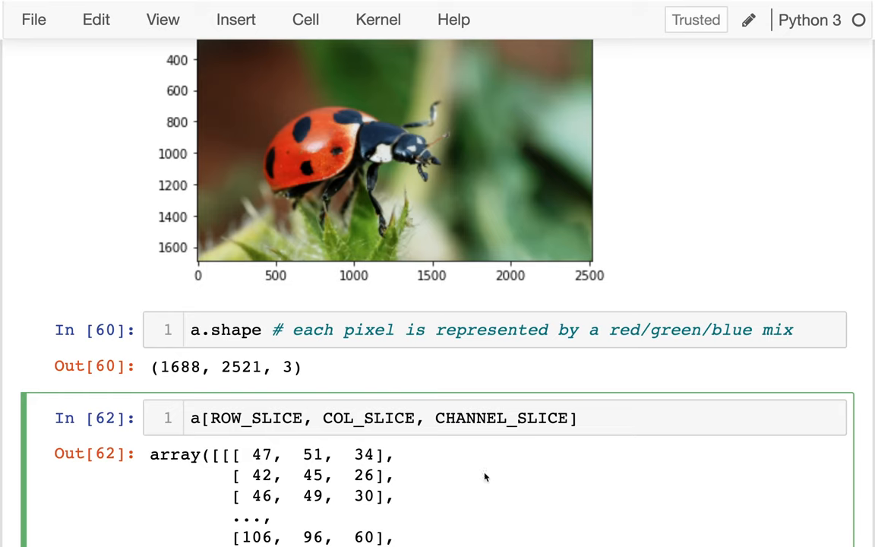
{"action": "mouse_move", "coordinate": [488, 466]}
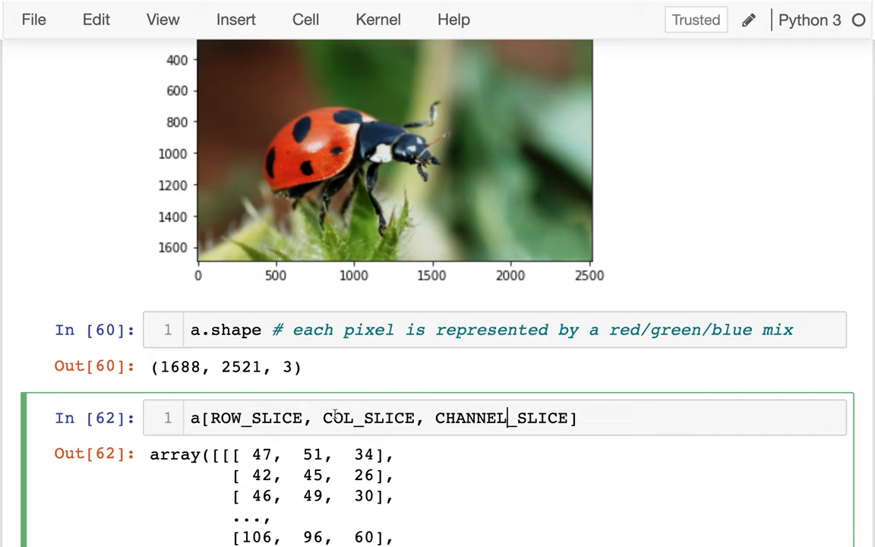
{"action": "scroll", "scroll_direction": "down", "scroll_amount": 3}
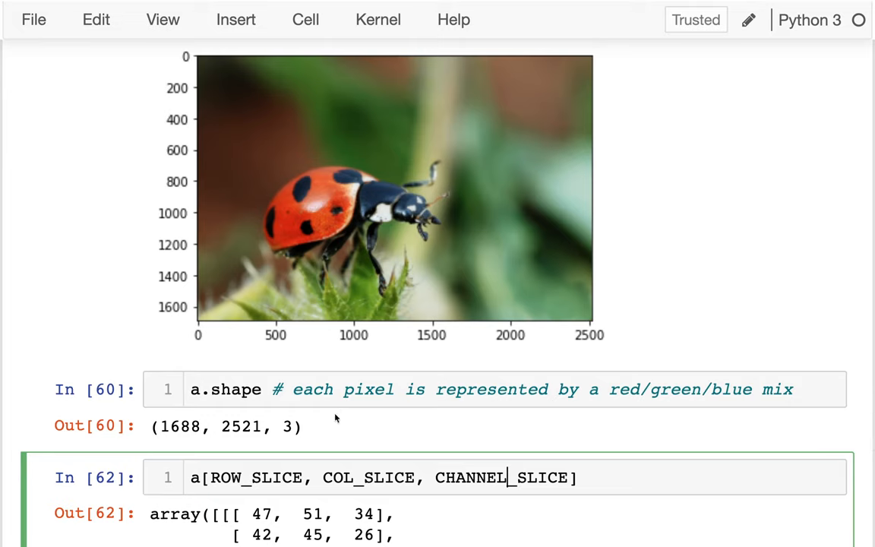
{"action": "mouse_move", "coordinate": [215, 43]}
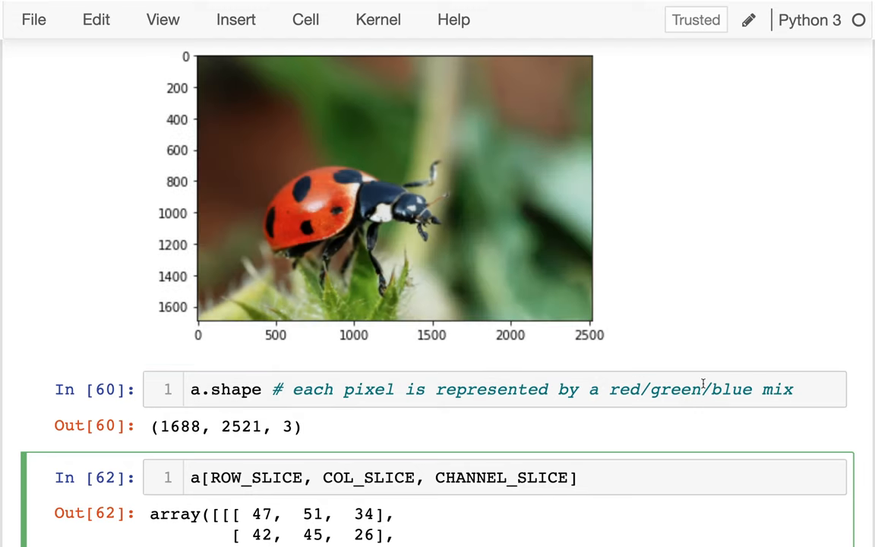
Fill the slice placeholders to make a[400:, :2000, :]
{"action": "double_click", "coordinate": [256, 478]}
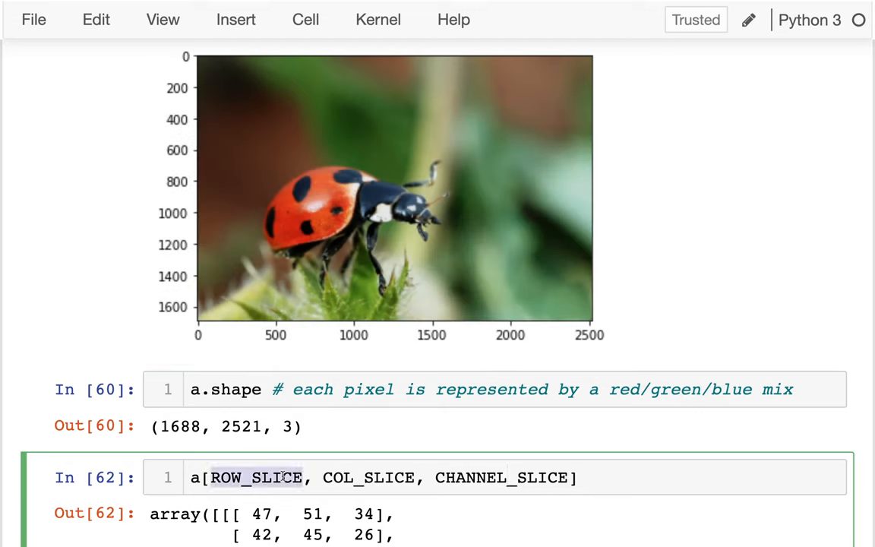
{"action": "type", "text": "400:"}
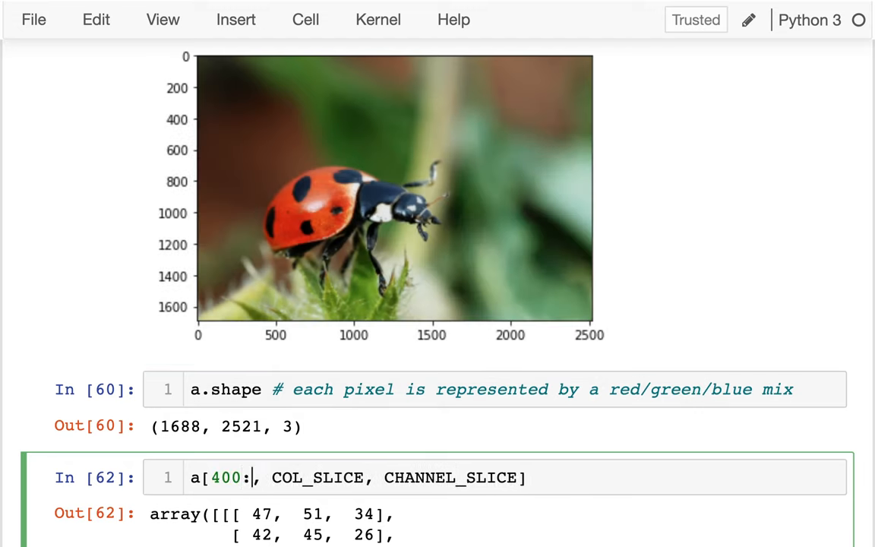
{"action": "double_click", "coordinate": [318, 477]}
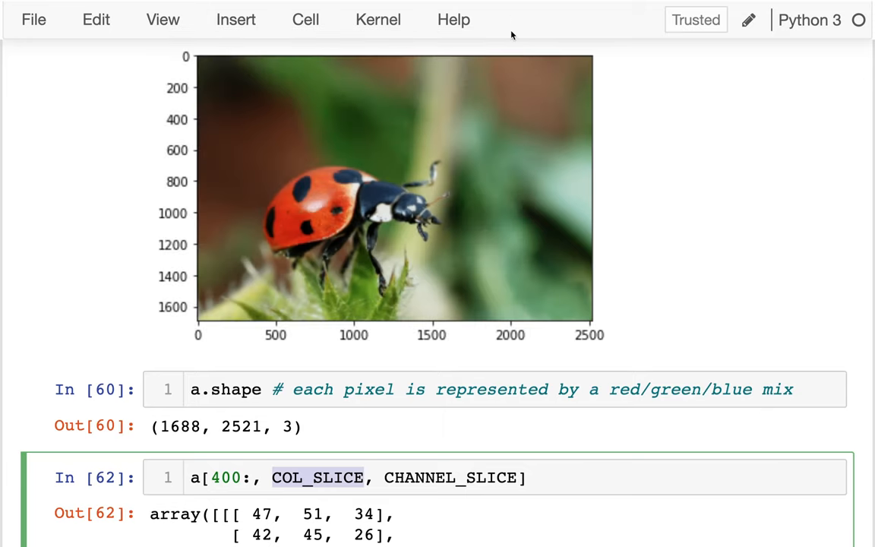
{"action": "type", "text": ":2000"}
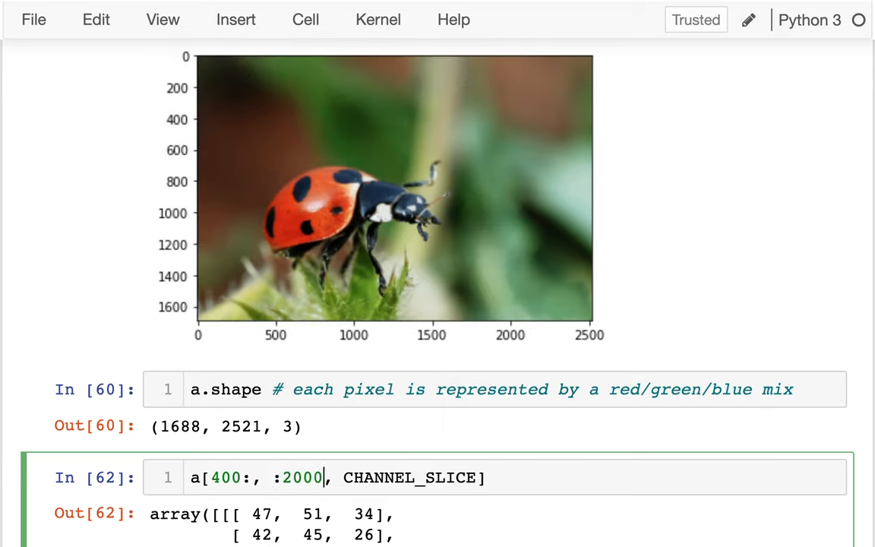
{"action": "double_click", "coordinate": [410, 477]}
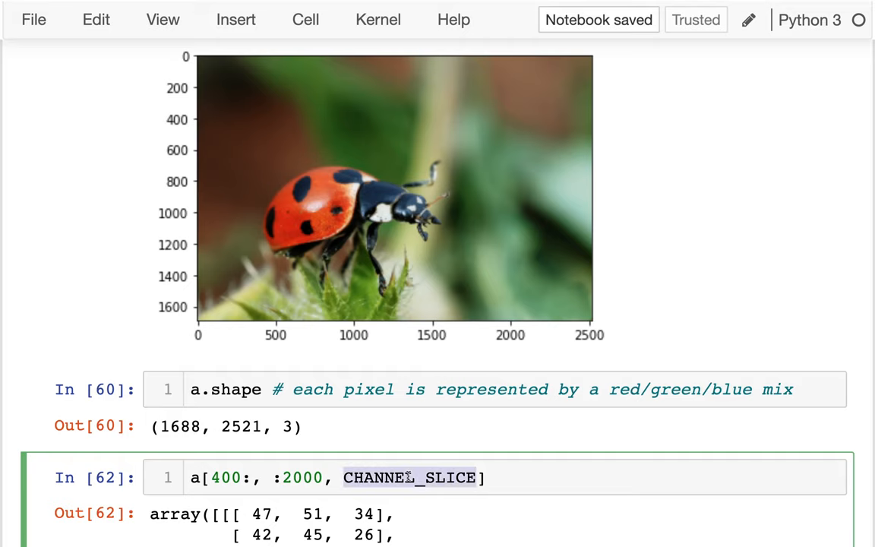
{"action": "type", "text": ":"}
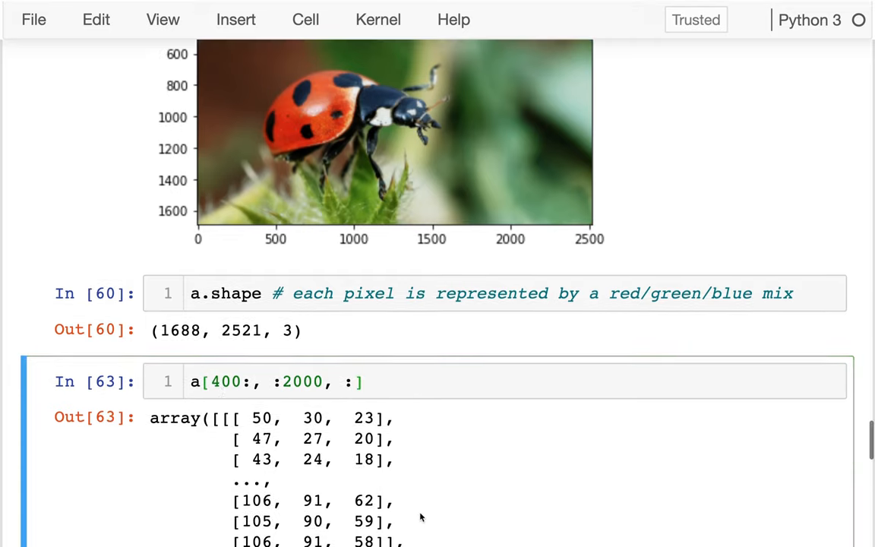
Wrap the slice in plt.imshow(...) to show the cropped ladybug, and repeat it in a new cell
{"action": "left_click", "coordinate": [193, 382]}
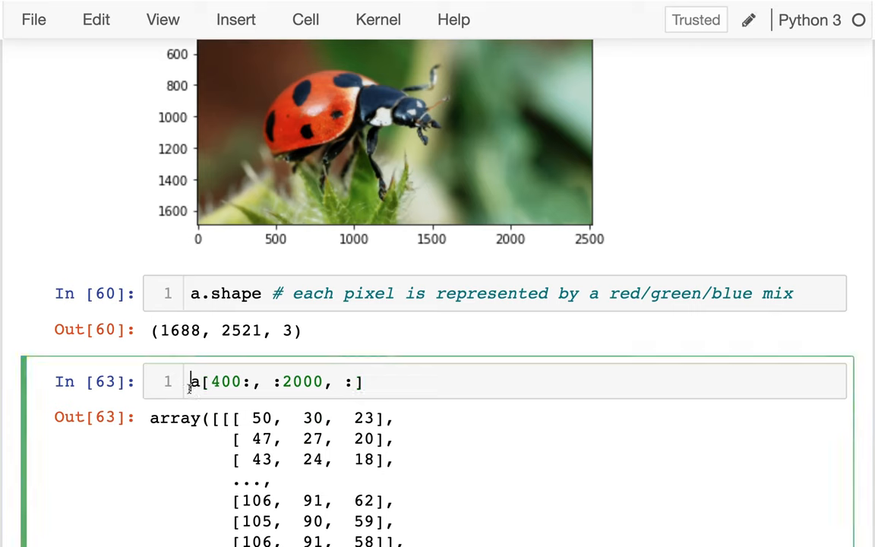
{"action": "type", "text": "plt.imshow("}
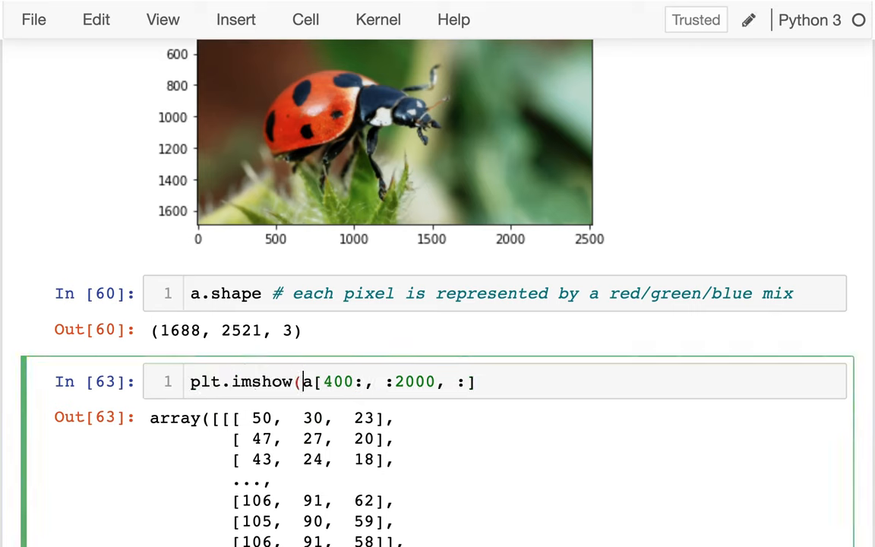
{"action": "type", "text": ")"}
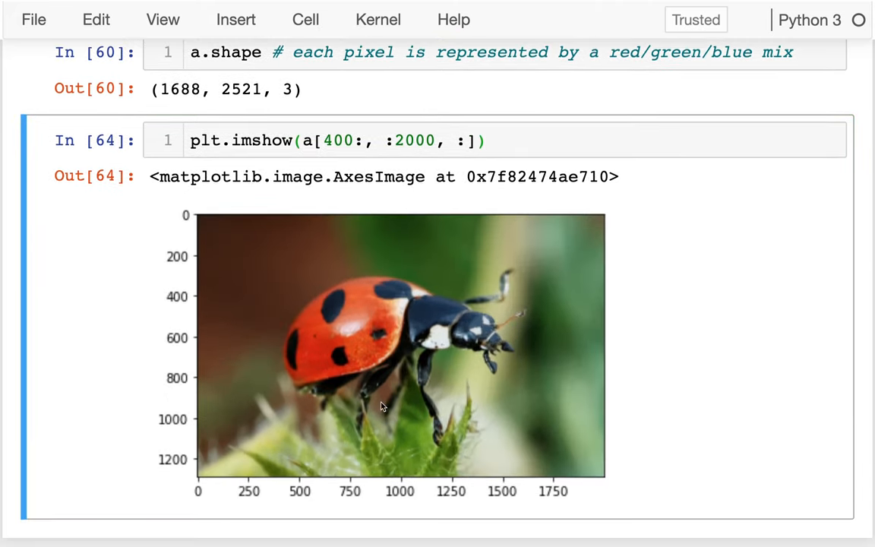
{"action": "scroll", "scroll_direction": "down", "scroll_amount": 3}
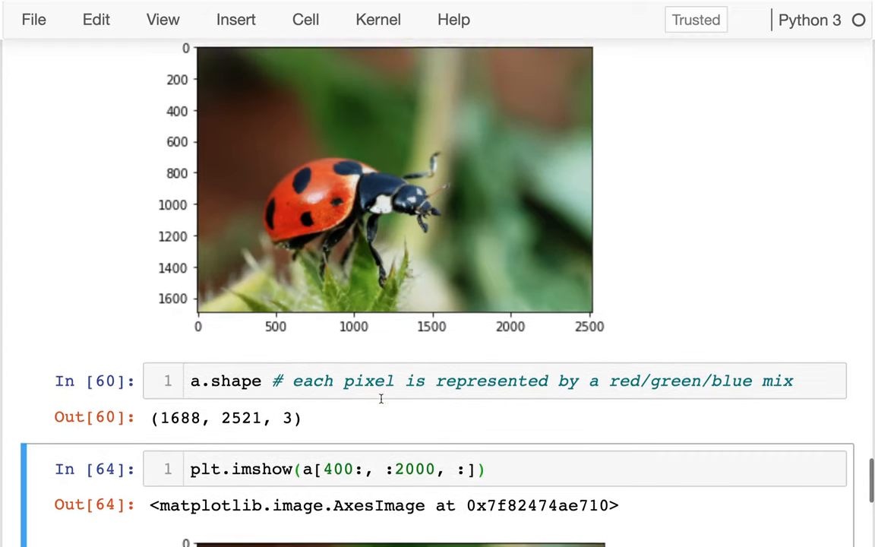
{"action": "scroll", "scroll_direction": "down", "scroll_amount": 3}
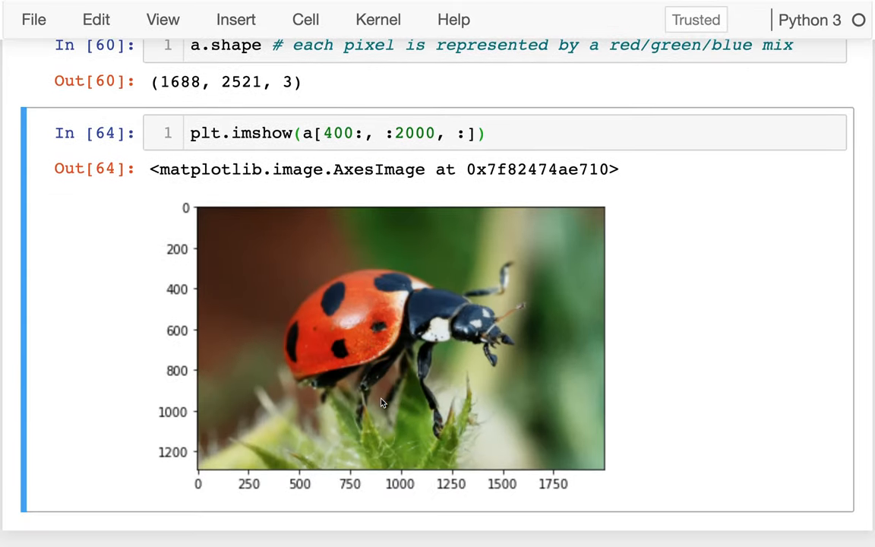
{"action": "left_click", "coordinate": [525, 133]}
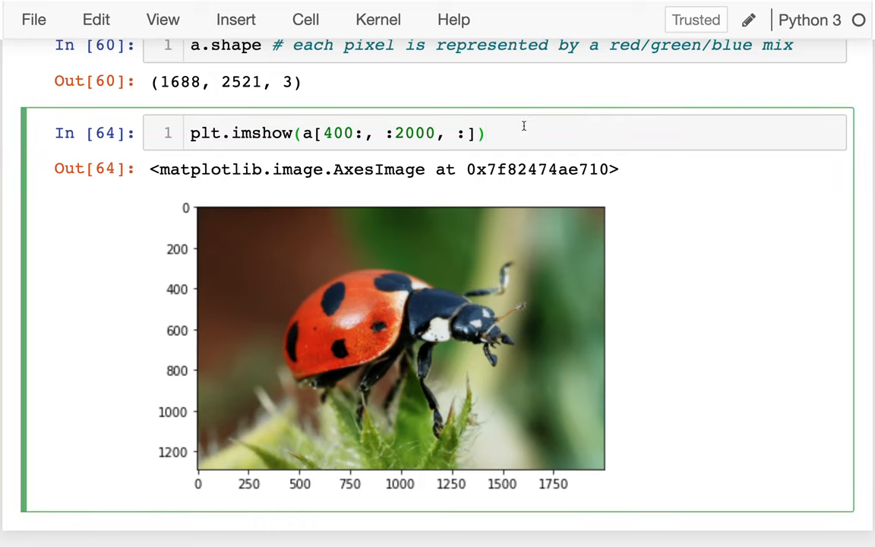
{"action": "scroll", "scroll_direction": "down", "scroll_amount": 3}
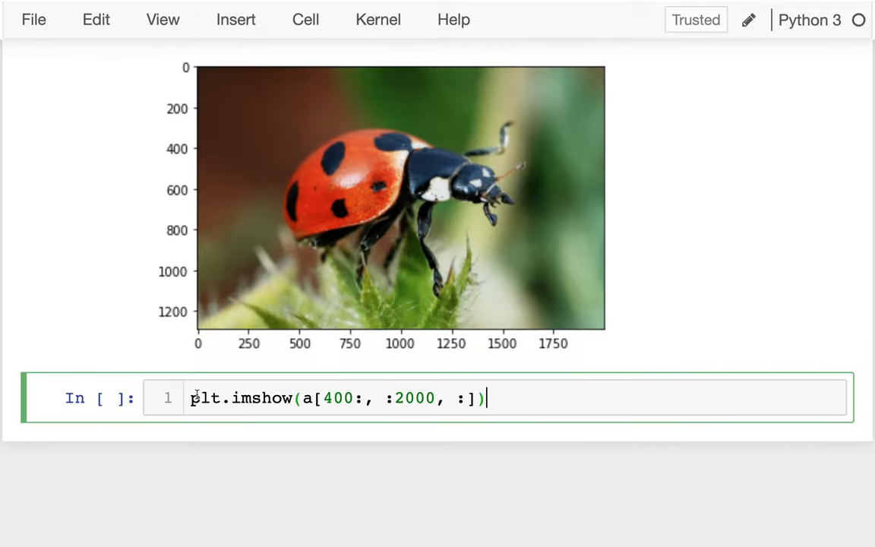
Trim the slice limits so the code displays a[:, :, 0] only
{"action": "key", "text": "BackSpace"}
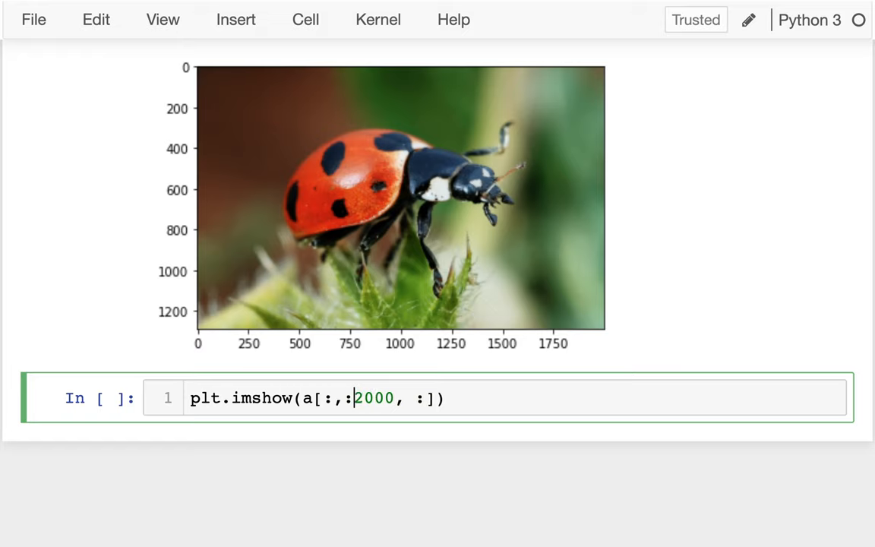
{"action": "double_click", "coordinate": [376, 398]}
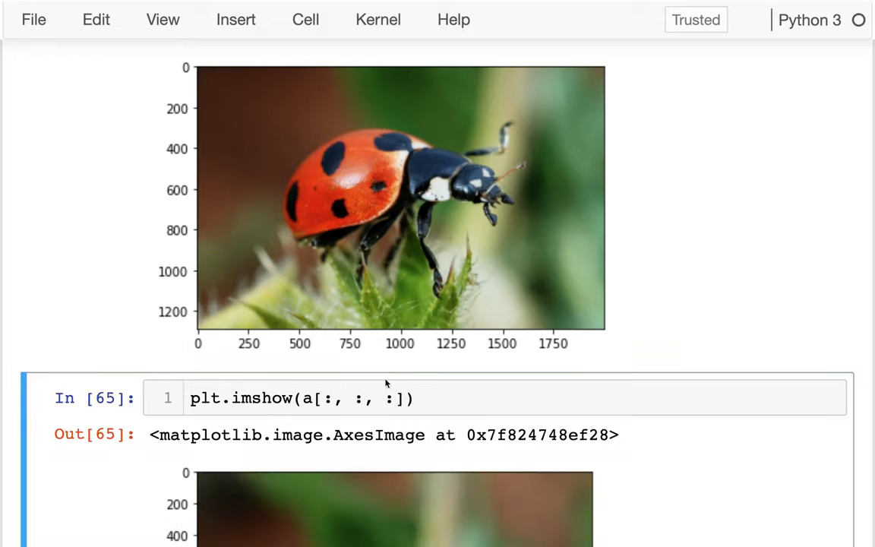
{"action": "scroll", "scroll_direction": "down", "scroll_amount": 3}
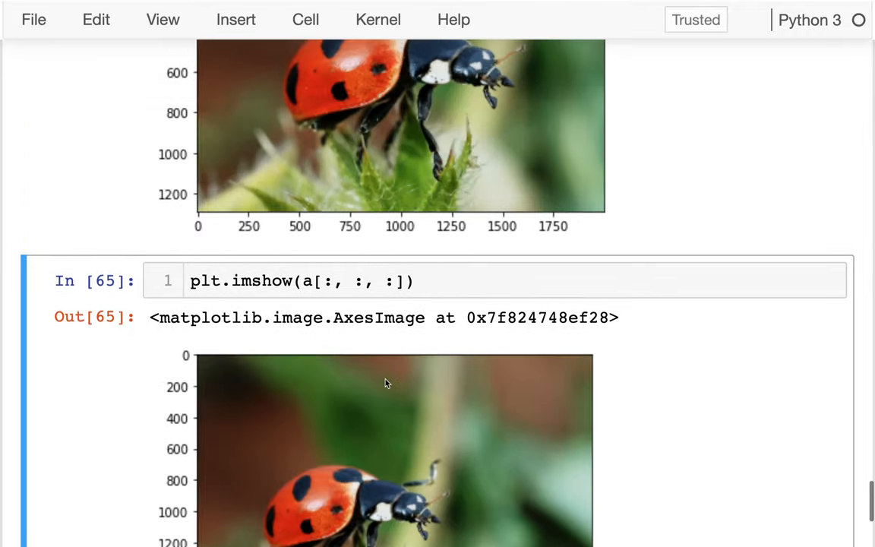
{"action": "scroll", "scroll_direction": "down", "scroll_amount": 3}
{"action": "type", "text": "0"}
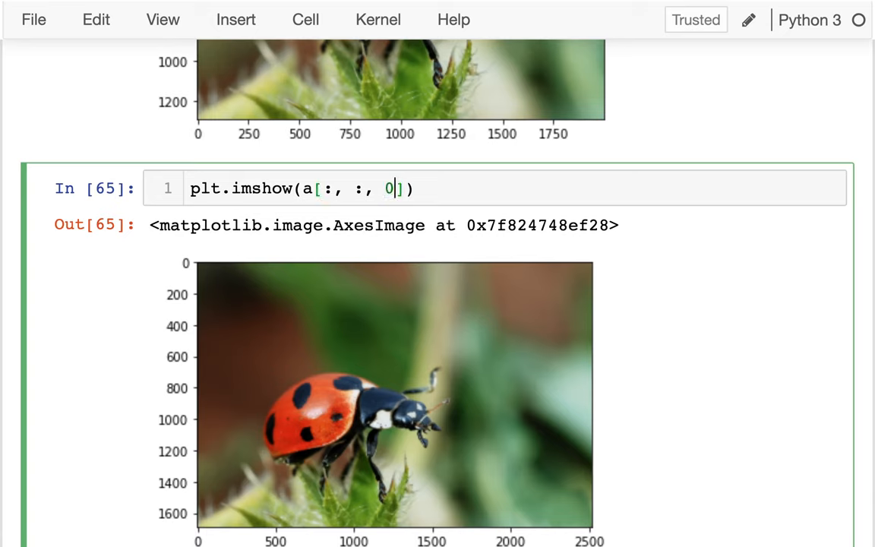
Add the comment '# 0:red, 1:green, 2:blue' and run the red-channel cell
{"action": "type", "text": "#"}
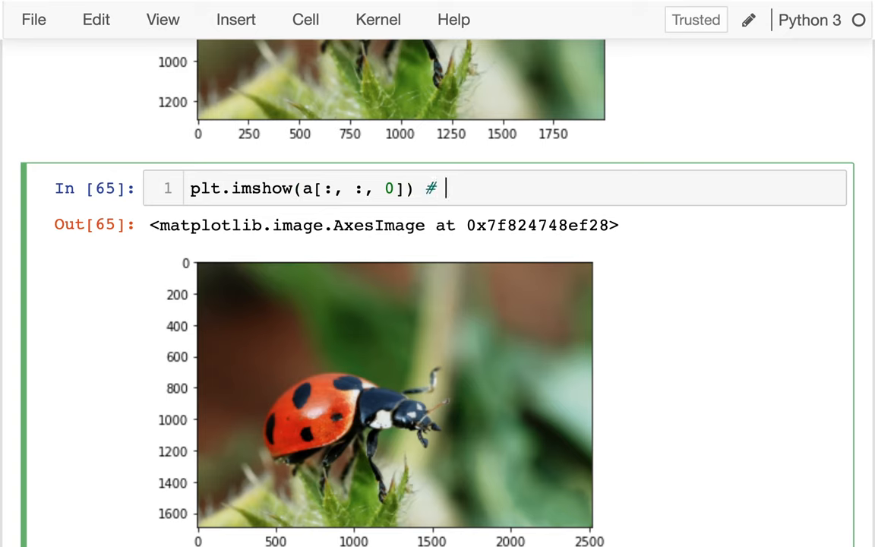
{"action": "type", "text": "0:e"}
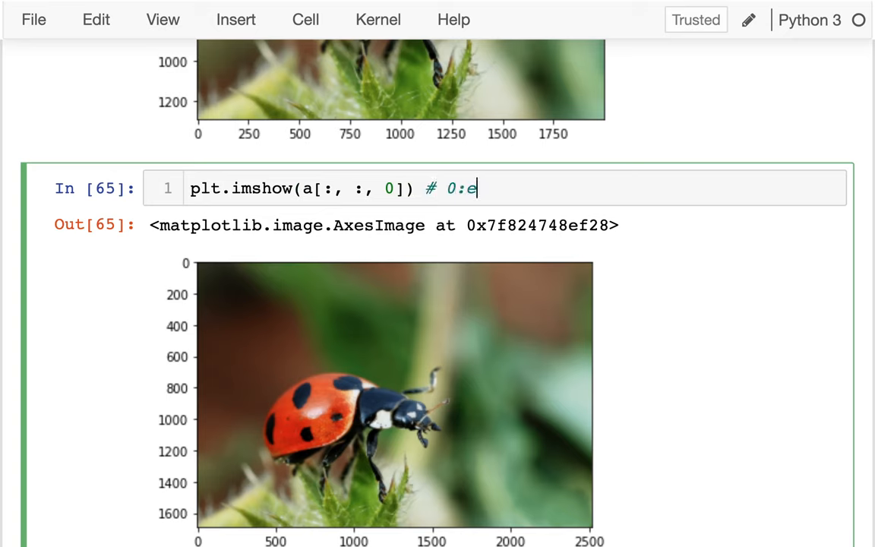
{"action": "type", "text": "ed, 1:"}
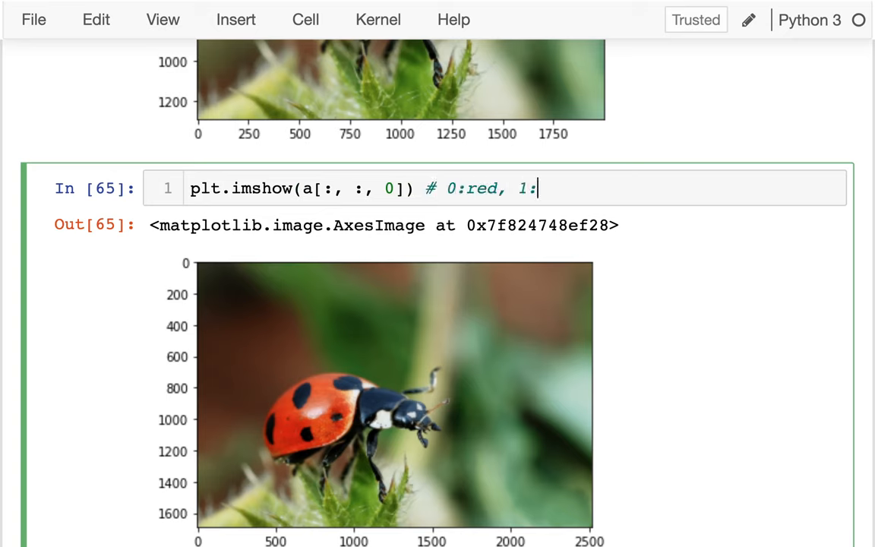
{"action": "type", "text": "green,"}
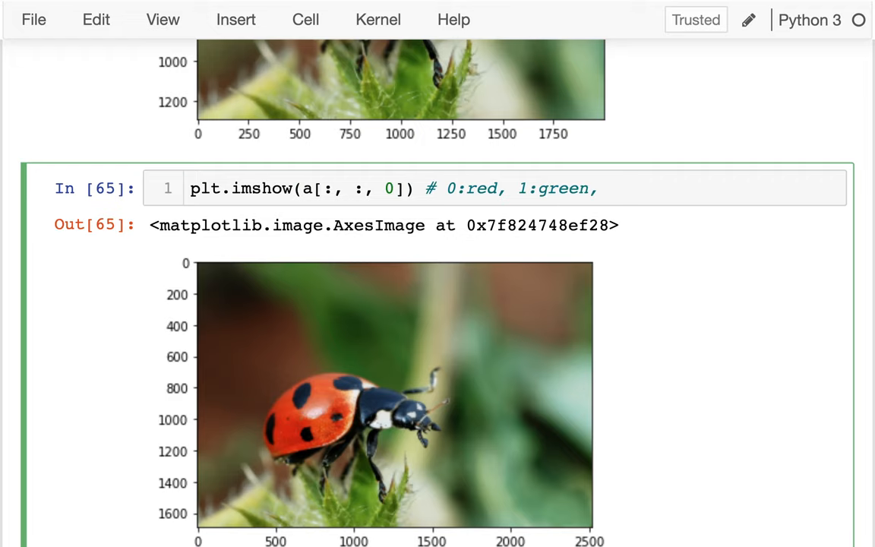
{"action": "type", "text": "2:blue"}
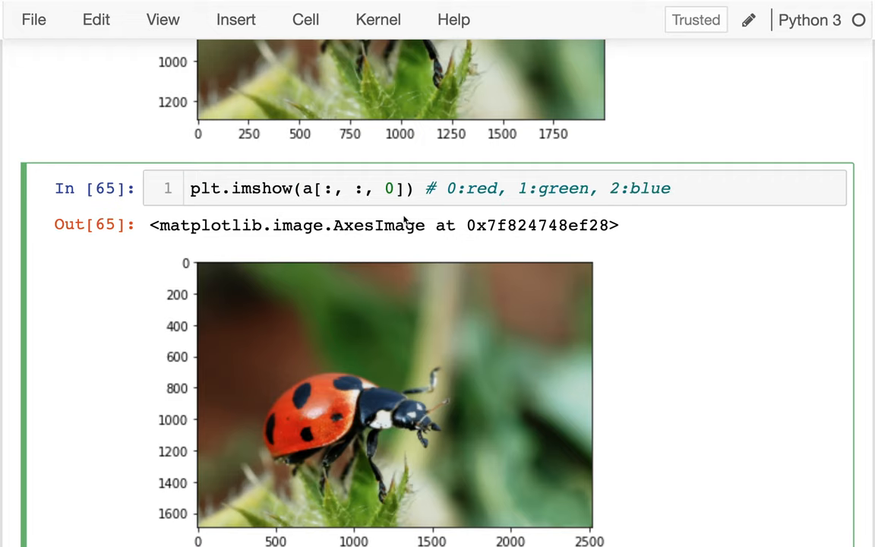
{"action": "scroll", "scroll_direction": "down", "scroll_amount": 3}
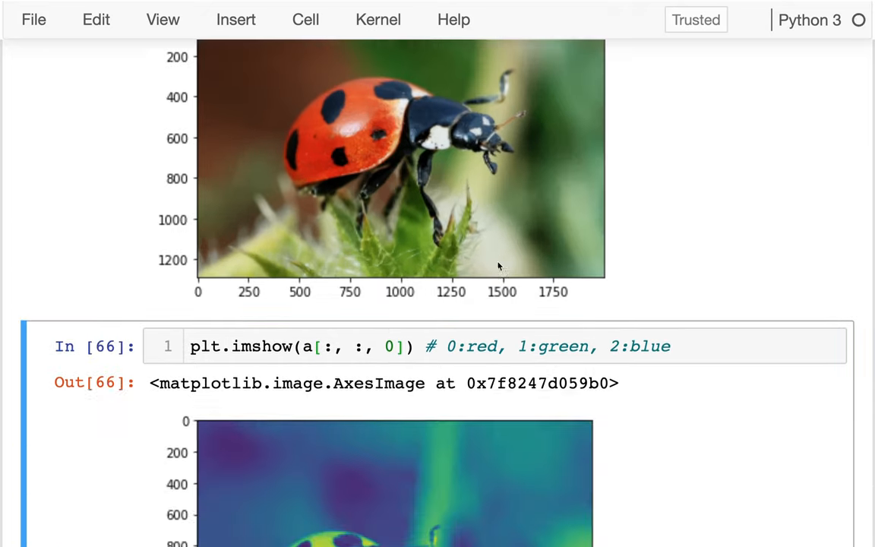
Evaluate a[:, :, 0].shape in a new cell, giving (1688, 2521)
{"action": "scroll", "scroll_direction": "down", "scroll_amount": 3}
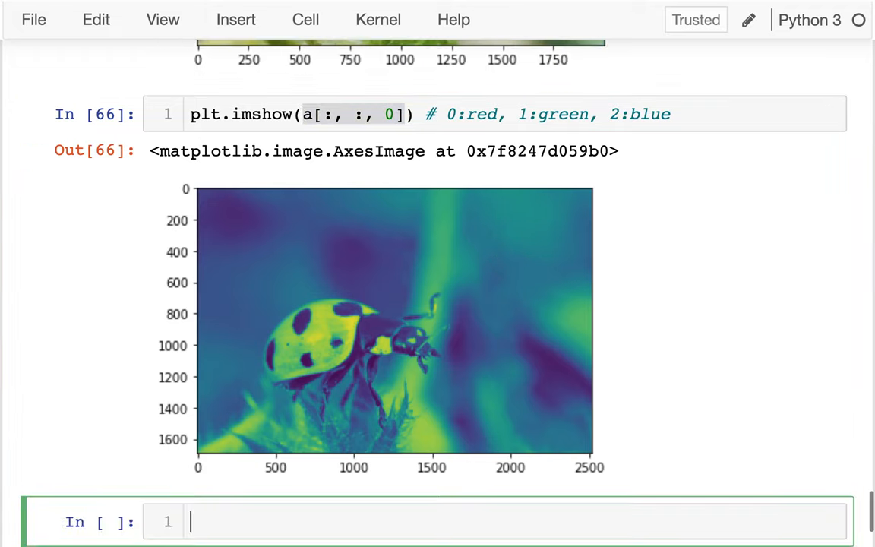
{"action": "type", "text": "a[:, :, 0].shape"}
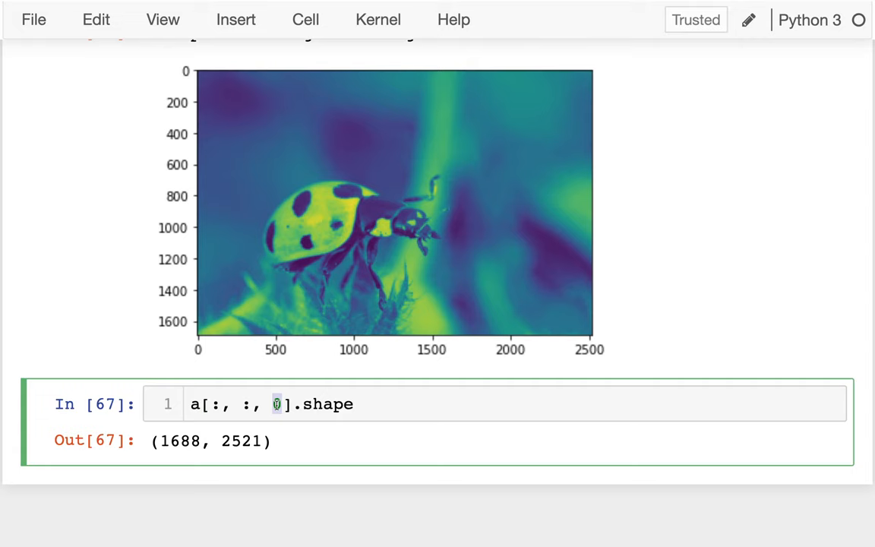
{"action": "double_click", "coordinate": [180, 441]}
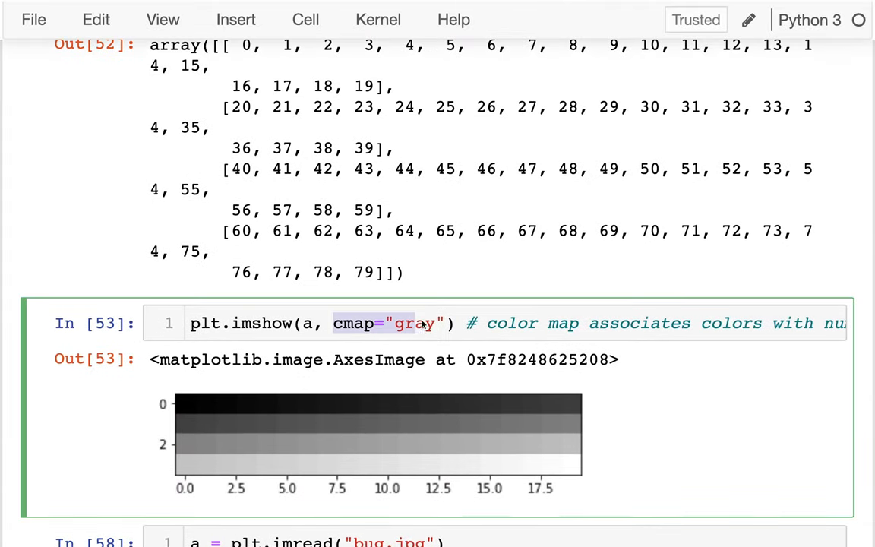
Add cmap="gray" to the red-channel imshow call and run it
{"action": "double_click", "coordinate": [404, 231]}
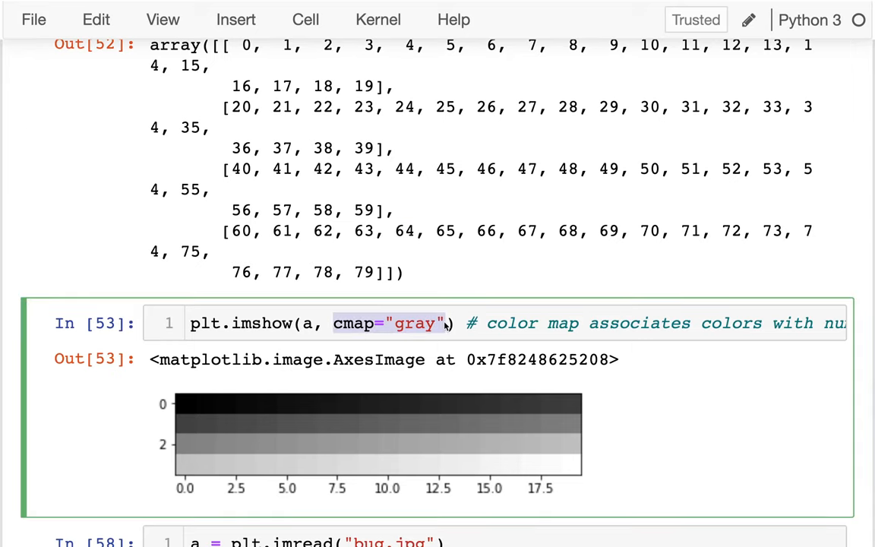
{"action": "scroll", "scroll_direction": "down", "scroll_amount": 3}
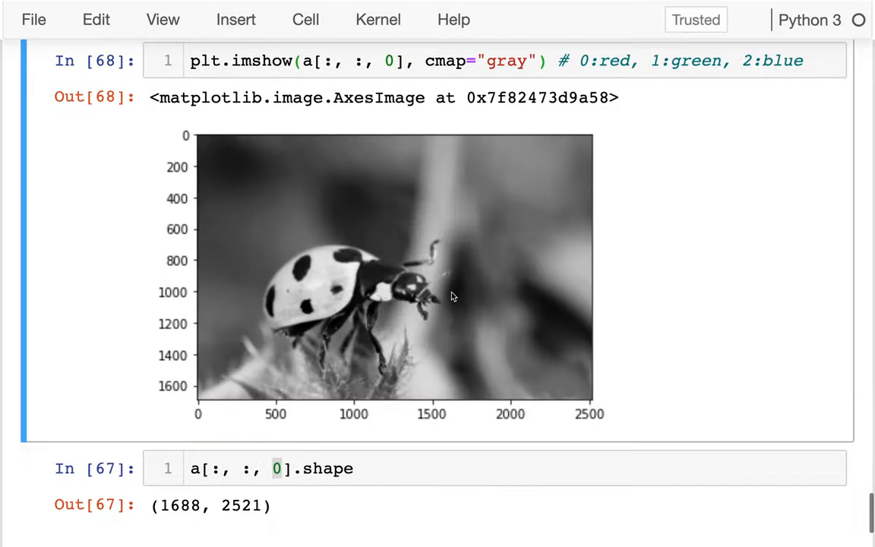
{"action": "scroll", "scroll_direction": "down", "scroll_amount": 3}
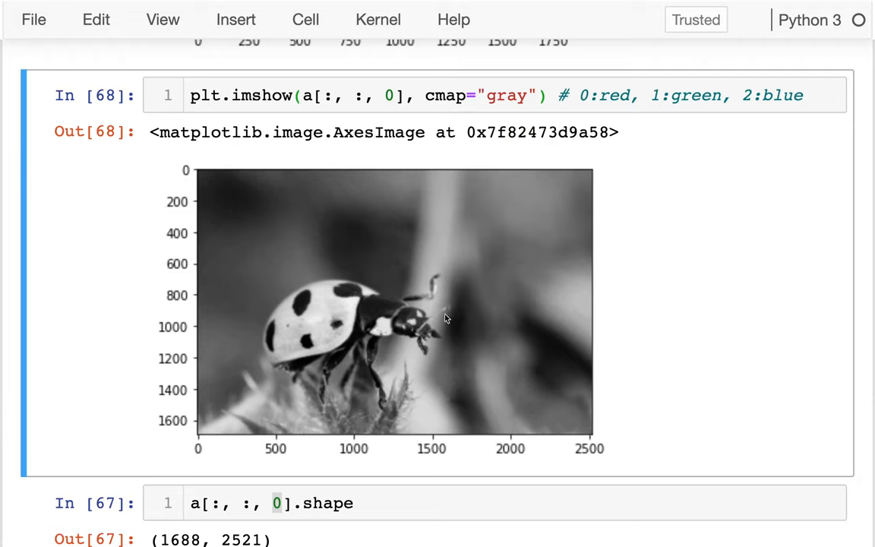
{"action": "mouse_move", "coordinate": [471, 138]}
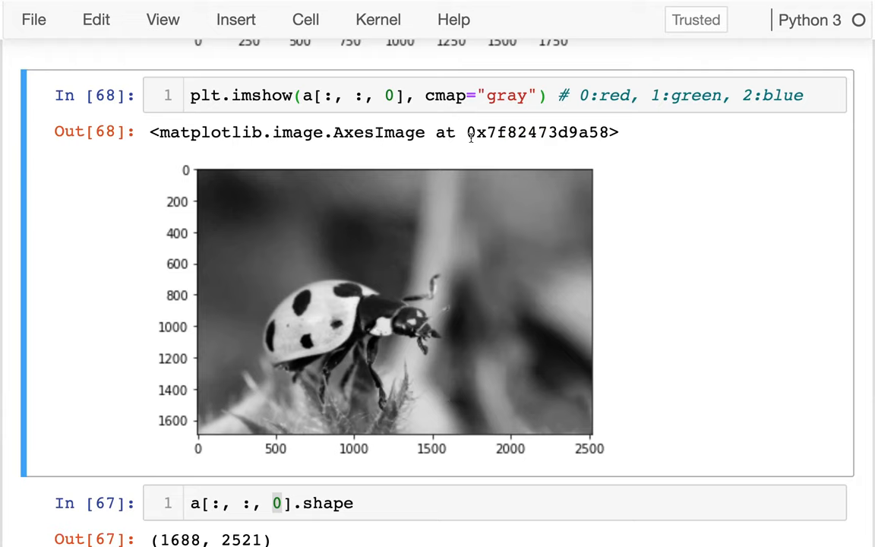
{"action": "left_click_drag", "start_coordinate": [237, 269], "coordinate": [449, 398]}
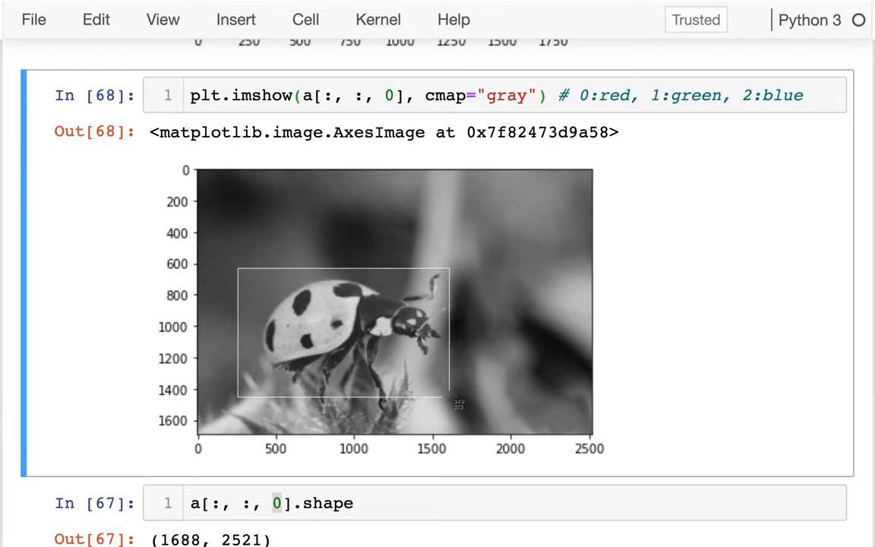
{"action": "scroll", "scroll_direction": "down", "scroll_amount": 3}
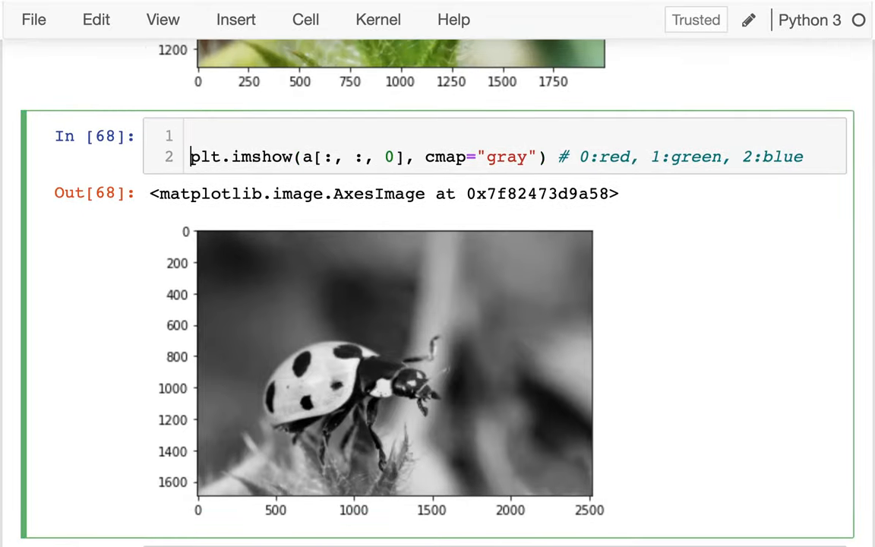
Comment the code '# MAKE THE RED PARTS BRIGHT' and copy it to the next cell
{"action": "type", "text": "# SHOW"}
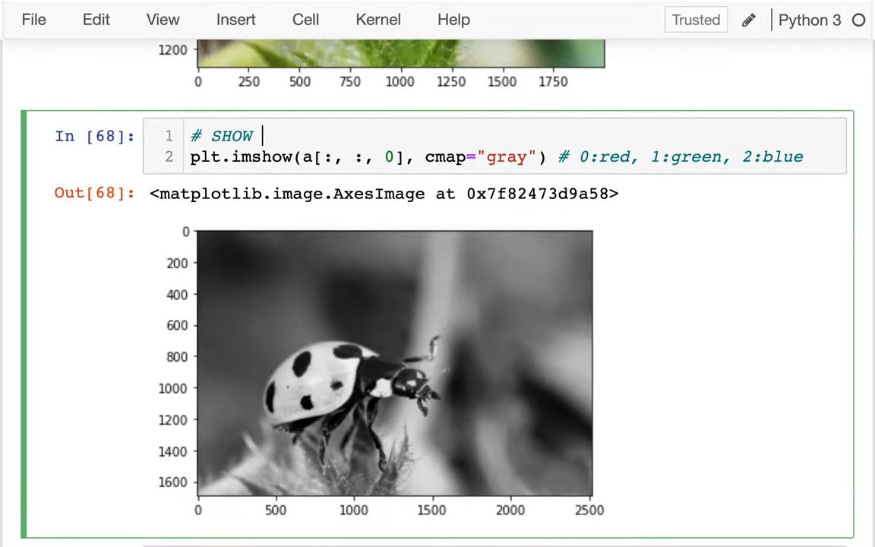
{"action": "type", "text": "MAKE"}
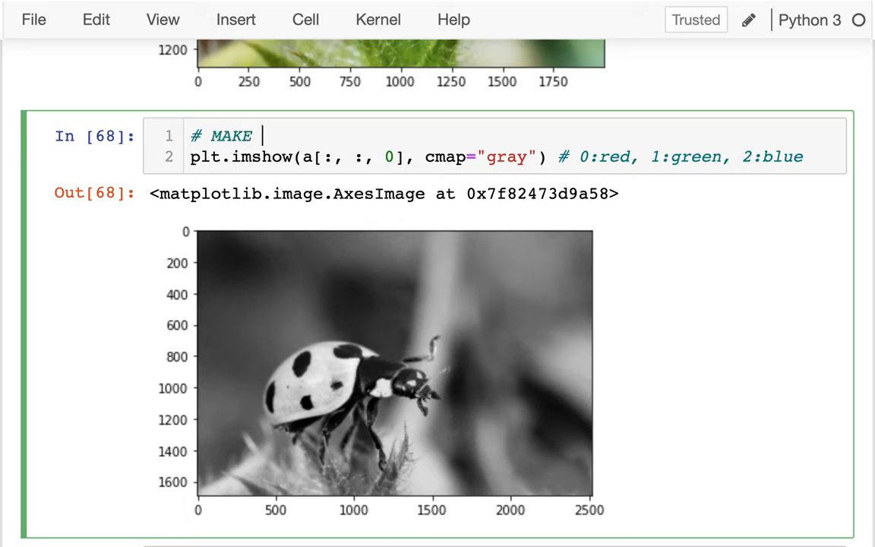
{"action": "type", "text": "THE RED PARTS B"}
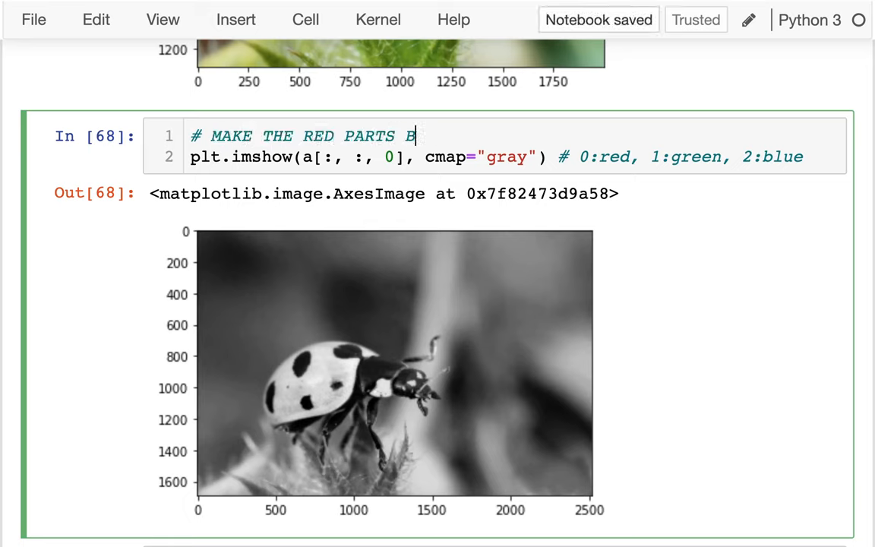
{"action": "type", "text": "RIGHT"}
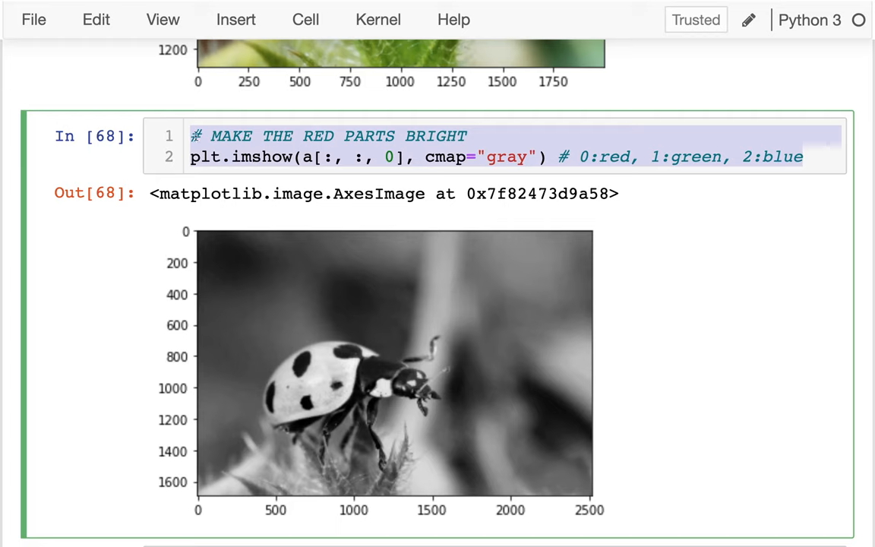
{"action": "scroll", "scroll_direction": "down", "scroll_amount": 3}
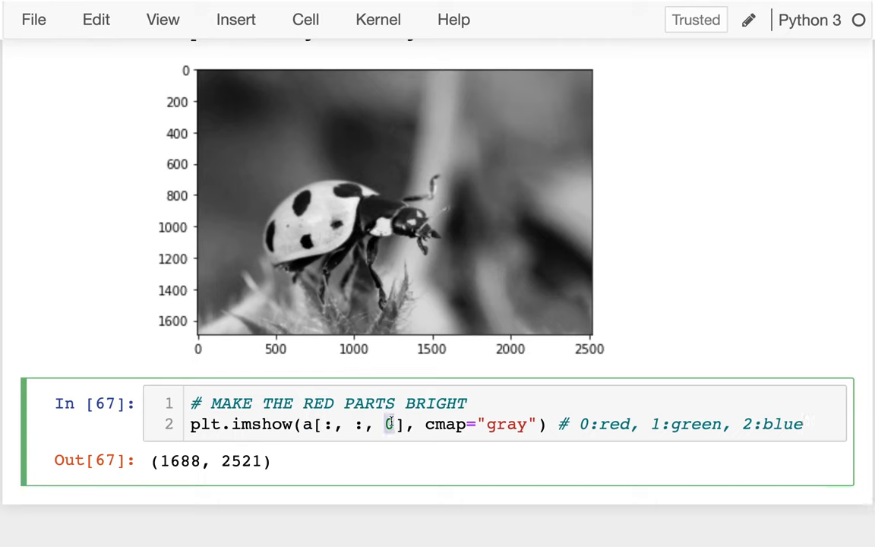
Change the channel index to 1 and the comment to GREEN to show the green channel
{"action": "type", "text": "1"}
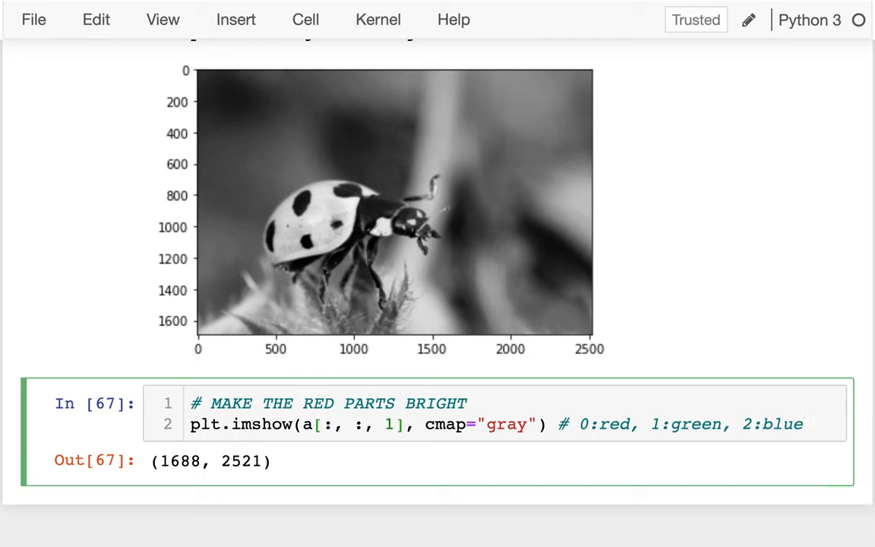
{"action": "type", "text": "GREEN"}
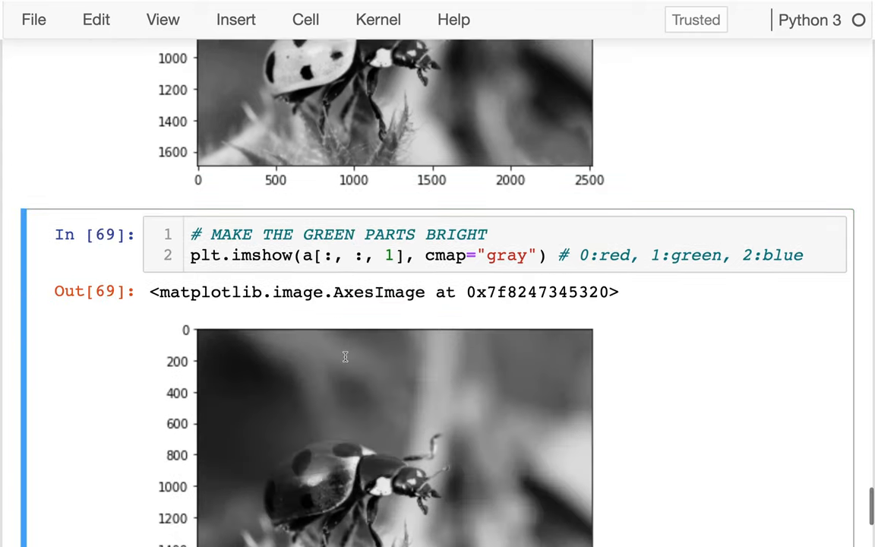
{"action": "scroll", "scroll_direction": "down", "scroll_amount": 3}
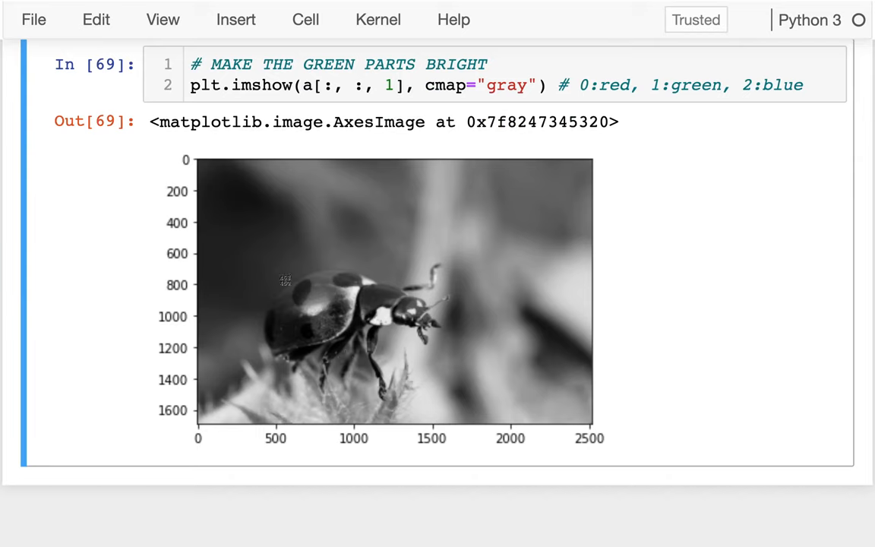
{"action": "mouse_move", "coordinate": [409, 131]}
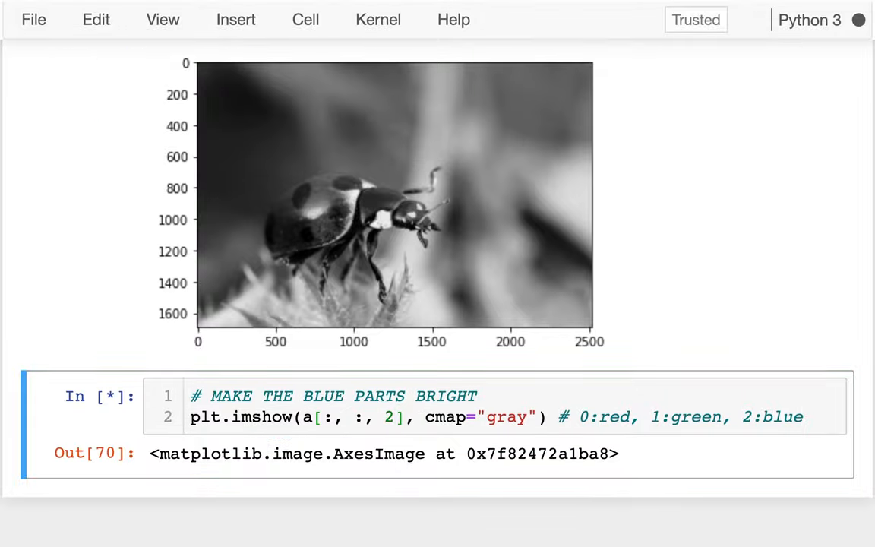
Scroll through the blue, green and red grayscale channel outputs to compare them
{"action": "scroll", "scroll_direction": "down", "scroll_amount": 3}
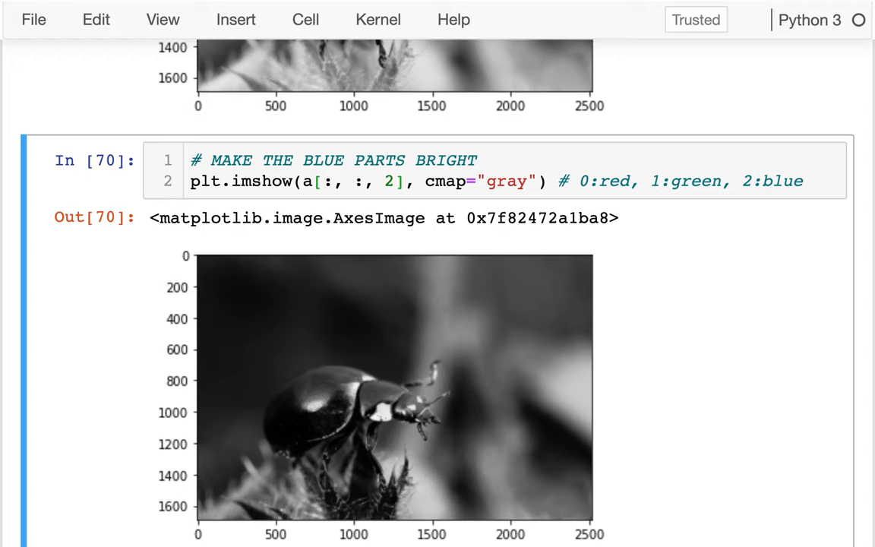
{"action": "scroll", "scroll_direction": "down", "scroll_amount": 3}
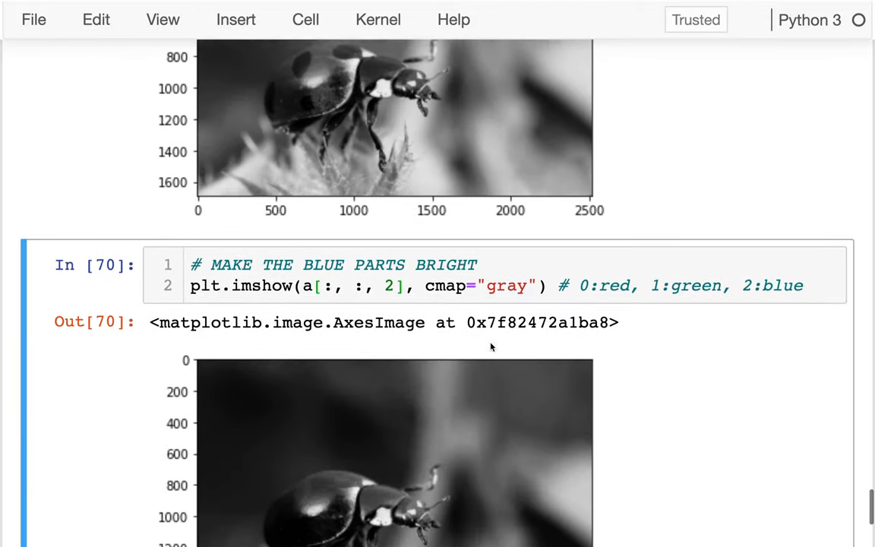
{"action": "scroll", "scroll_direction": "down", "scroll_amount": 3}
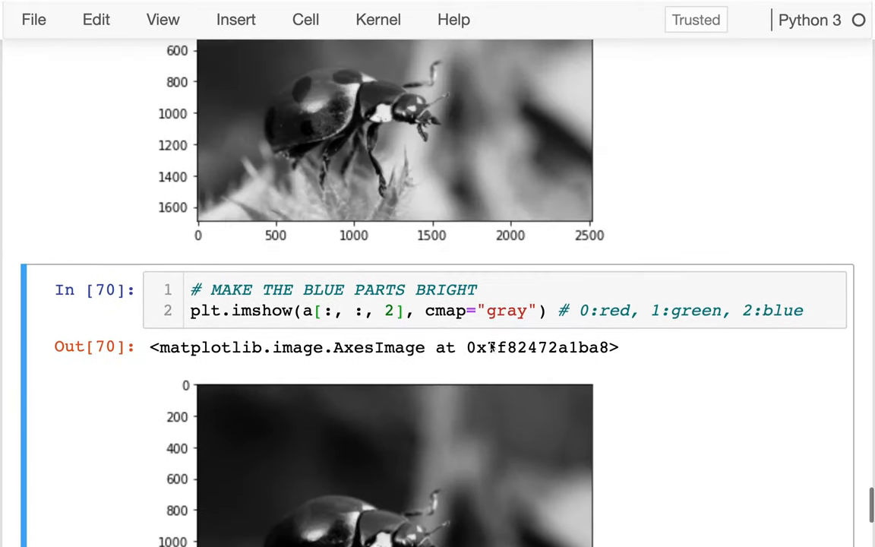
{"action": "scroll", "scroll_direction": "down", "scroll_amount": 3}
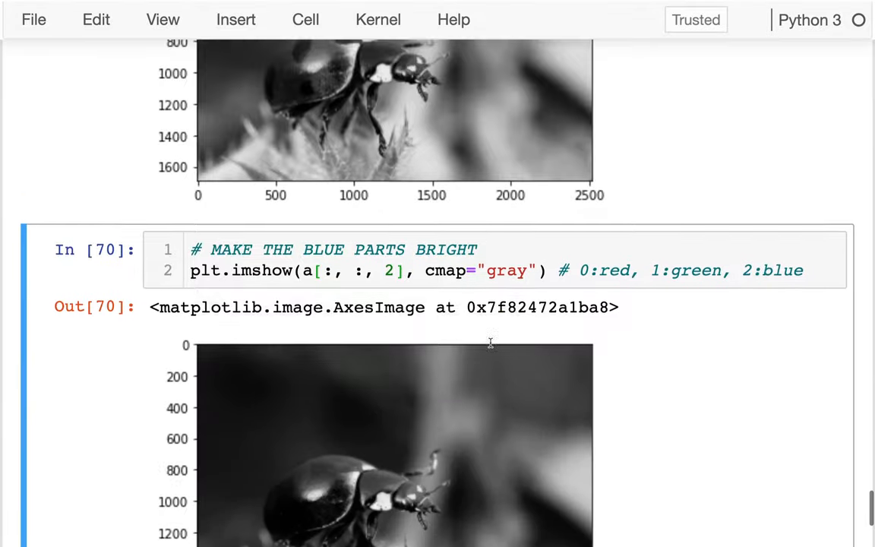
{"action": "scroll", "scroll_direction": "down", "scroll_amount": 3}
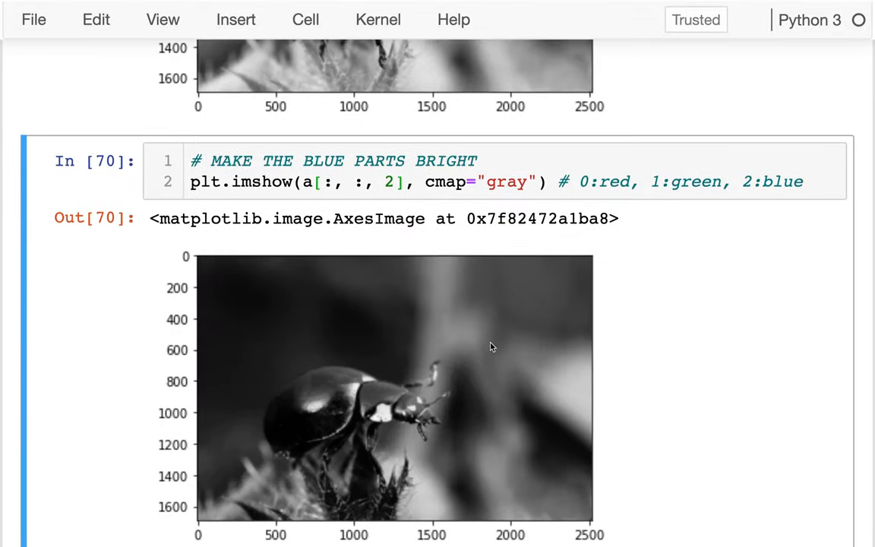
{"action": "scroll", "scroll_direction": "down", "scroll_amount": 3}
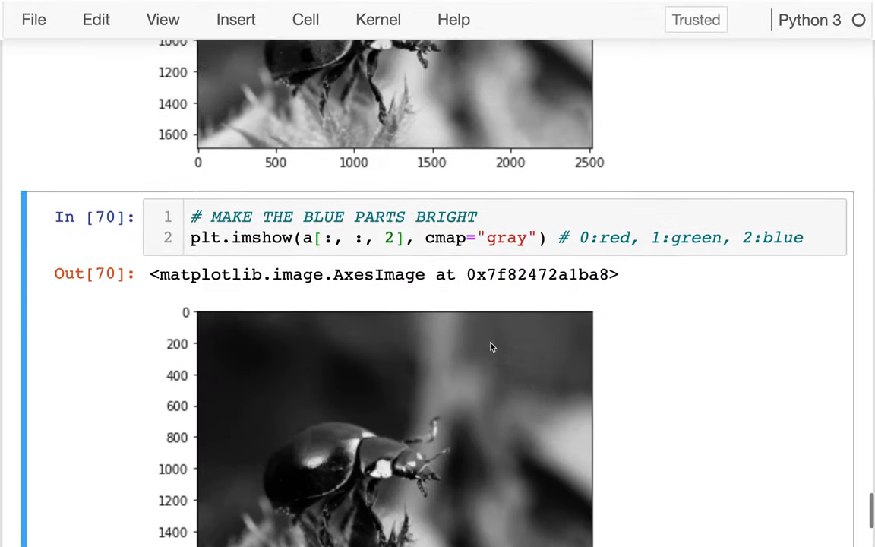
{"action": "scroll", "scroll_direction": "down", "scroll_amount": 3}
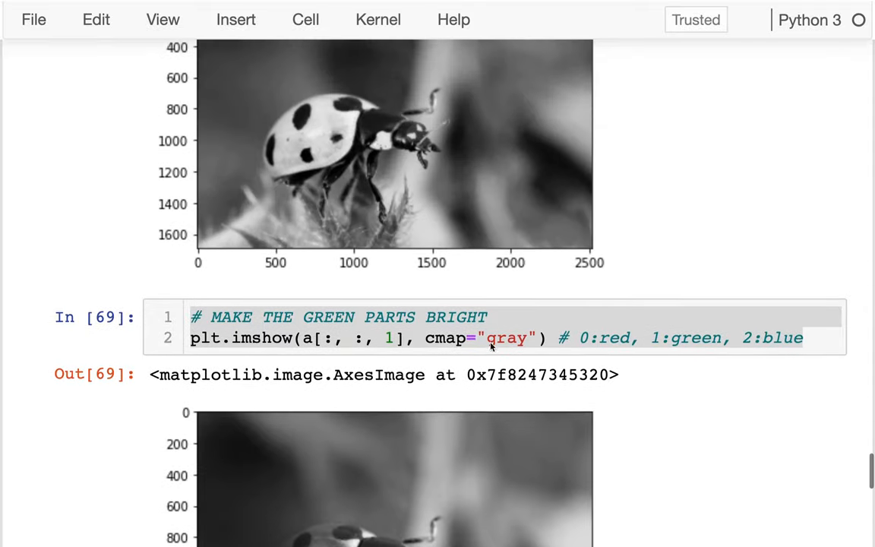
{"action": "scroll", "scroll_direction": "up", "scroll_amount": 3}
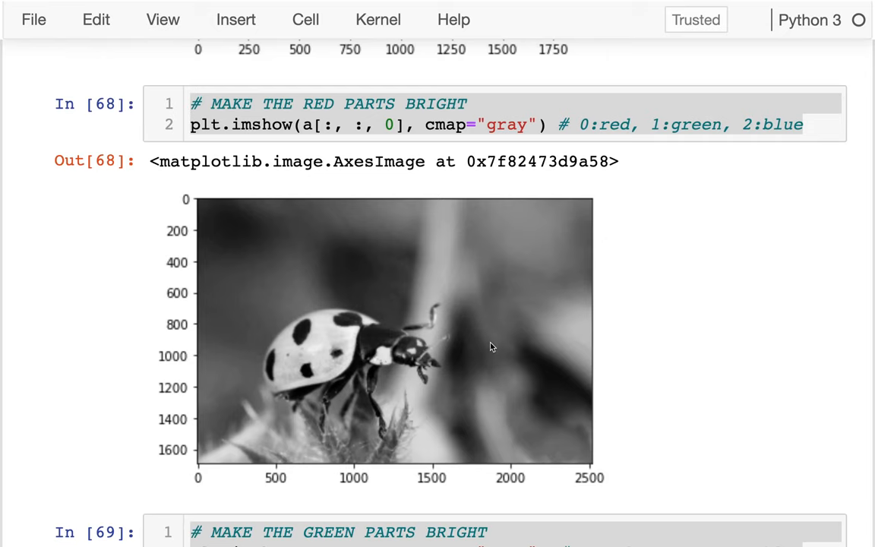
{"action": "mouse_move", "coordinate": [841, 196]}
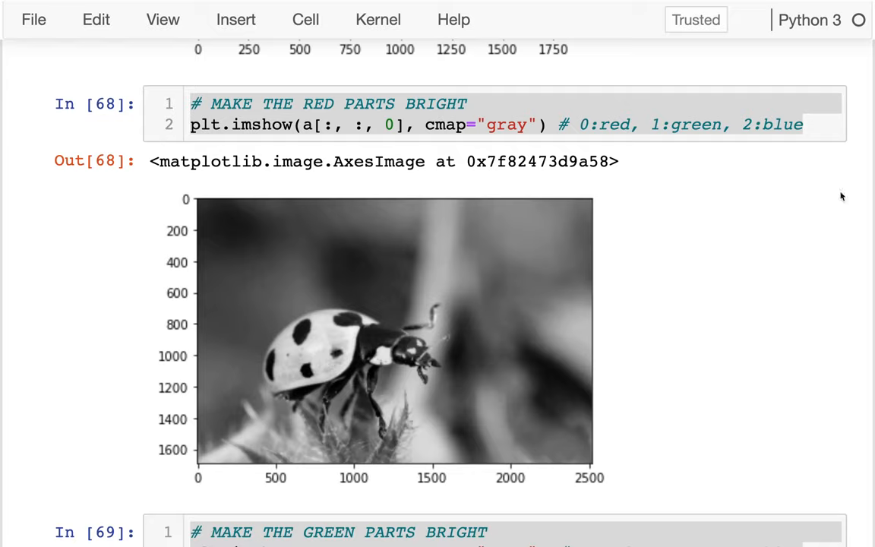